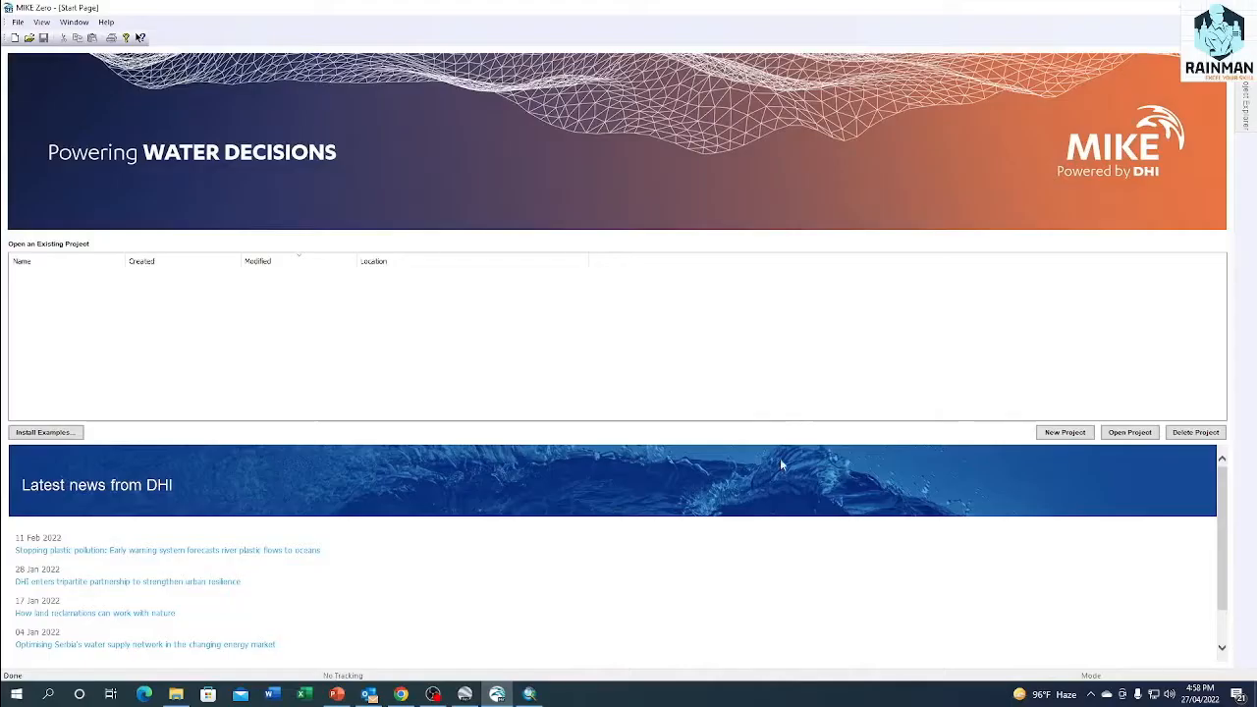
{"action": "mouse_move", "coordinate": [385, 467]}
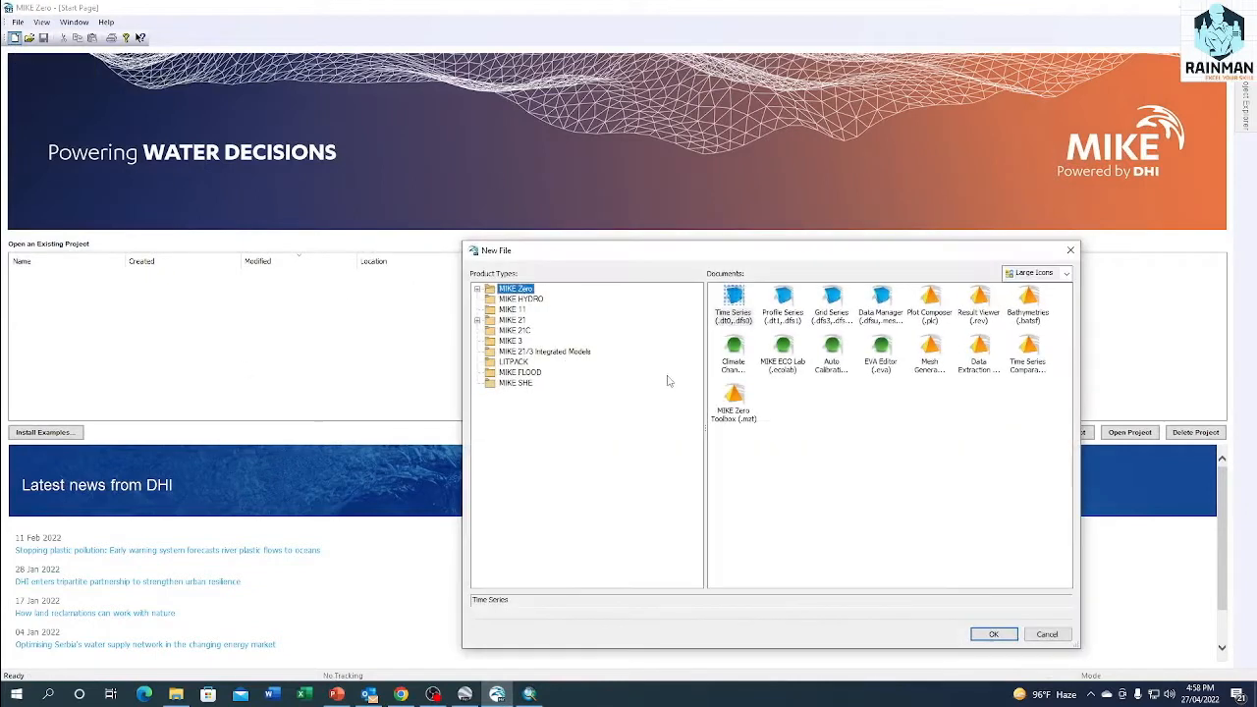
Choose River Network under the MIKE 11 product type as the new document
{"action": "left_click", "coordinate": [511, 310]}
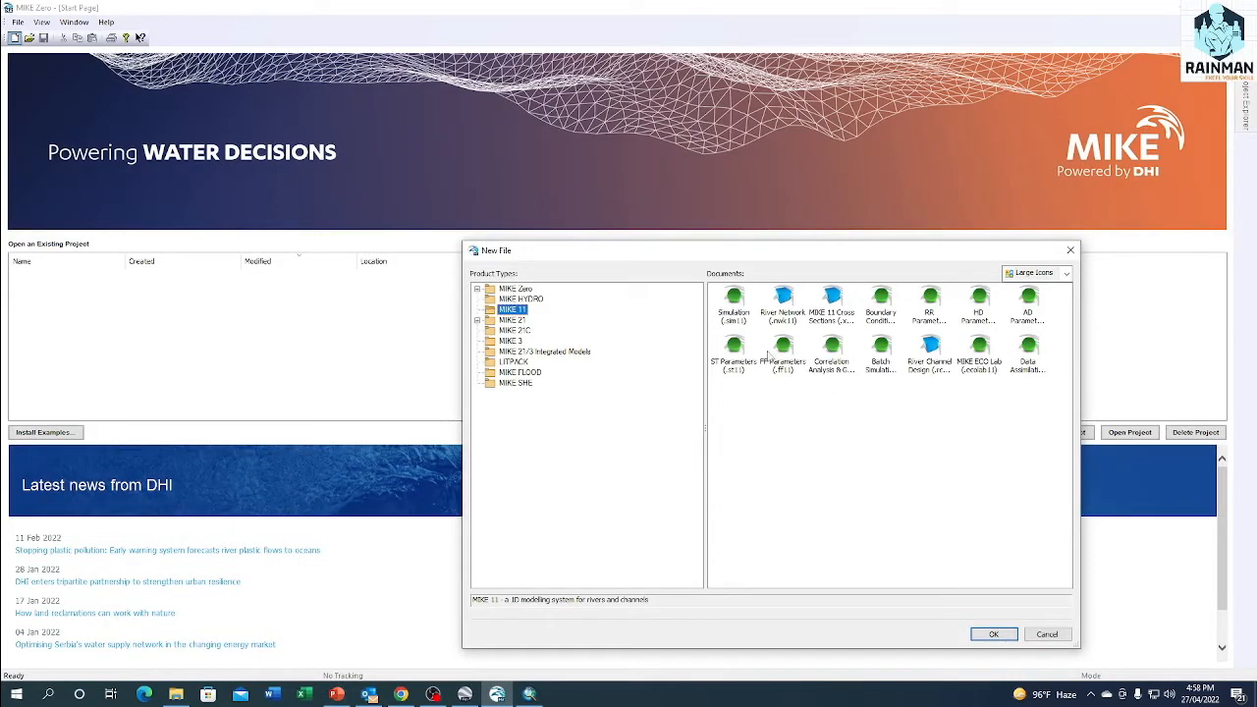
{"action": "mouse_move", "coordinate": [855, 334]}
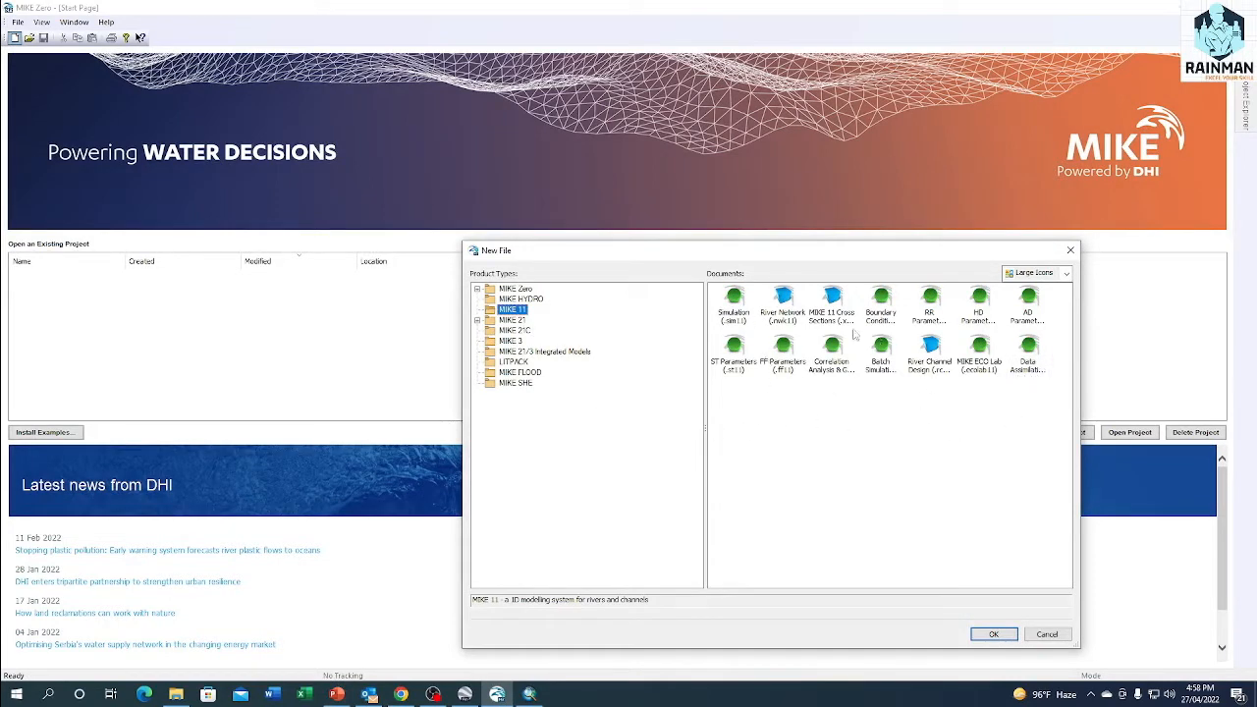
{"action": "mouse_move", "coordinate": [807, 381]}
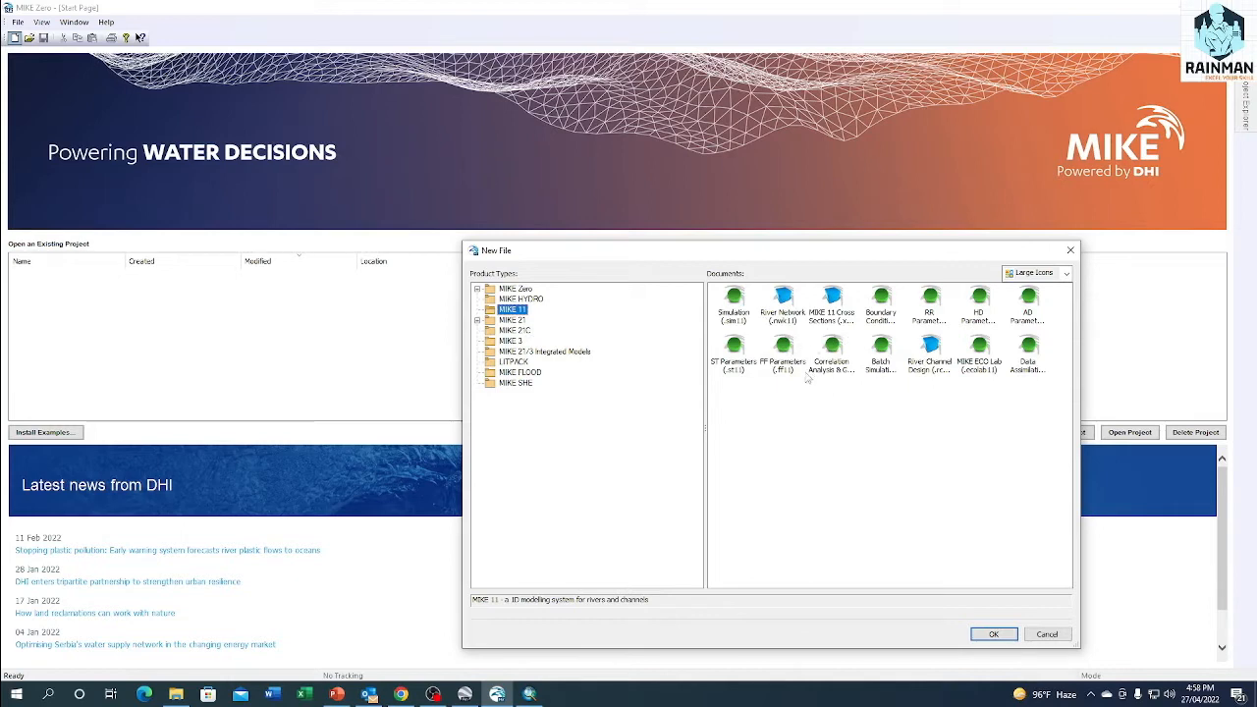
{"action": "mouse_move", "coordinate": [782, 326]}
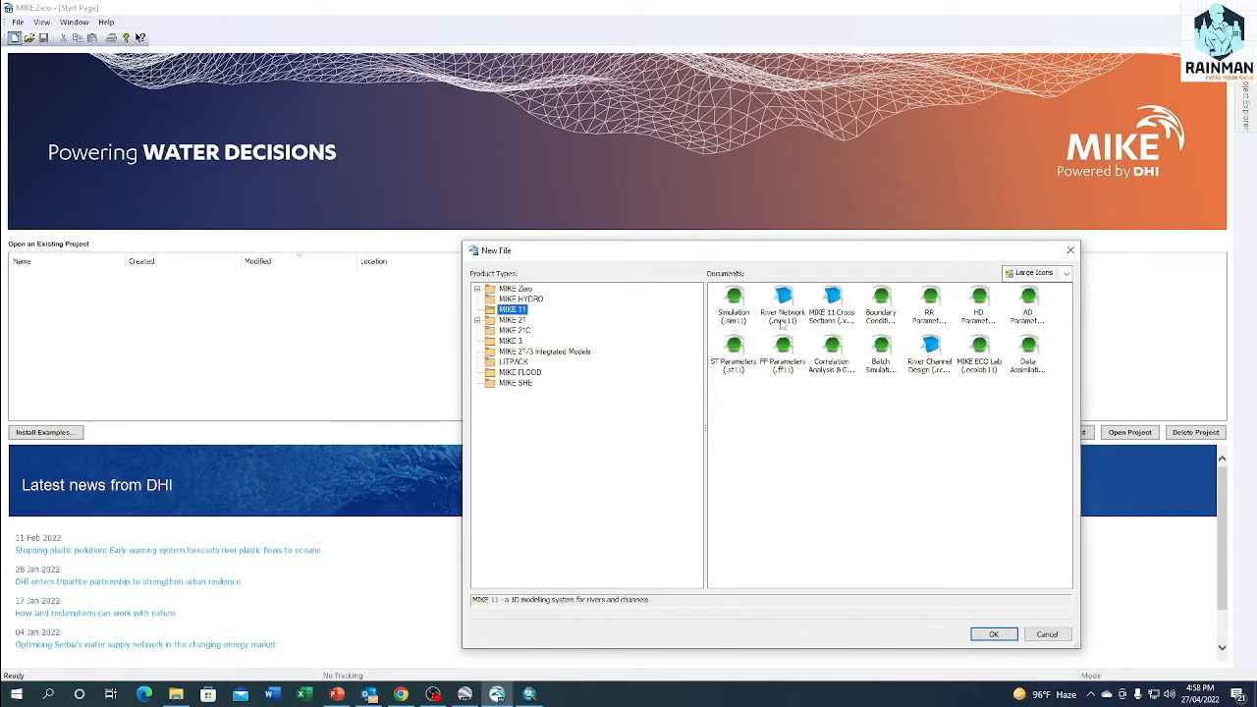
{"action": "mouse_move", "coordinate": [833, 304]}
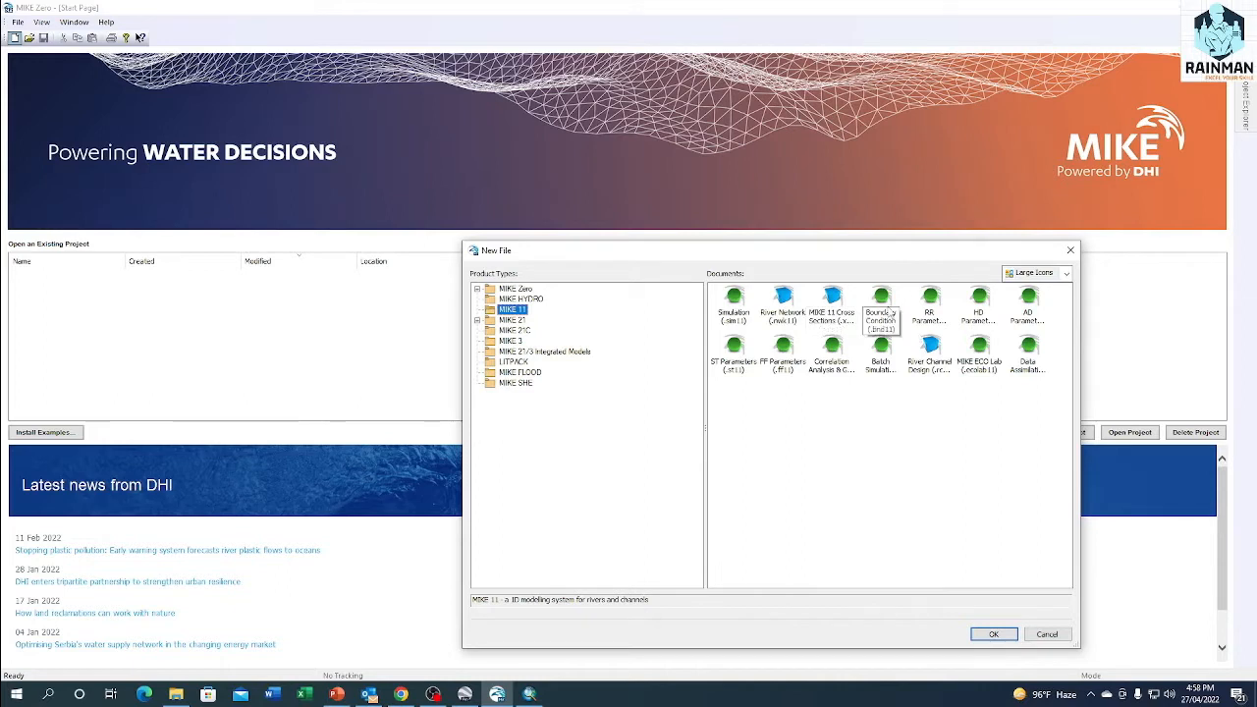
{"action": "mouse_move", "coordinate": [1251, 362]}
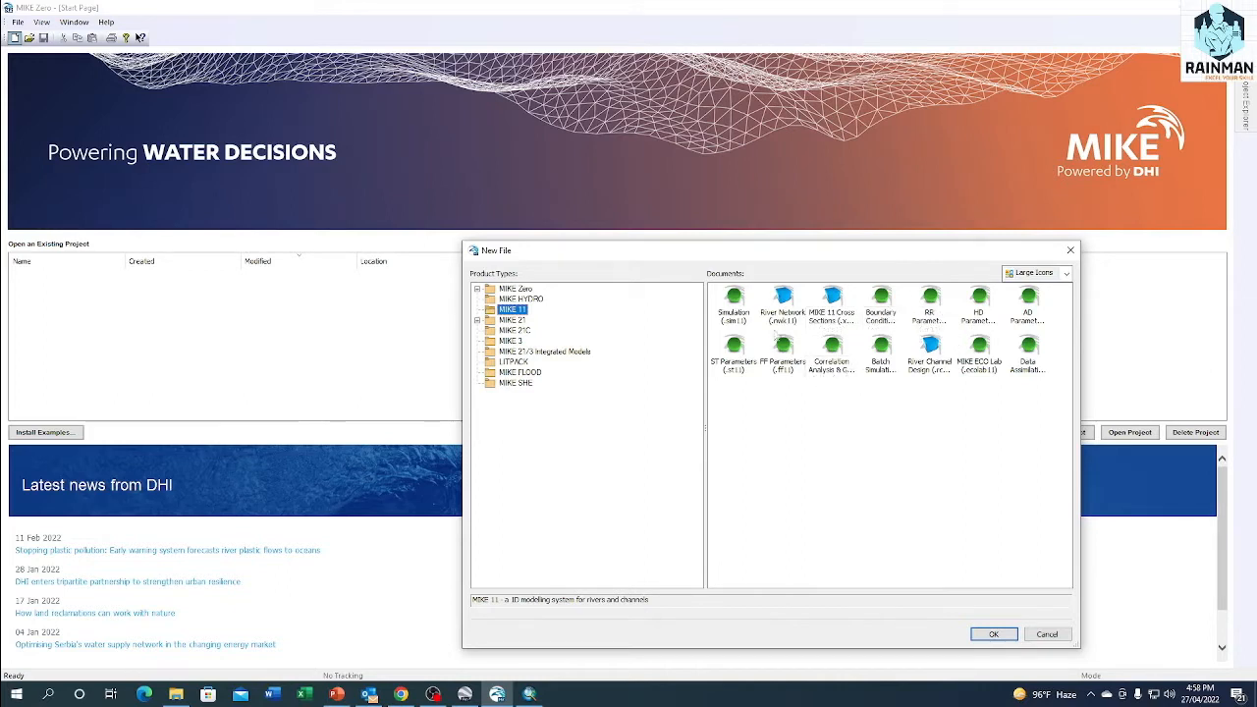
{"action": "left_click", "coordinate": [781, 298]}
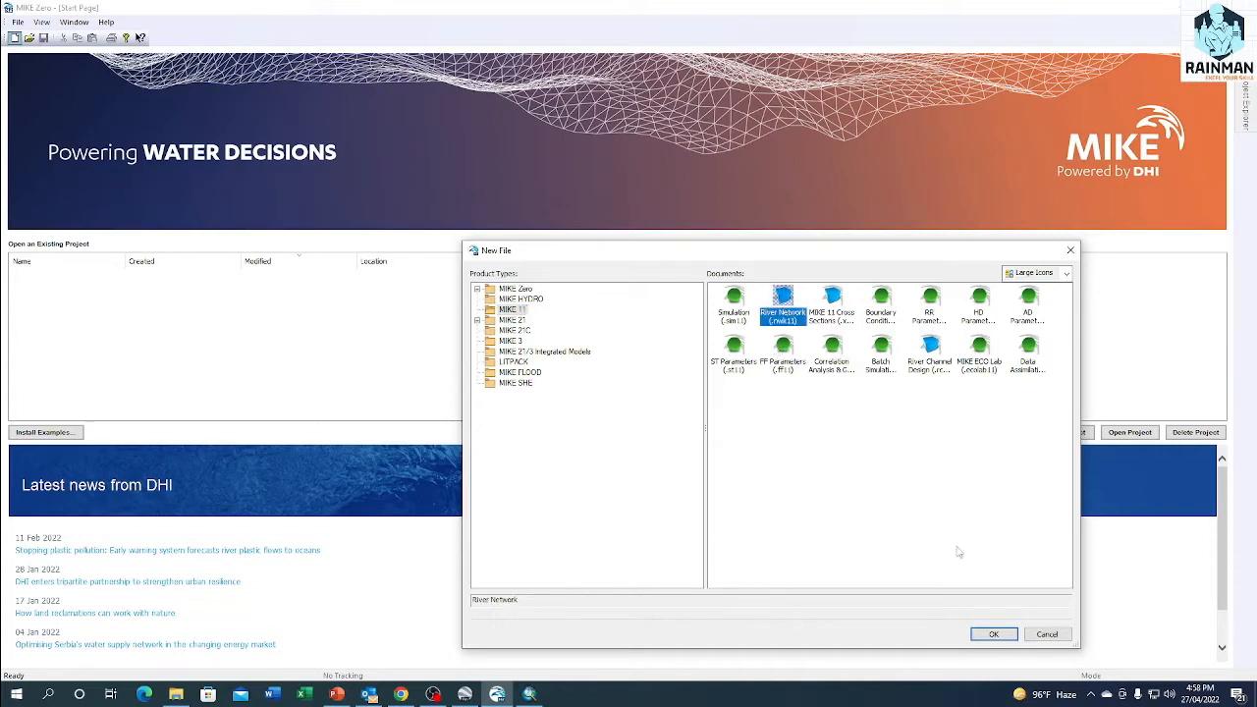
Create the river network and change its map projection to UTM
{"action": "left_click", "coordinate": [994, 633]}
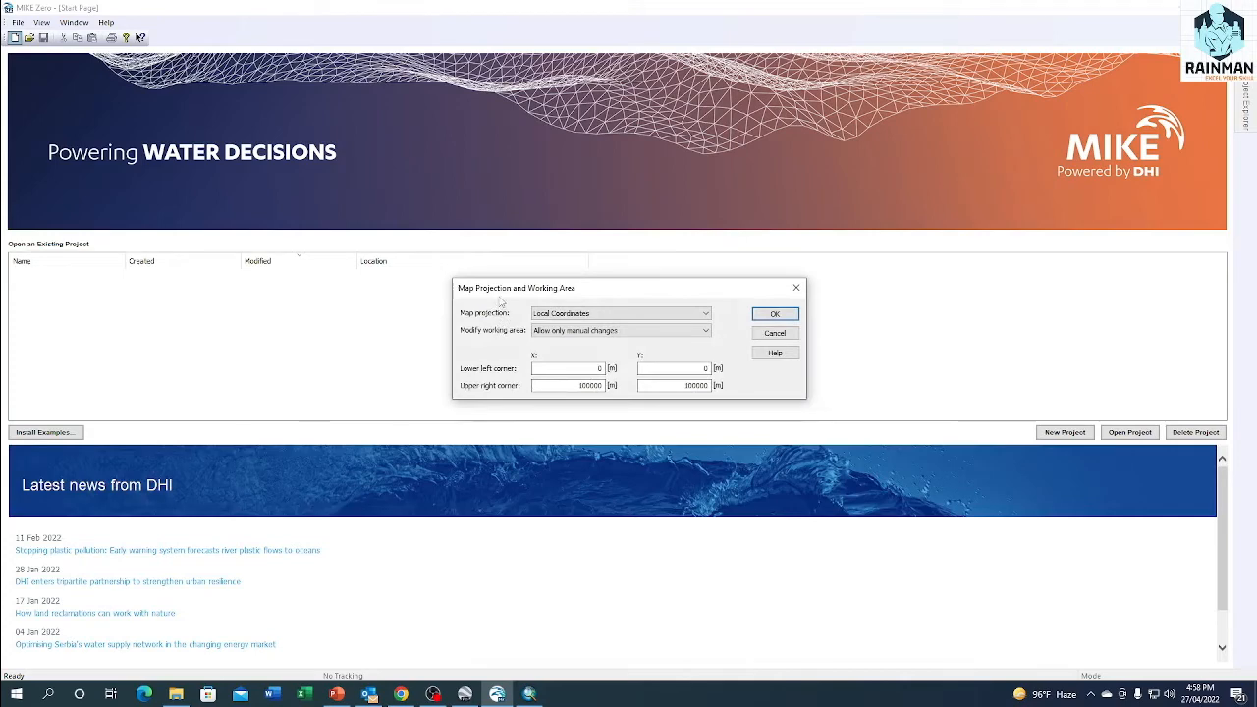
{"action": "mouse_move", "coordinate": [554, 303]}
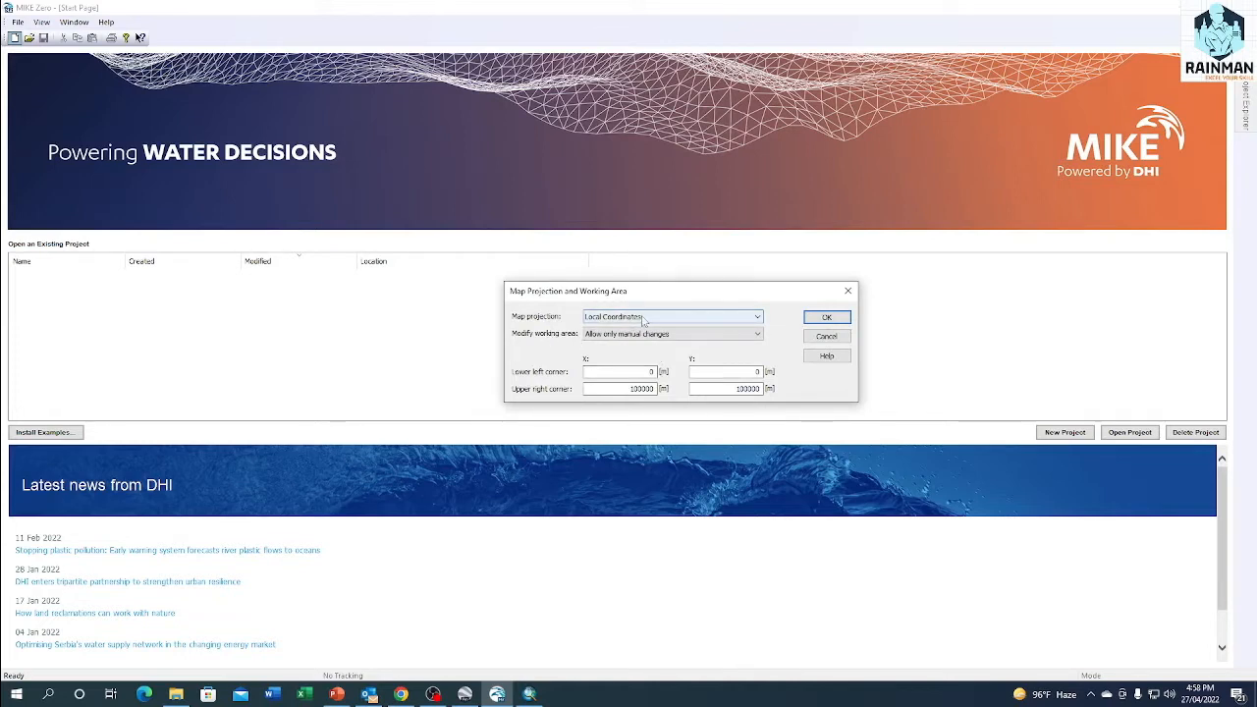
{"action": "left_click", "coordinate": [756, 316]}
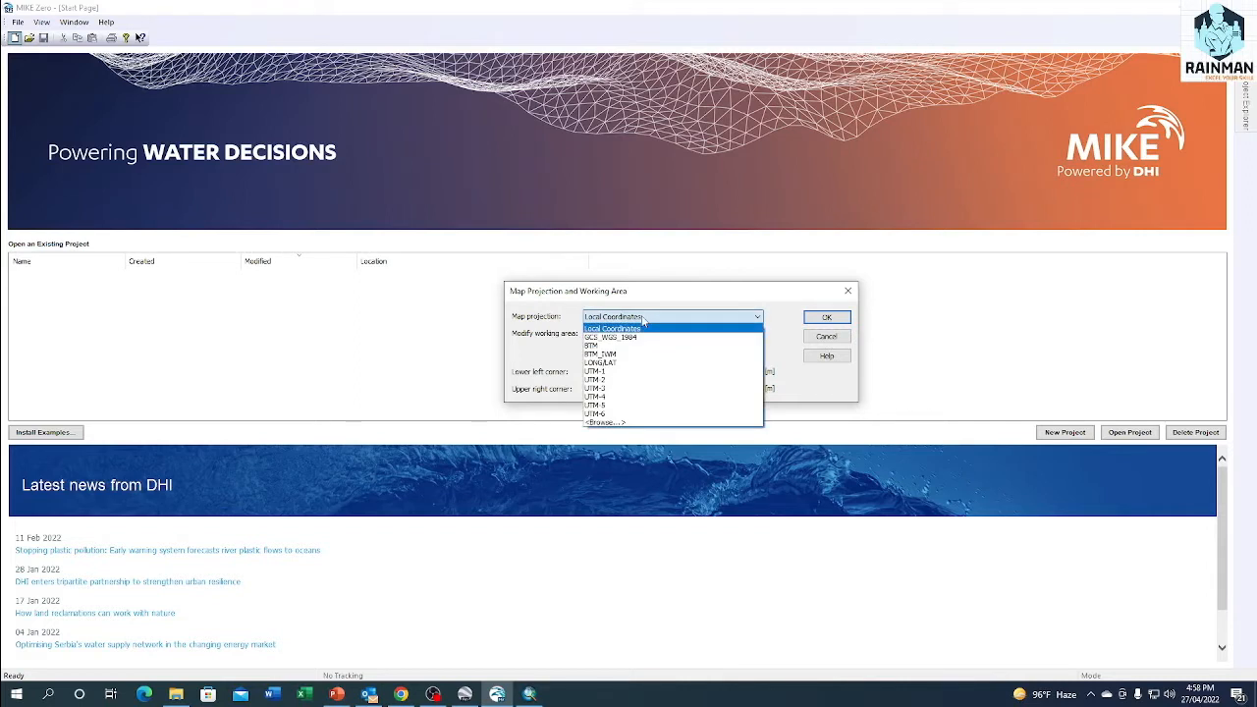
{"action": "mouse_move", "coordinate": [602, 346]}
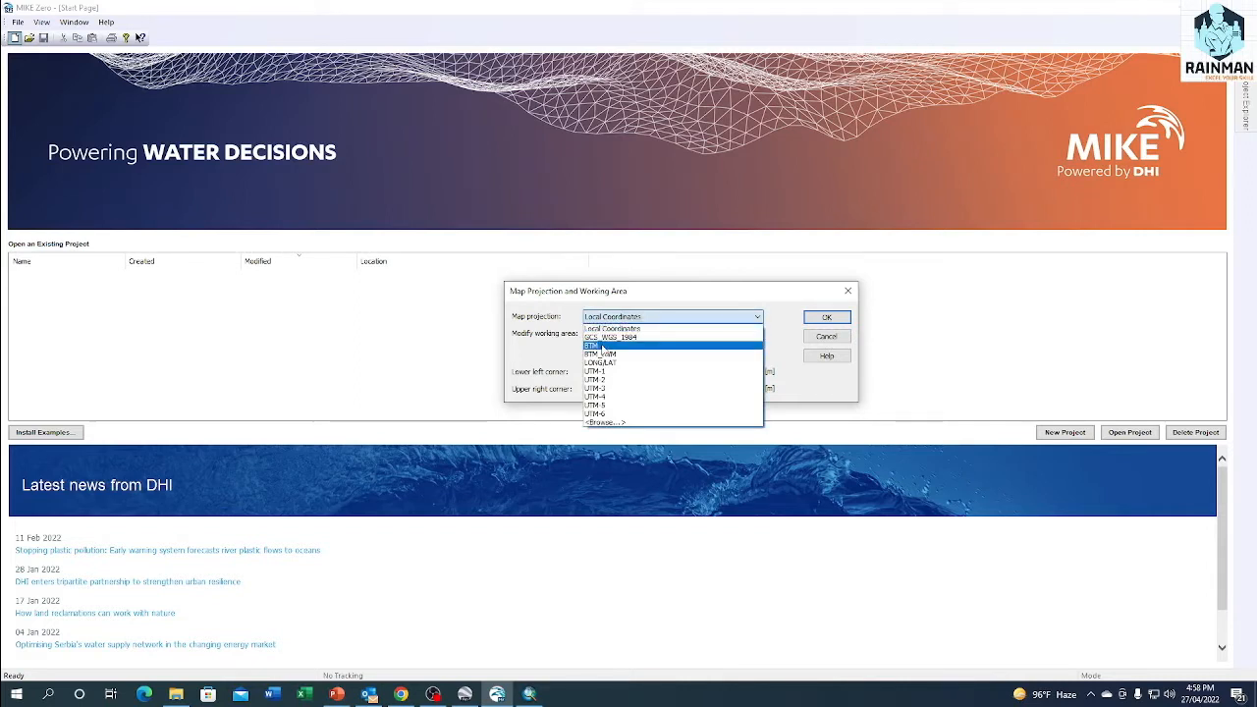
{"action": "left_click", "coordinate": [594, 345]}
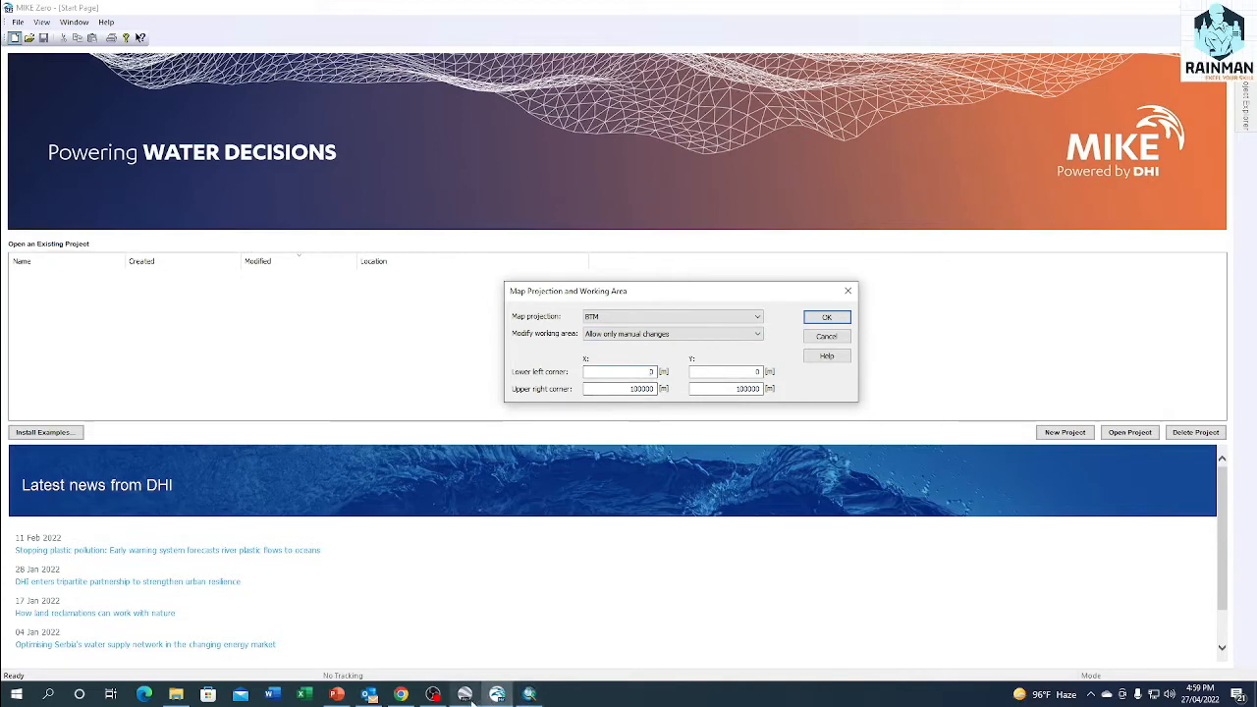
{"action": "mouse_move", "coordinate": [467, 695]}
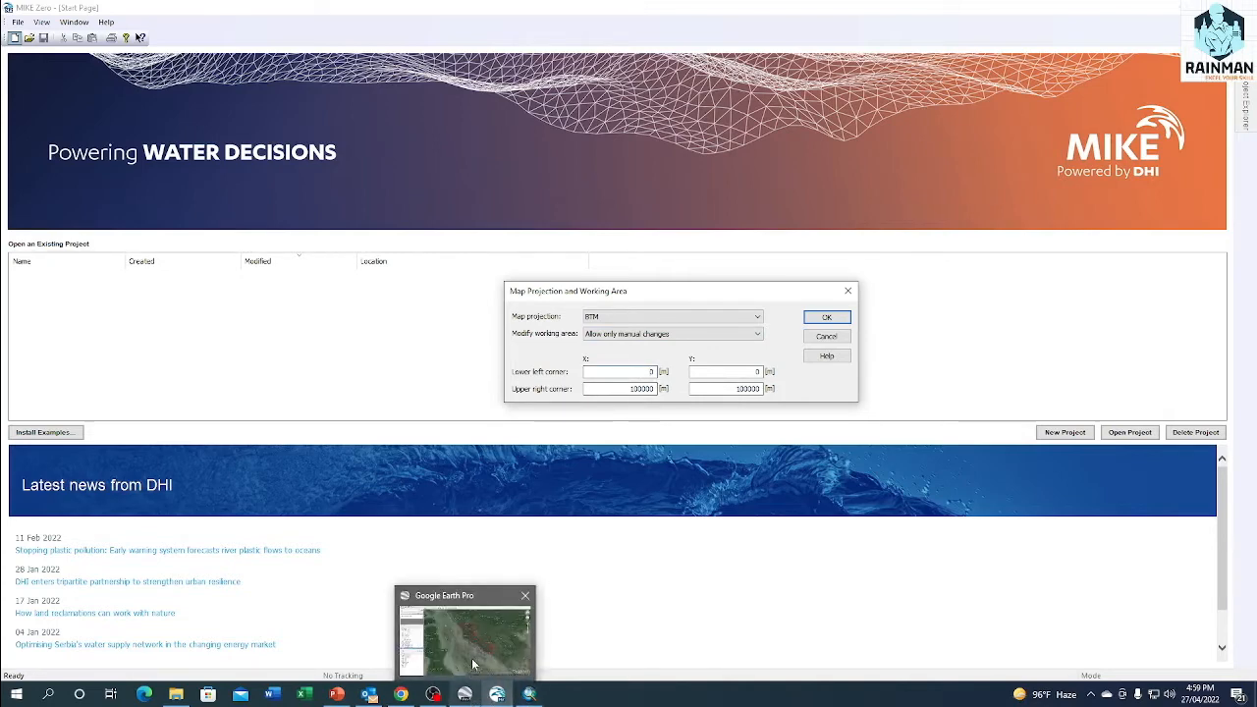
{"action": "mouse_move", "coordinate": [432, 695]}
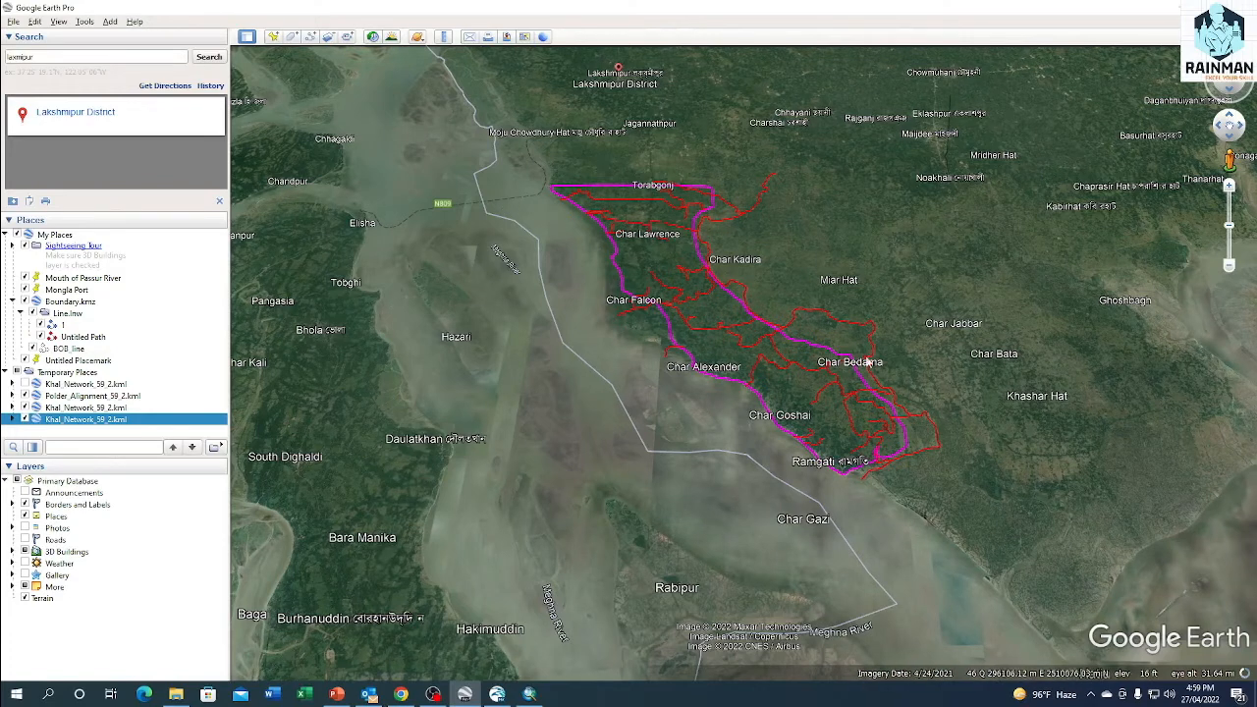
{"action": "mouse_move", "coordinate": [988, 424]}
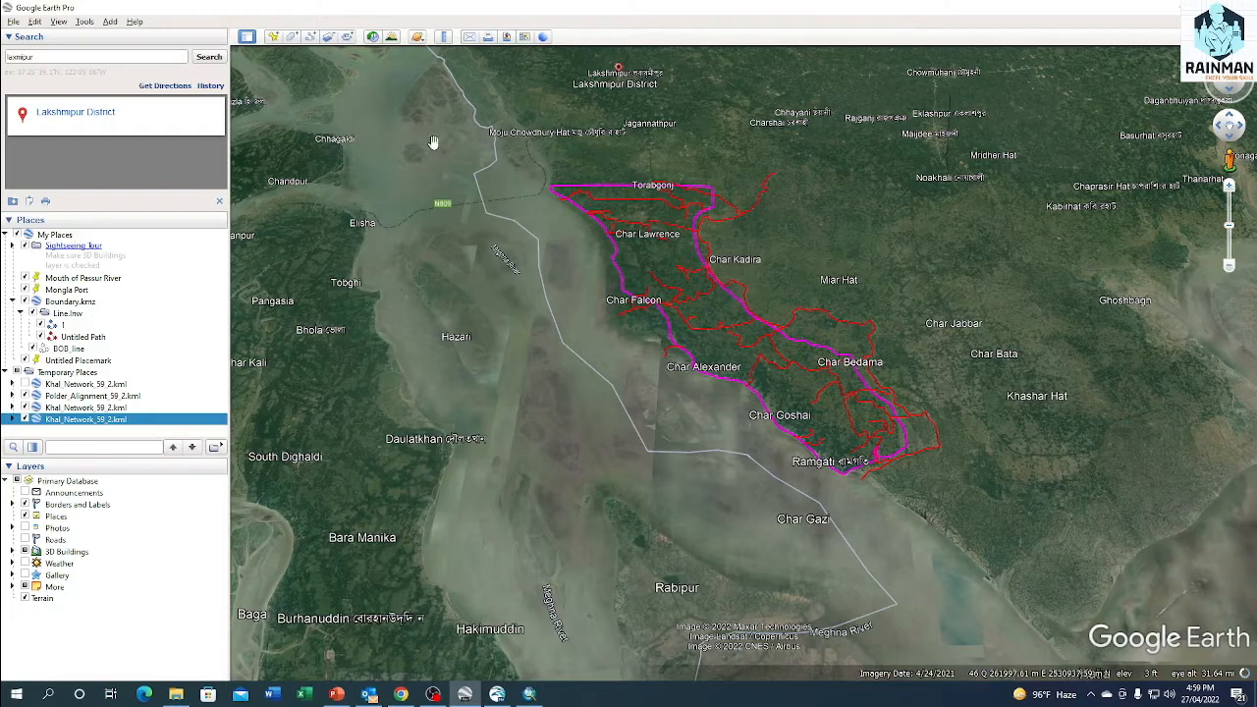
{"action": "mouse_move", "coordinate": [900, 625]}
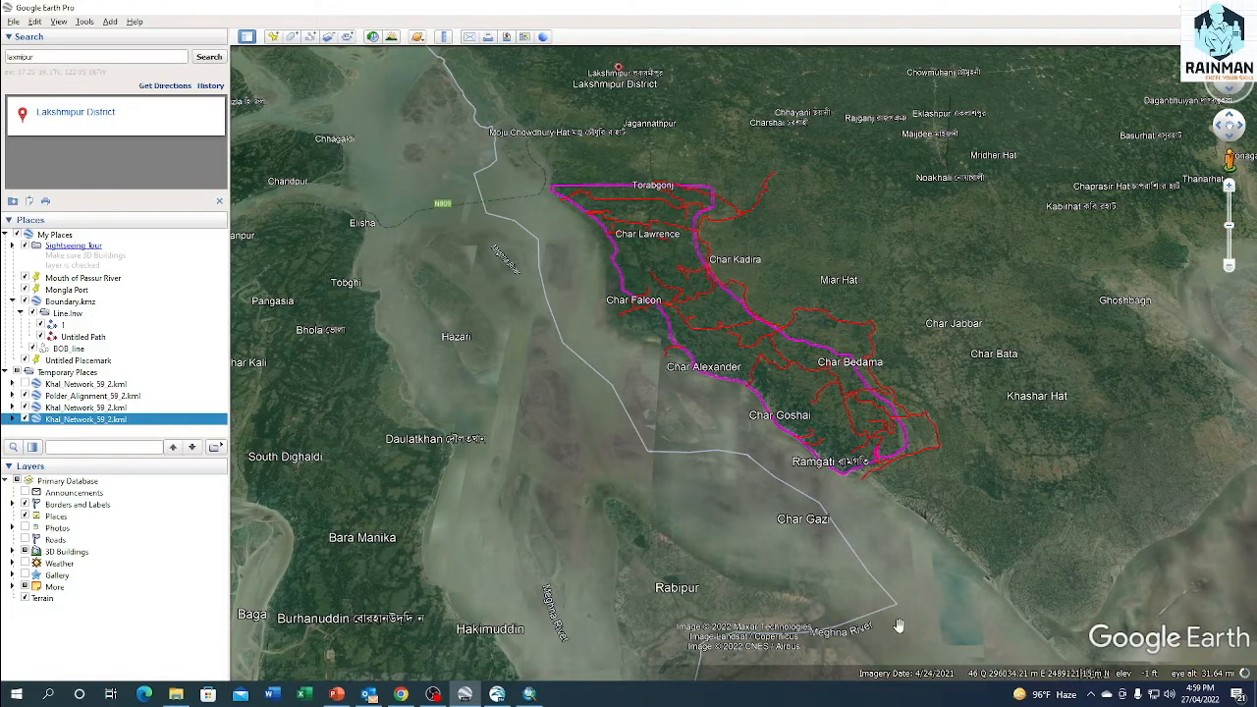
{"action": "mouse_move", "coordinate": [781, 174]}
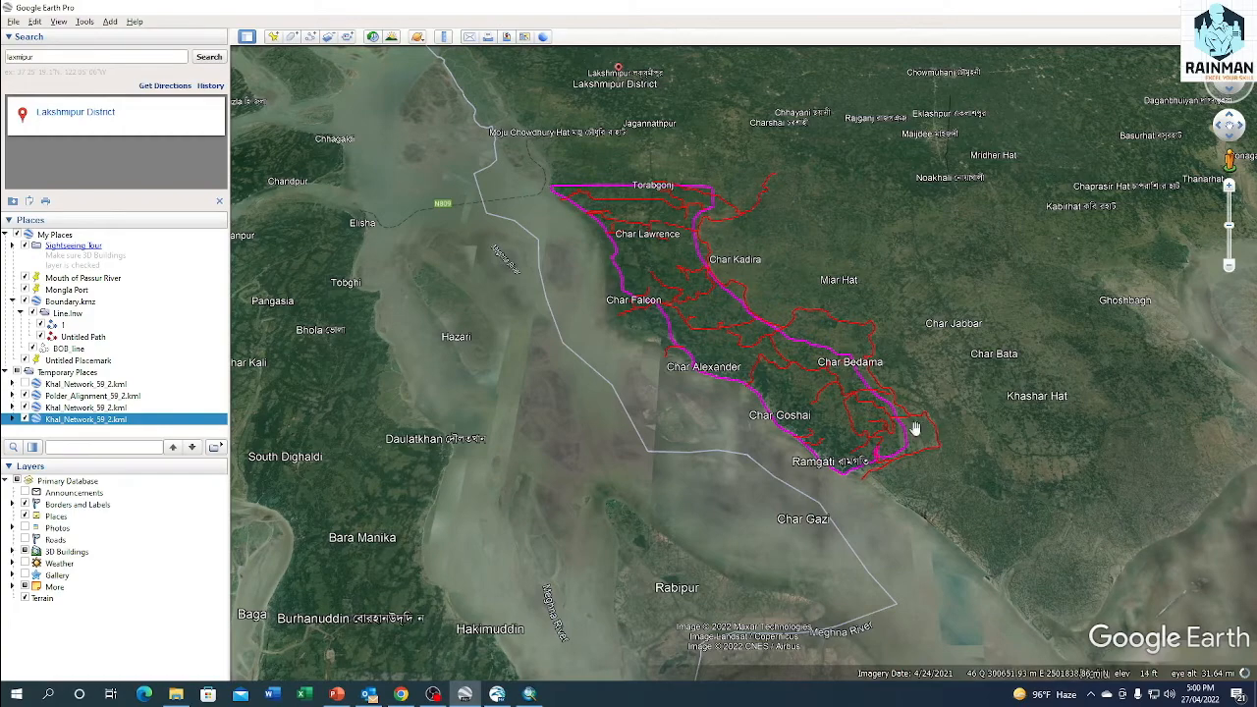
{"action": "mouse_move", "coordinate": [723, 279]}
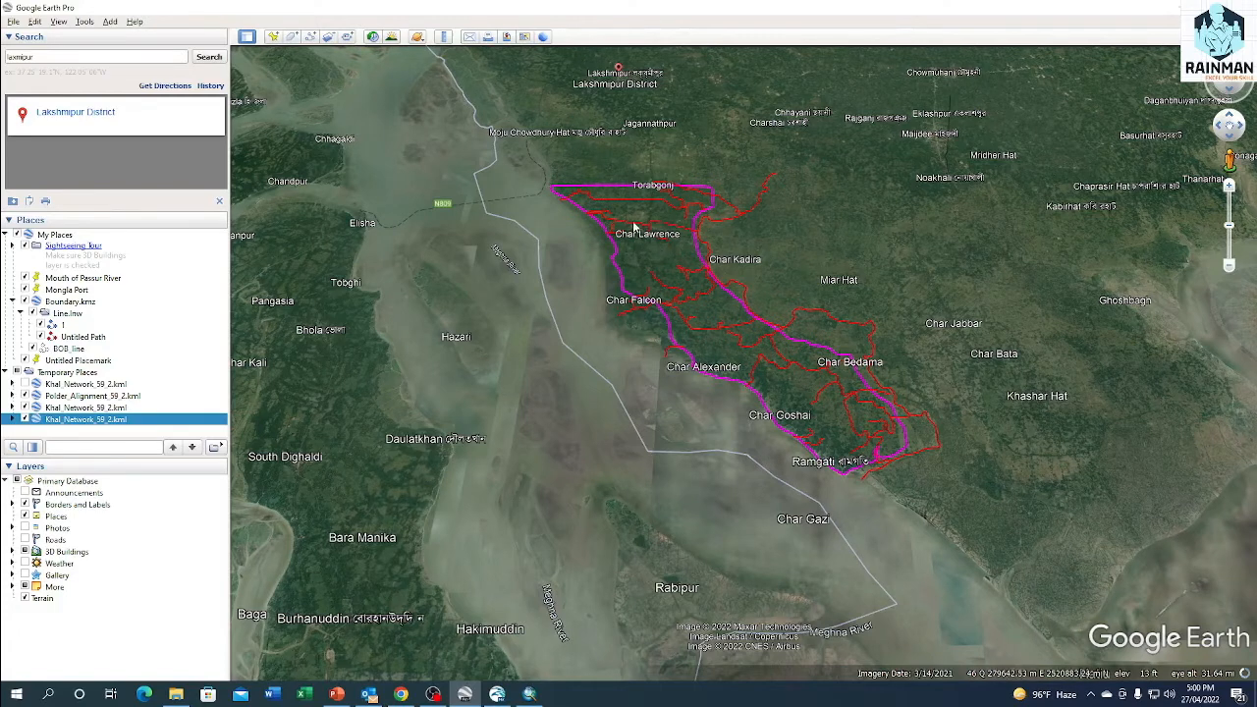
{"action": "mouse_move", "coordinate": [625, 208]}
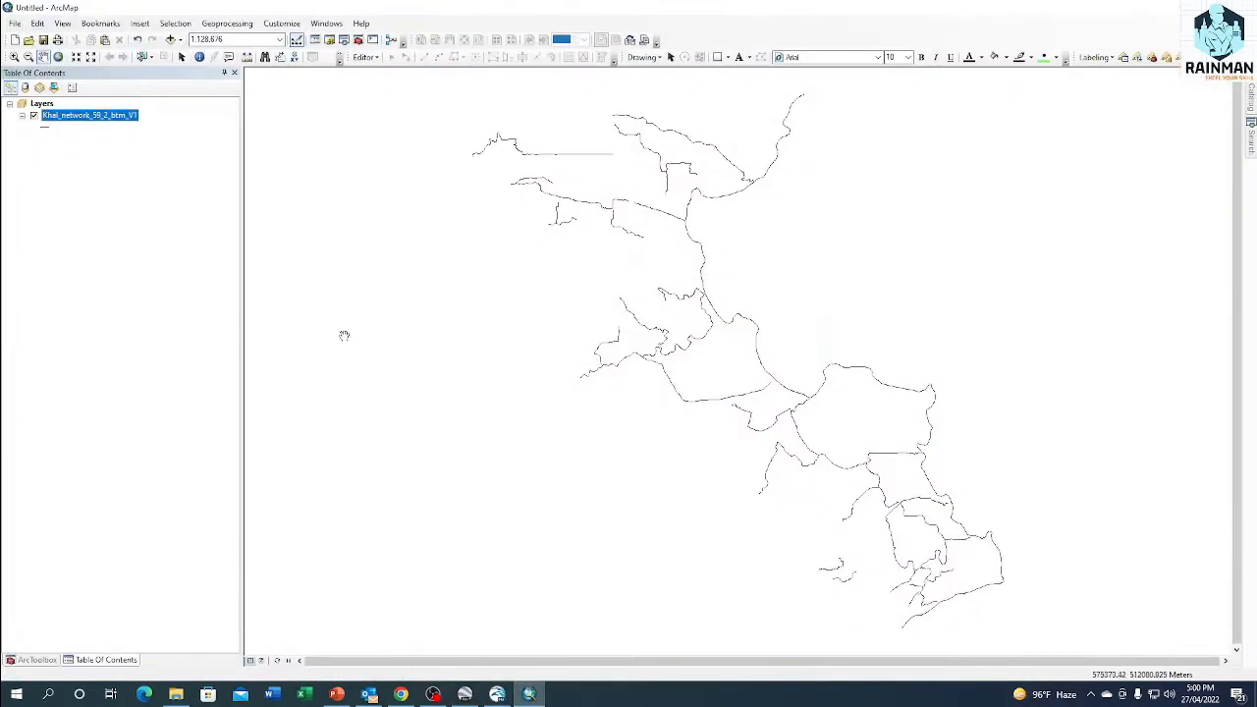
{"action": "mouse_move", "coordinate": [463, 558]}
{"action": "type", "text": "1:400,000"}
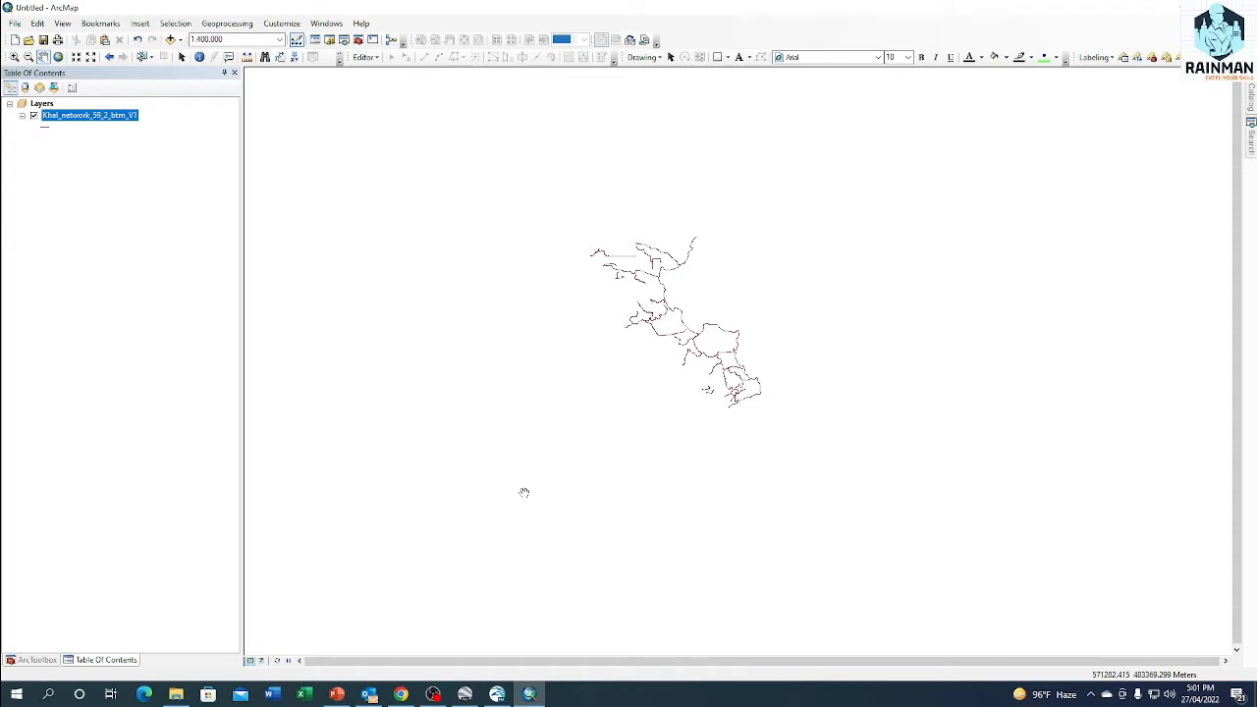
{"action": "mouse_move", "coordinate": [538, 495]}
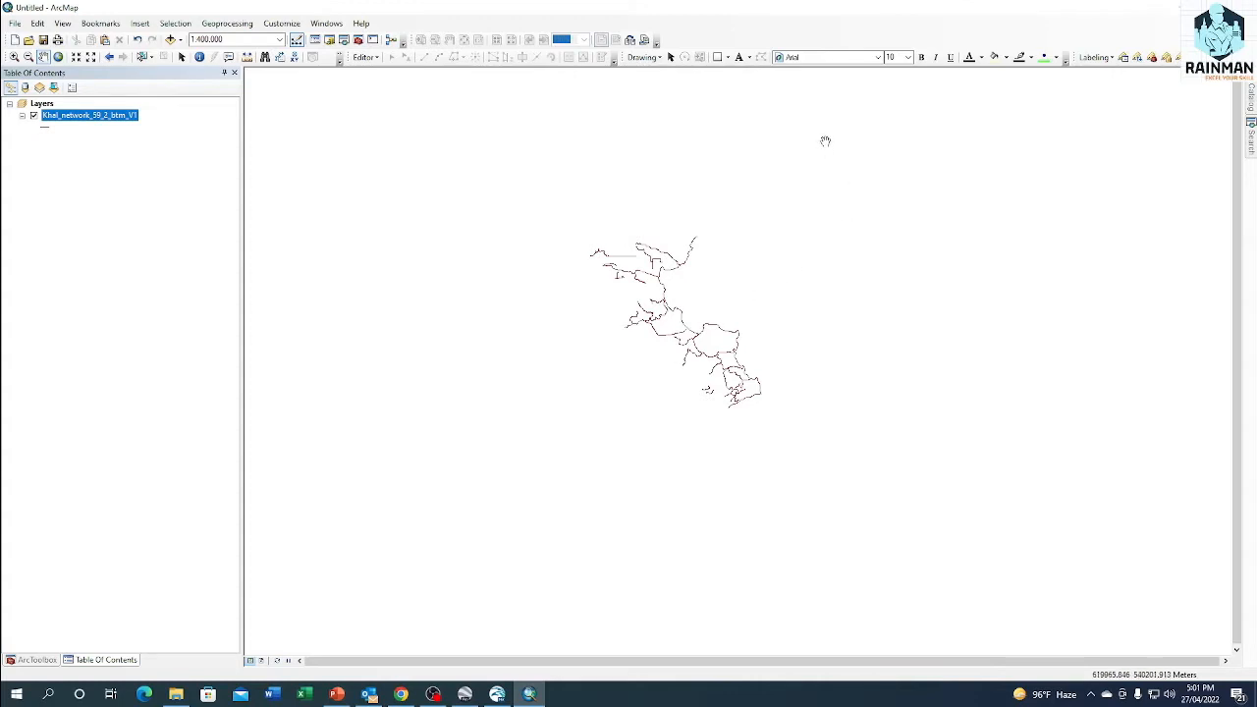
{"action": "mouse_move", "coordinate": [817, 145]}
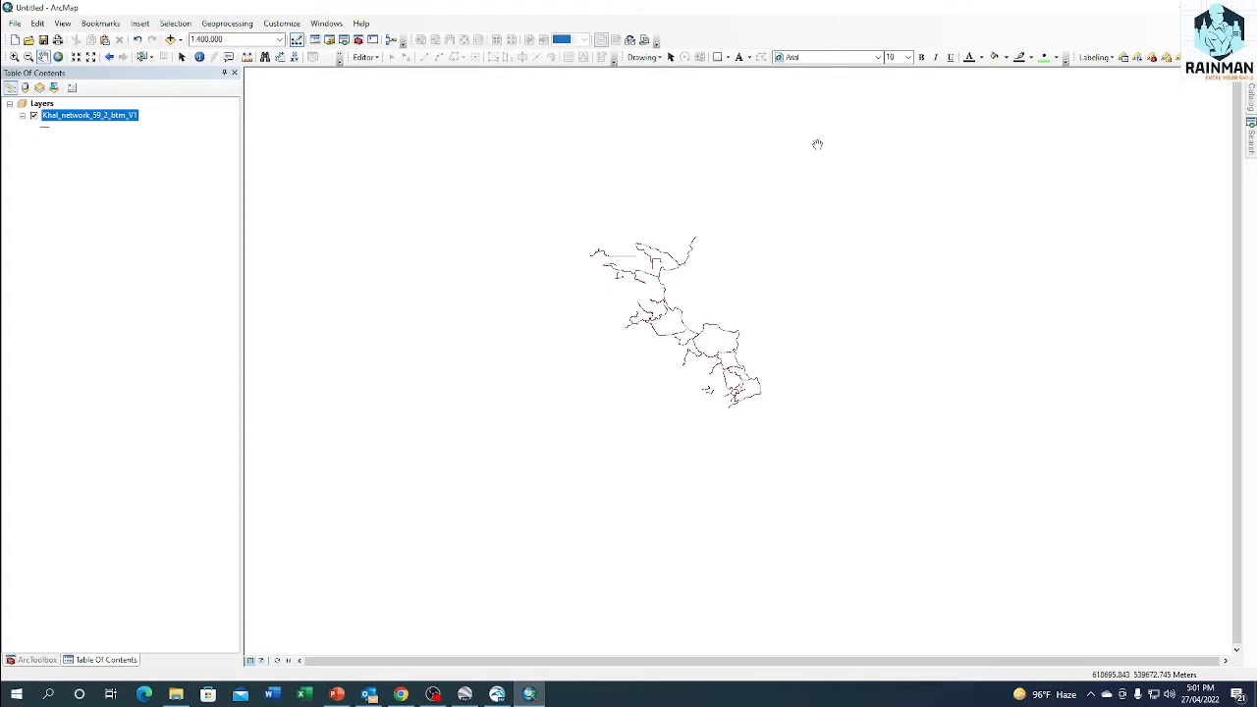
{"action": "mouse_move", "coordinate": [629, 472]}
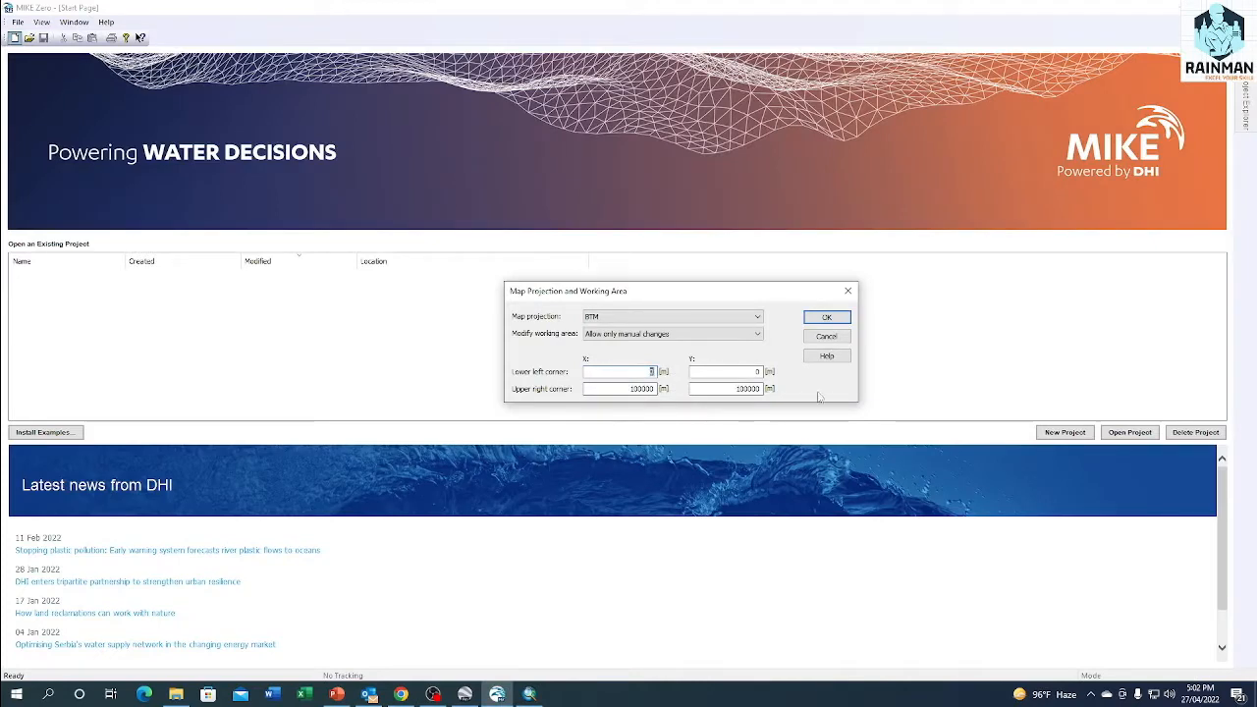
Enter the working area's lower-left and upper-right corner X/Y values for the canal extent
{"action": "type", "text": "57350"}
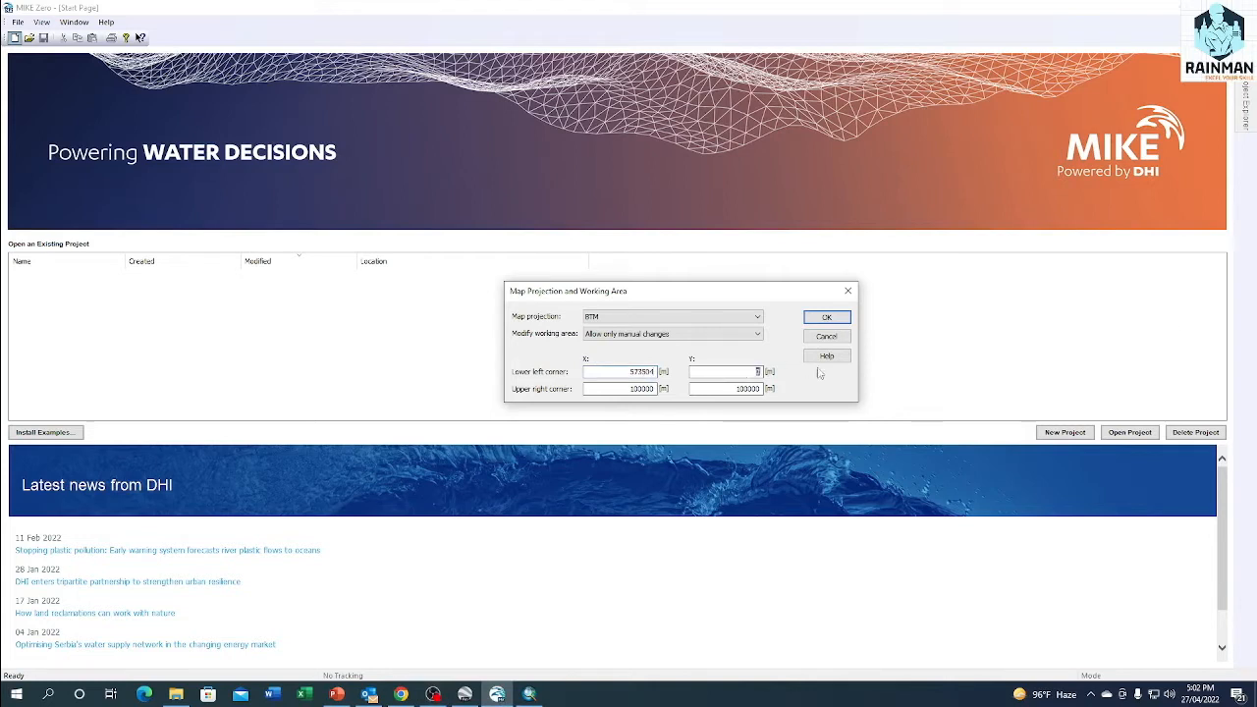
{"action": "type", "text": "483351"}
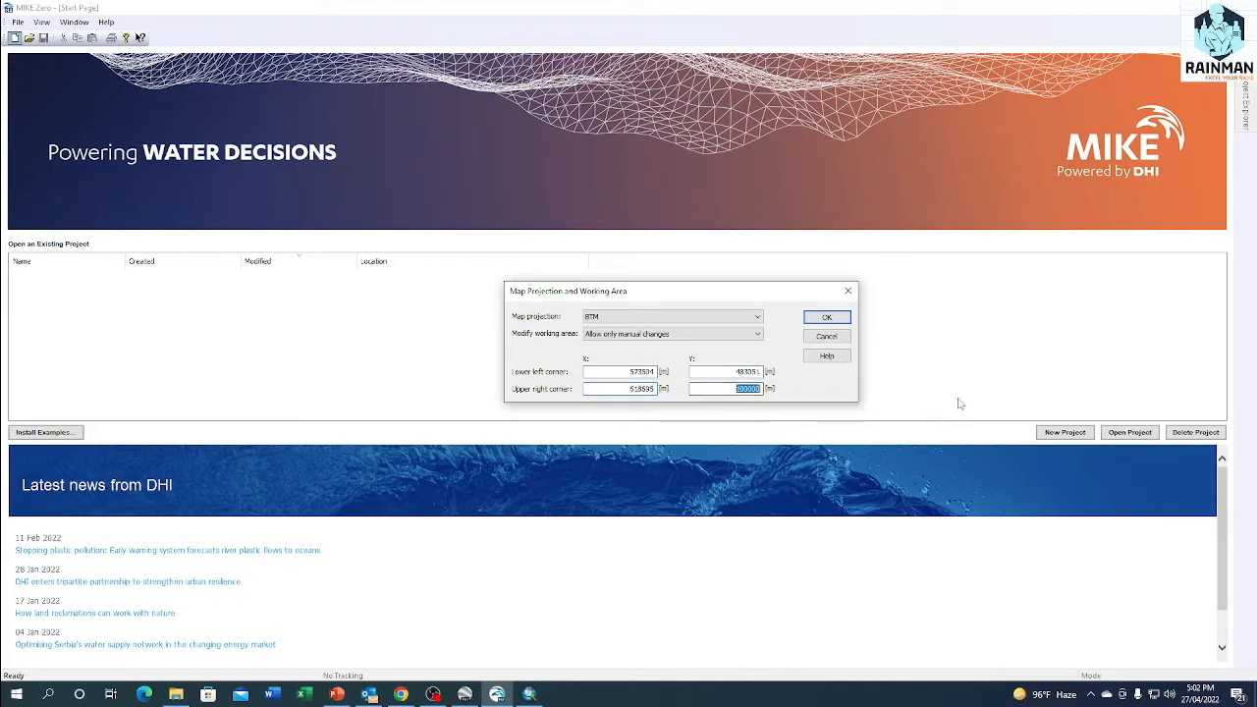
{"action": "type", "text": "538"}
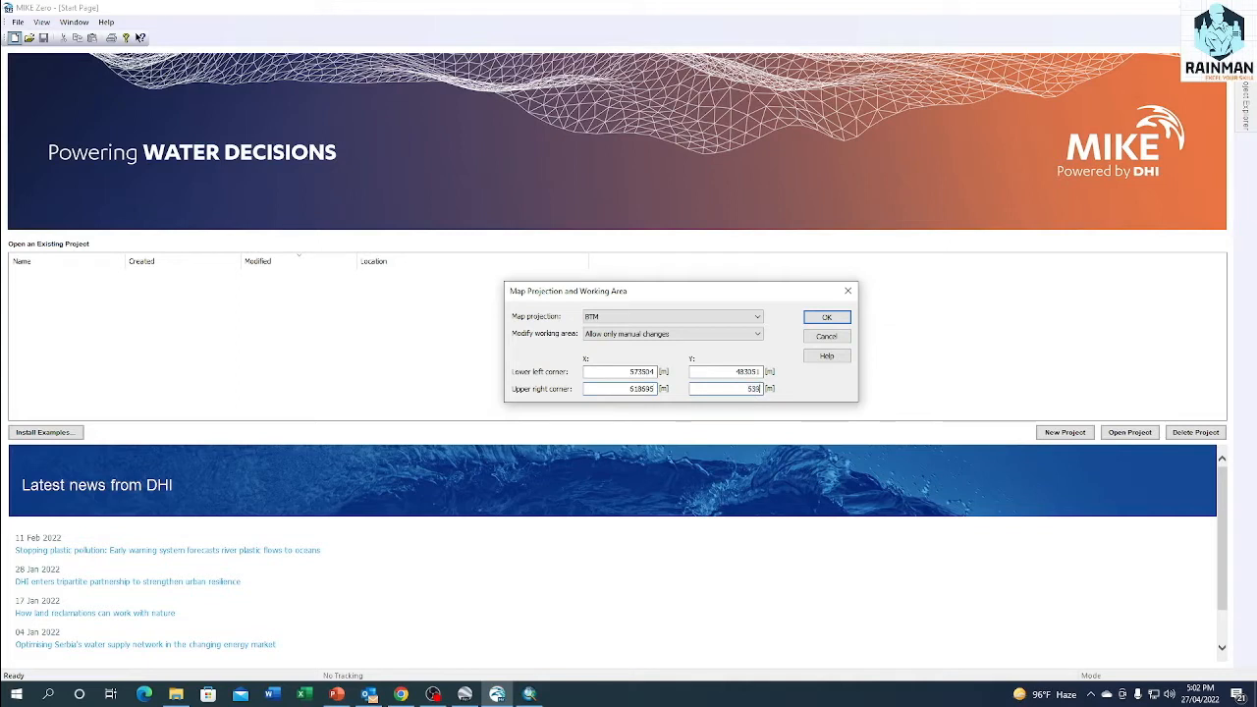
{"action": "type", "text": "539672"}
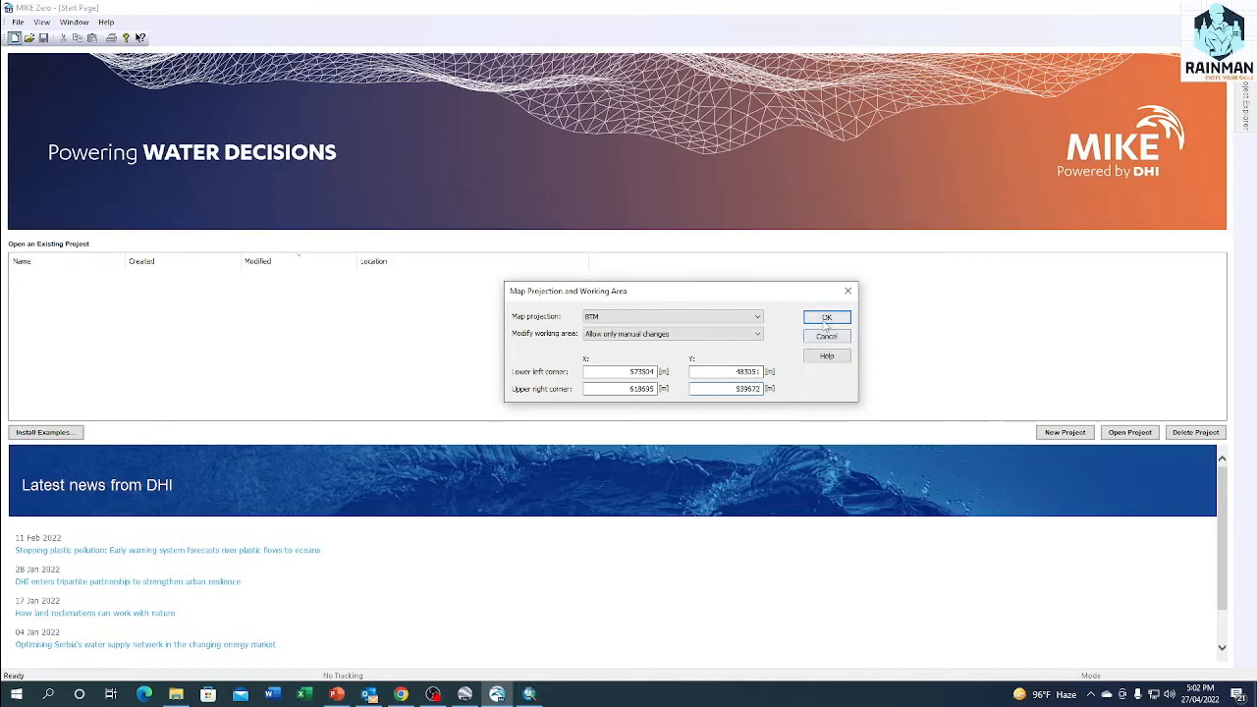
{"action": "left_click", "coordinate": [825, 316]}
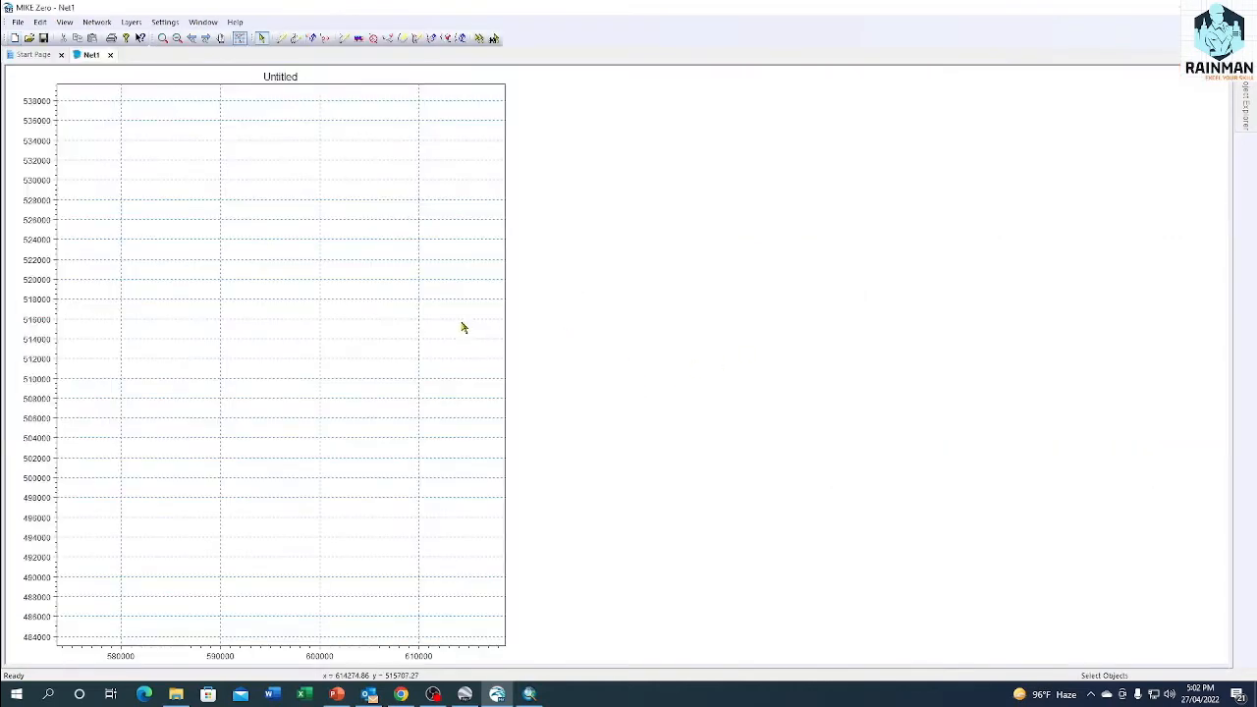
{"action": "mouse_move", "coordinate": [214, 489]}
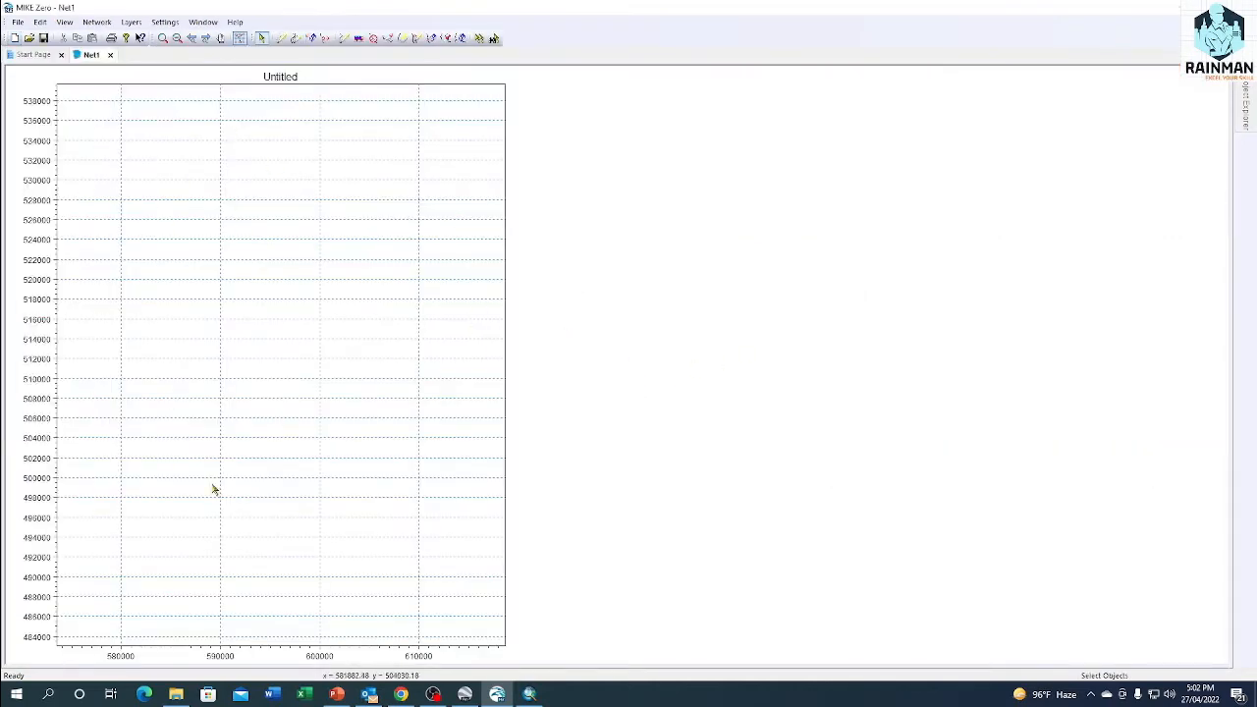
{"action": "mouse_move", "coordinate": [293, 244]}
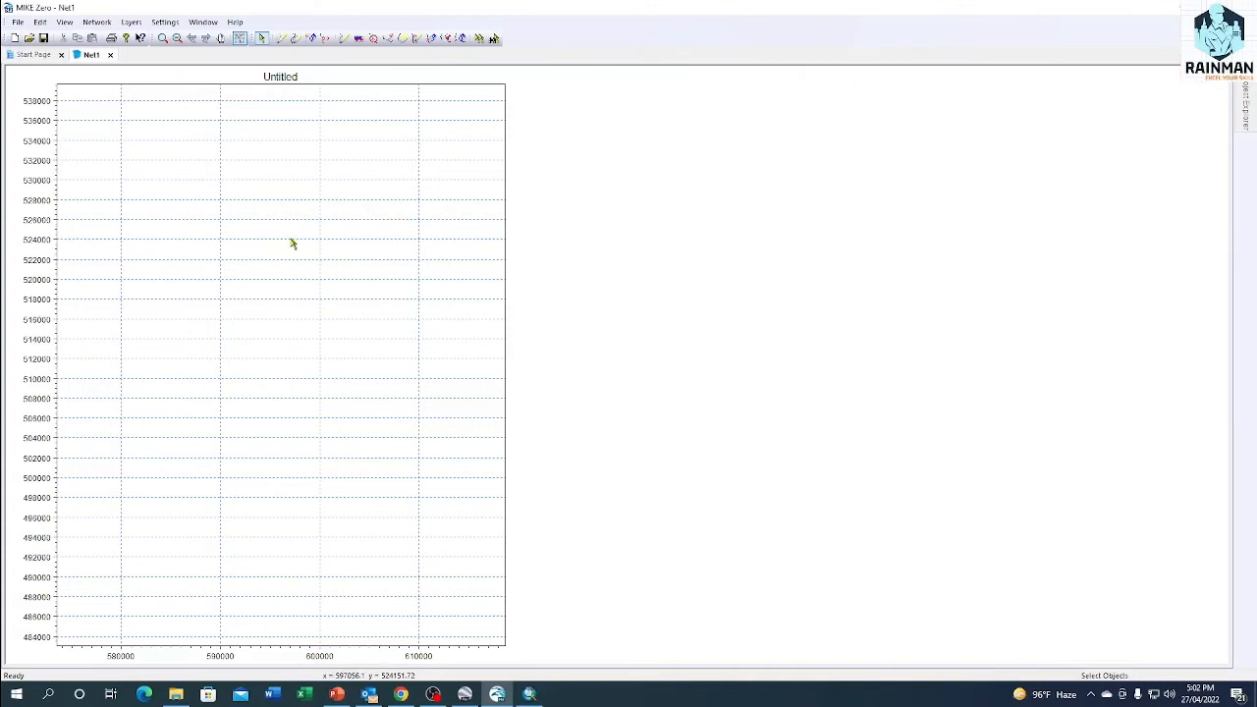
{"action": "mouse_move", "coordinate": [243, 256]}
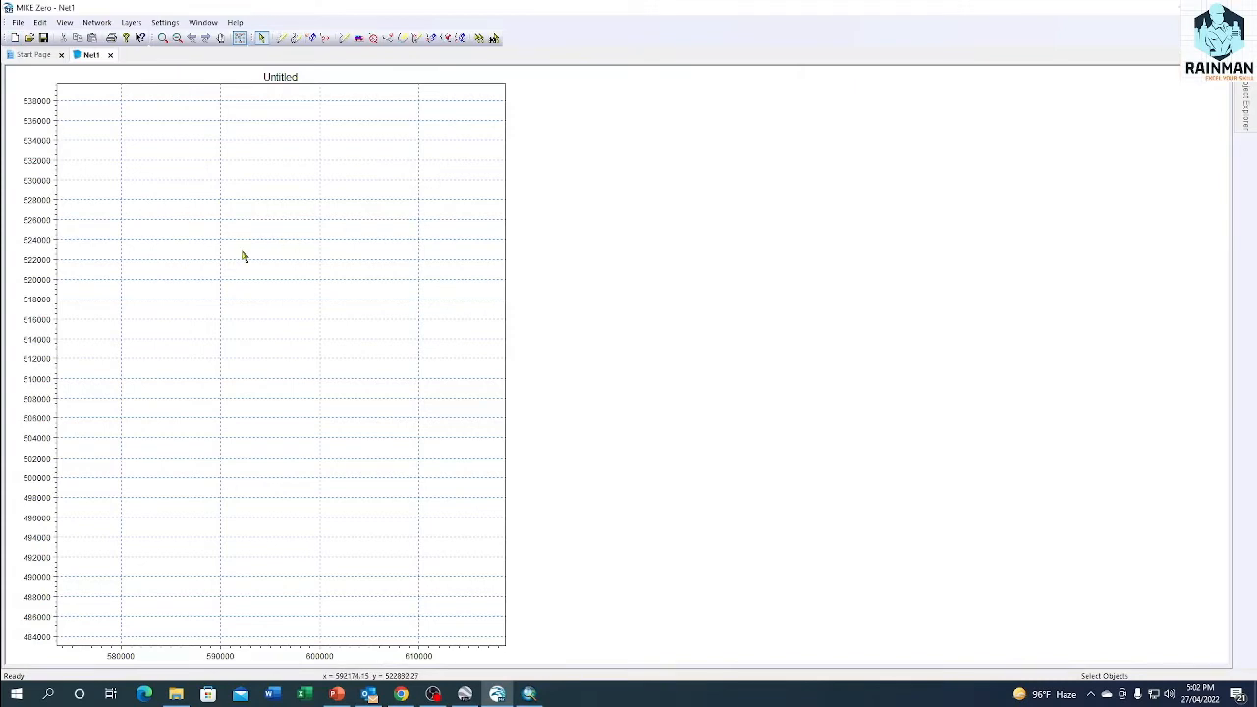
{"action": "mouse_move", "coordinate": [256, 242]}
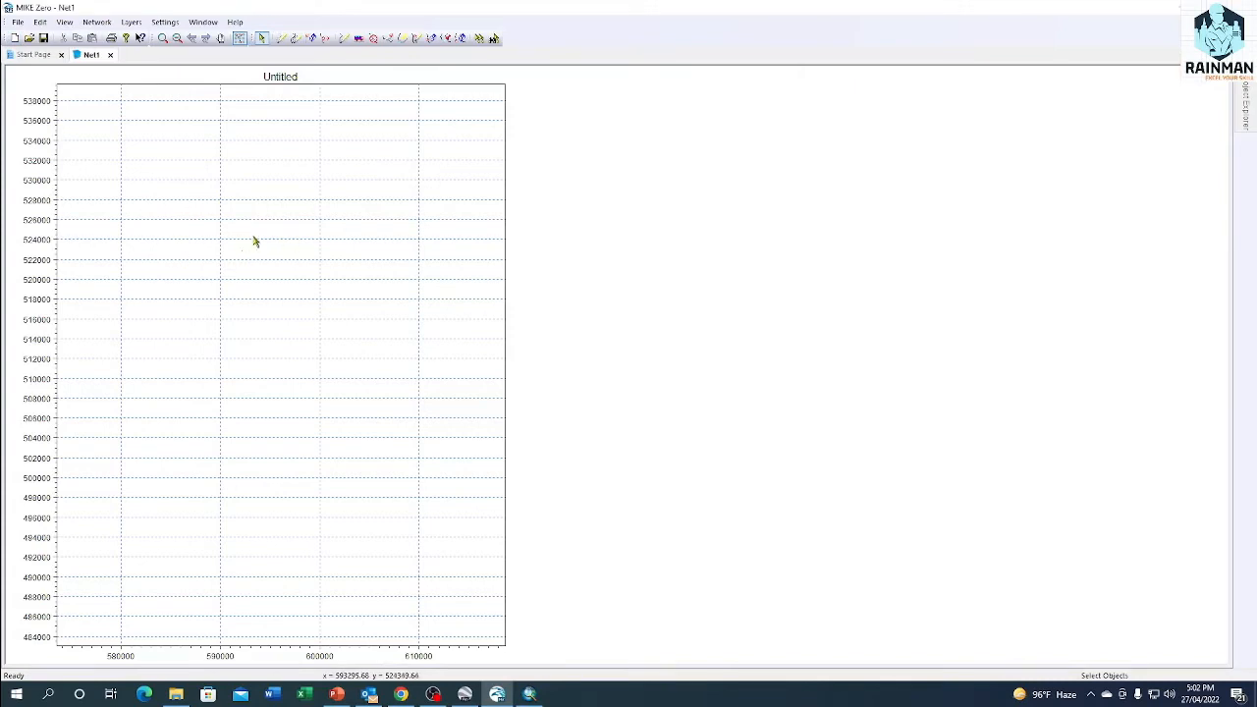
{"action": "mouse_move", "coordinate": [98, 75]}
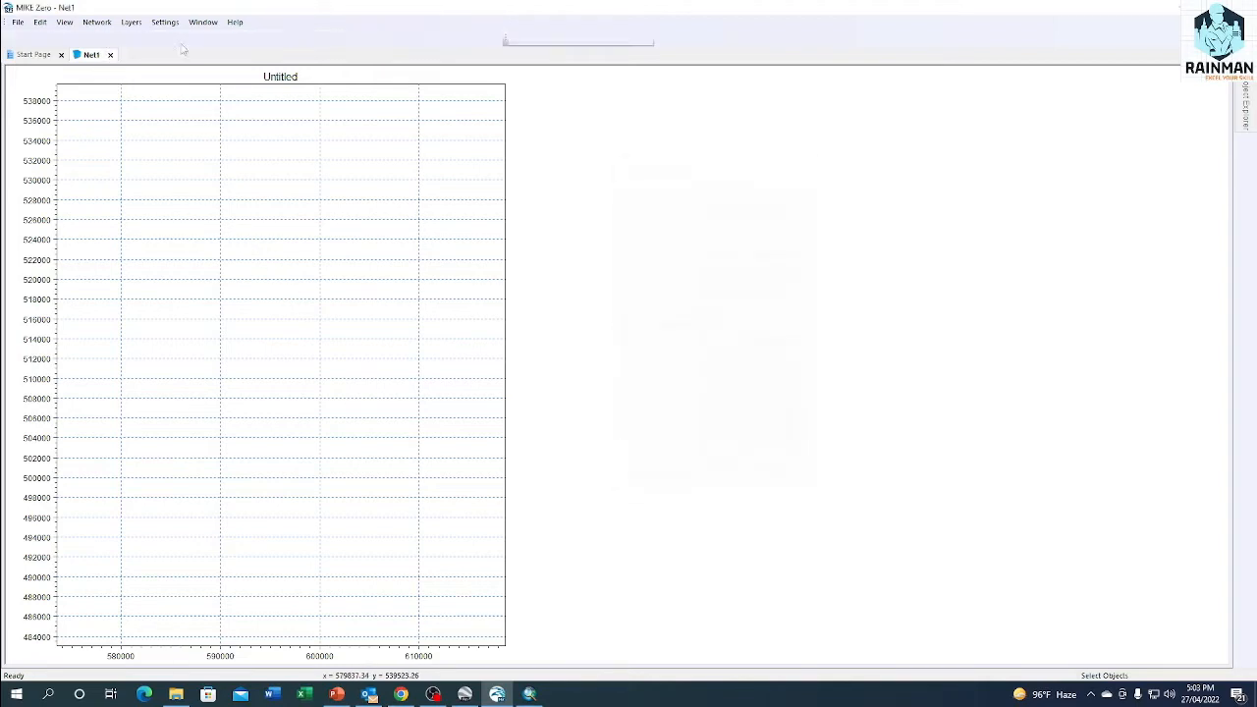
Add a new empty layer row in the Add/Remove layers dialog
{"action": "left_click", "coordinate": [130, 21]}
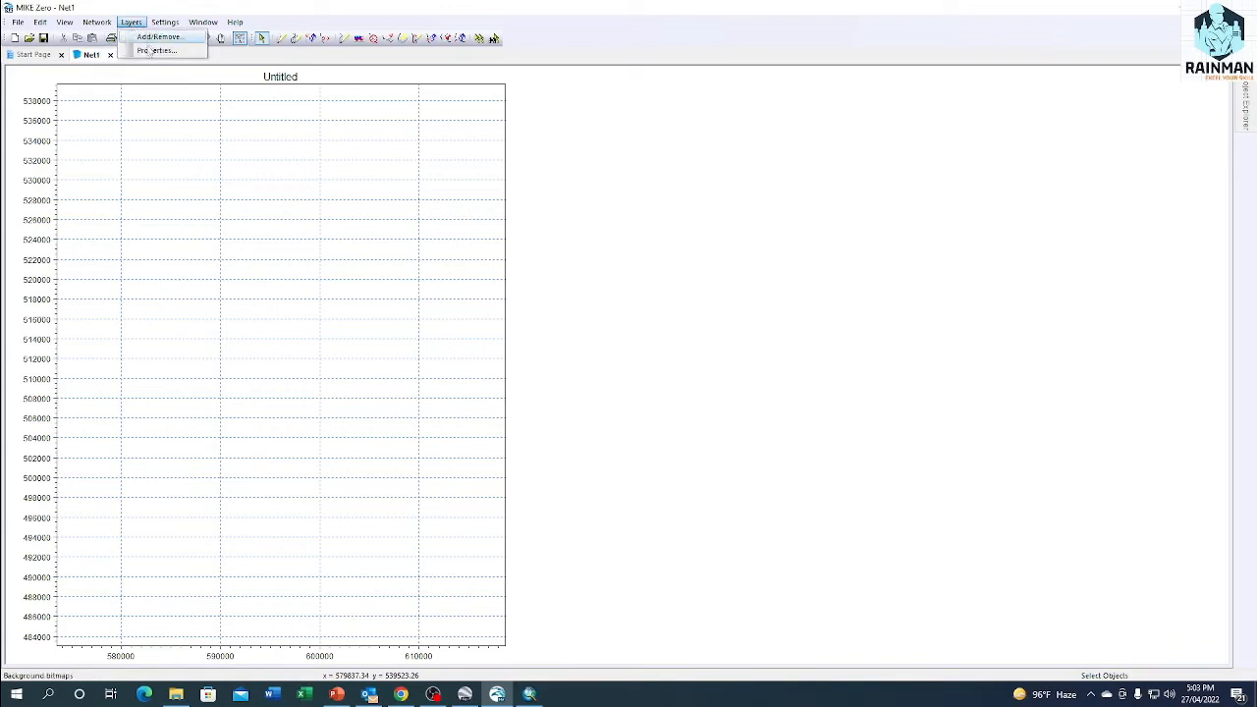
{"action": "left_click", "coordinate": [157, 35]}
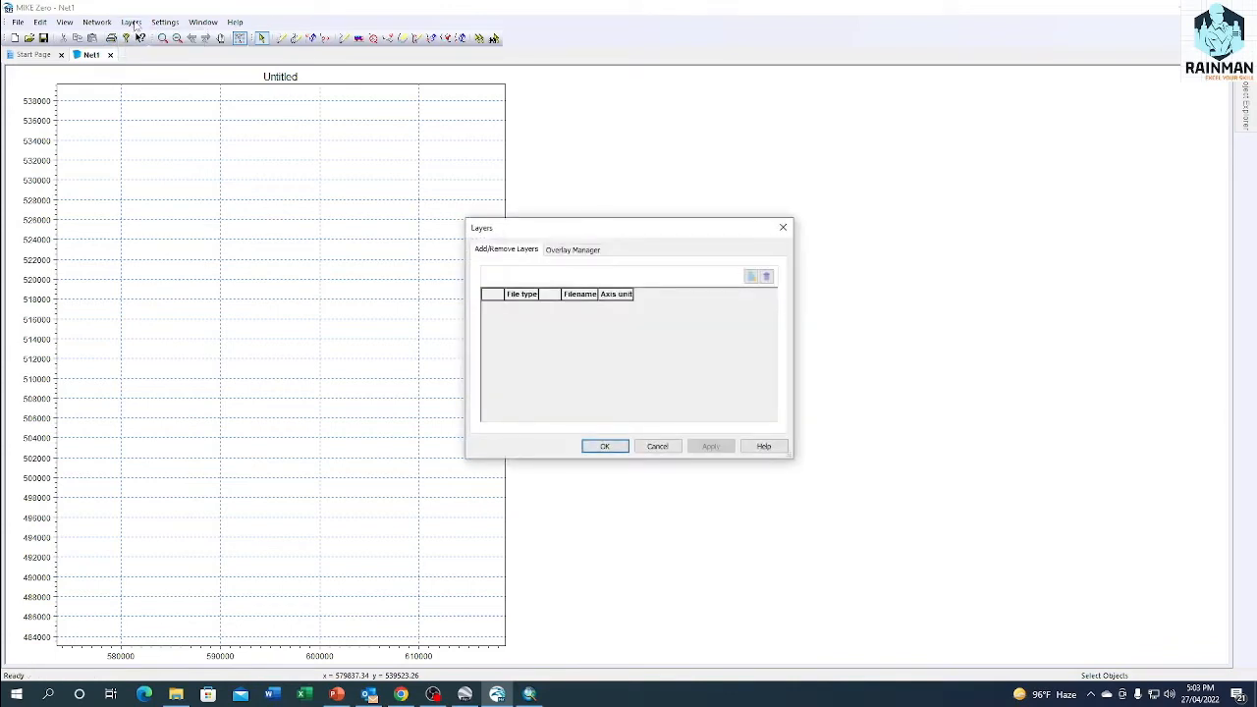
{"action": "left_click", "coordinate": [750, 275]}
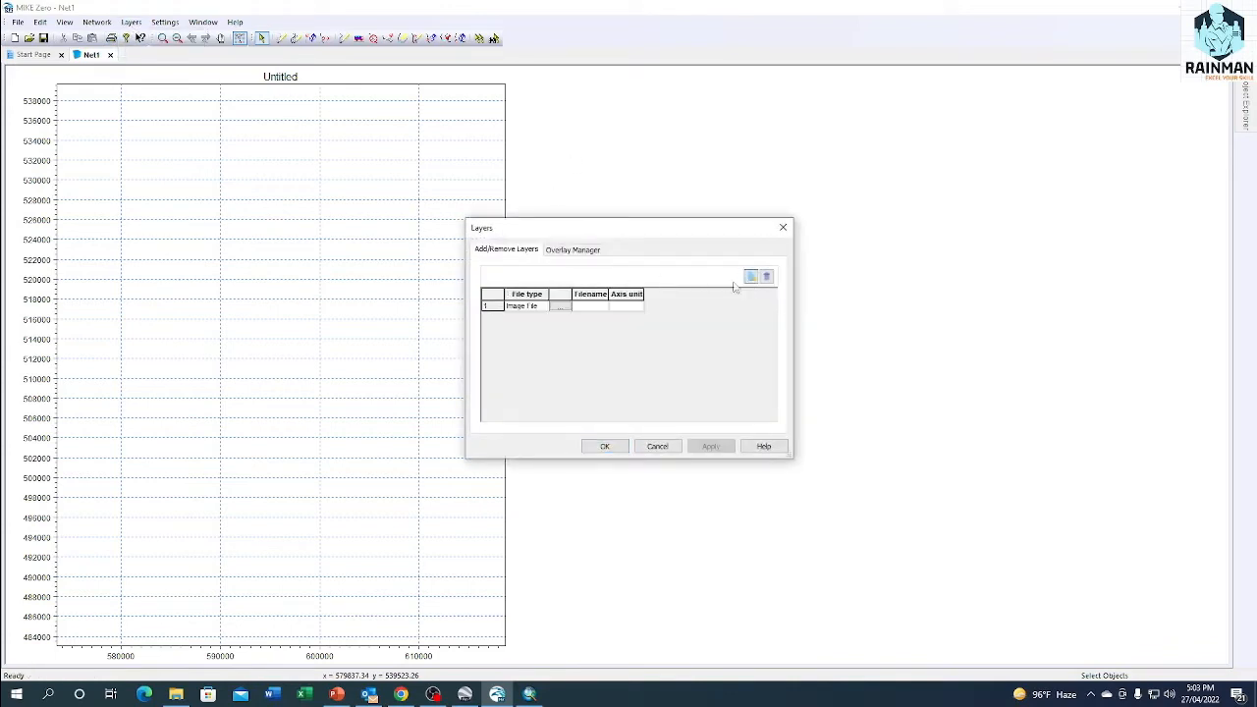
{"action": "left_click", "coordinate": [544, 307]}
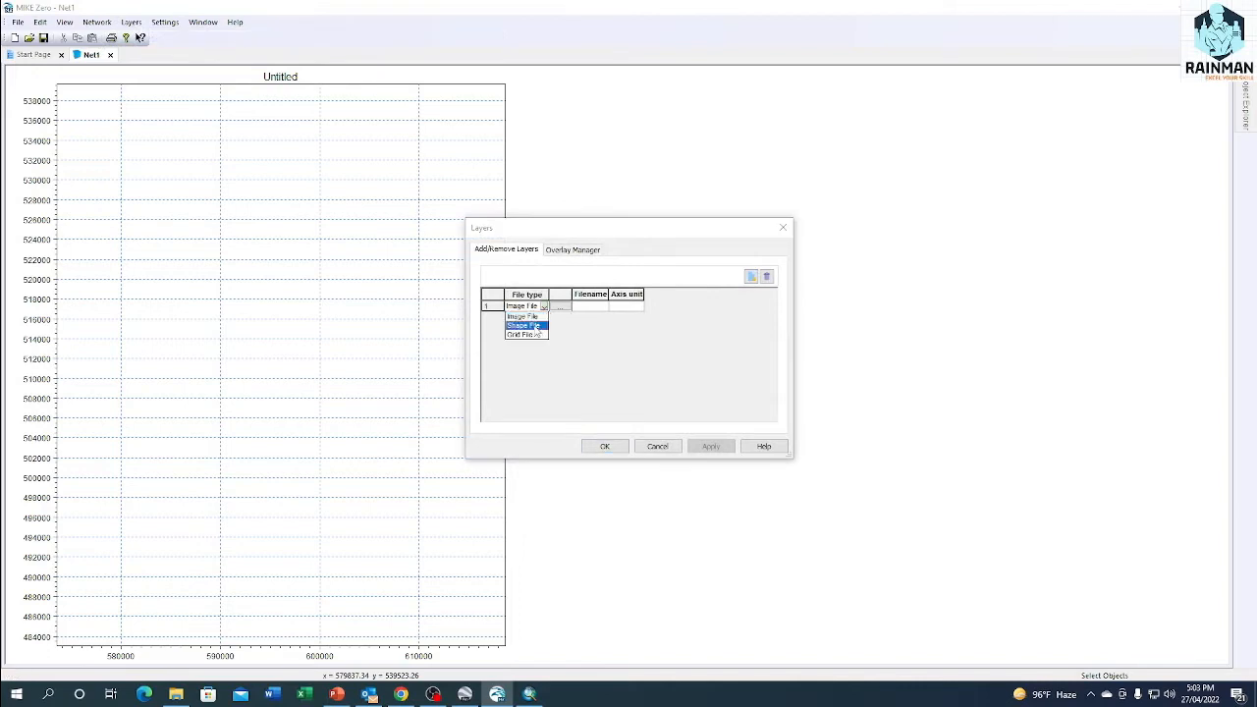
Make the layer a Shape File and browse the drives, settling on the C drive
{"action": "left_click", "coordinate": [558, 307]}
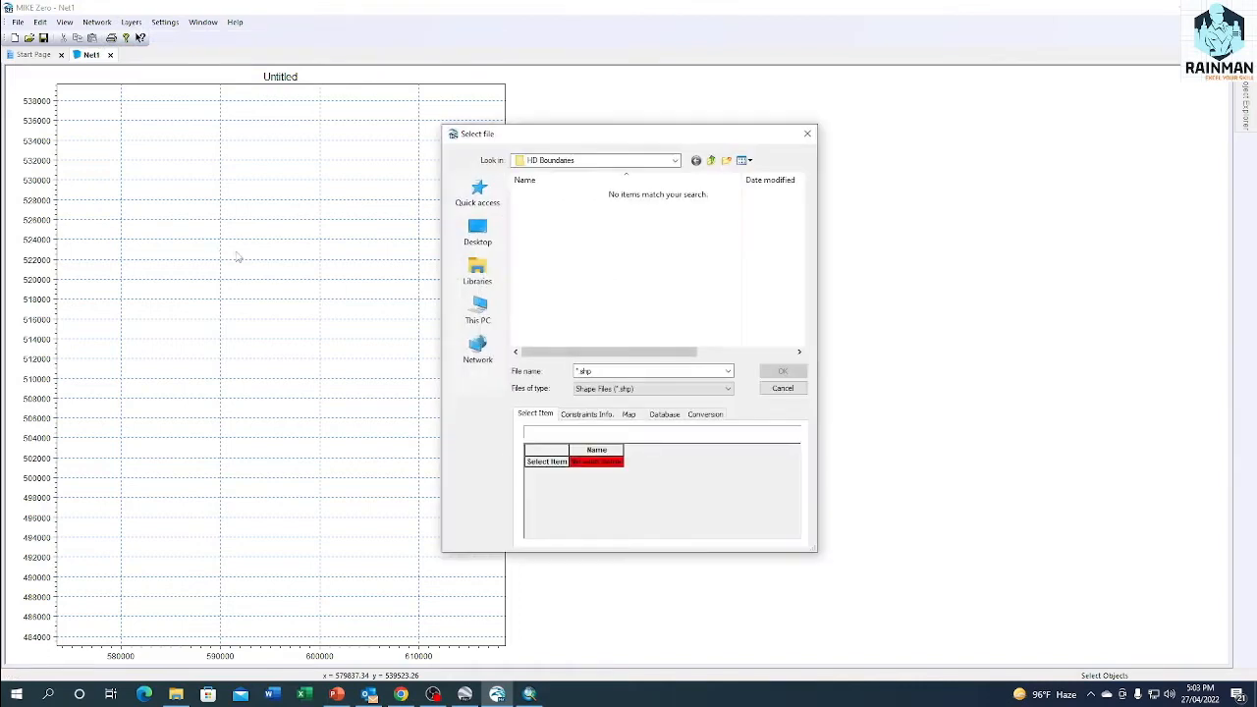
{"action": "left_click", "coordinate": [478, 307]}
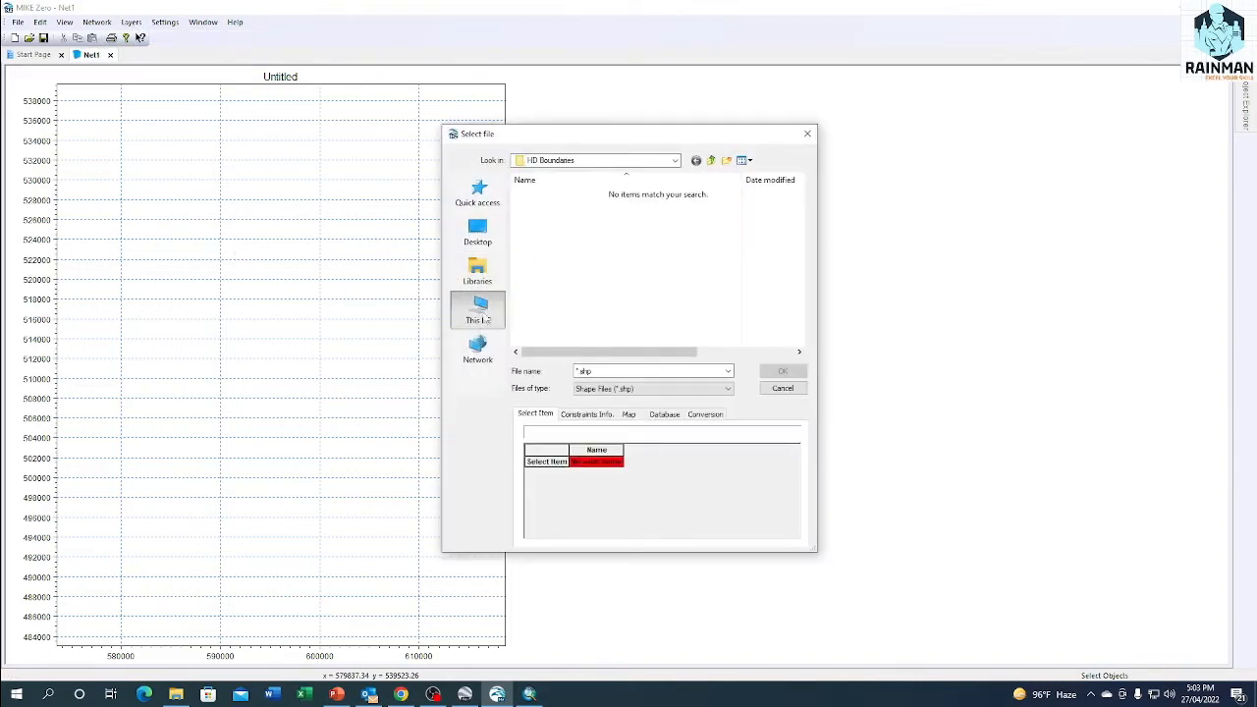
{"action": "left_click", "coordinate": [477, 311]}
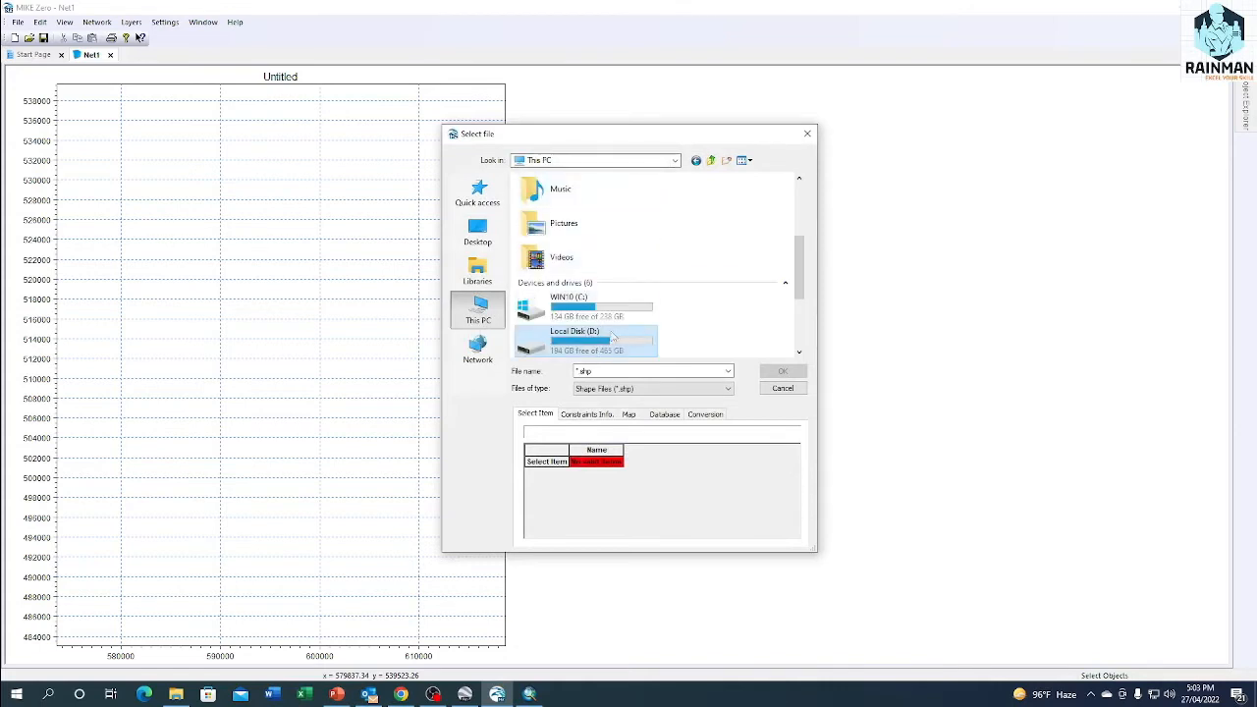
{"action": "mouse_move", "coordinate": [617, 338]}
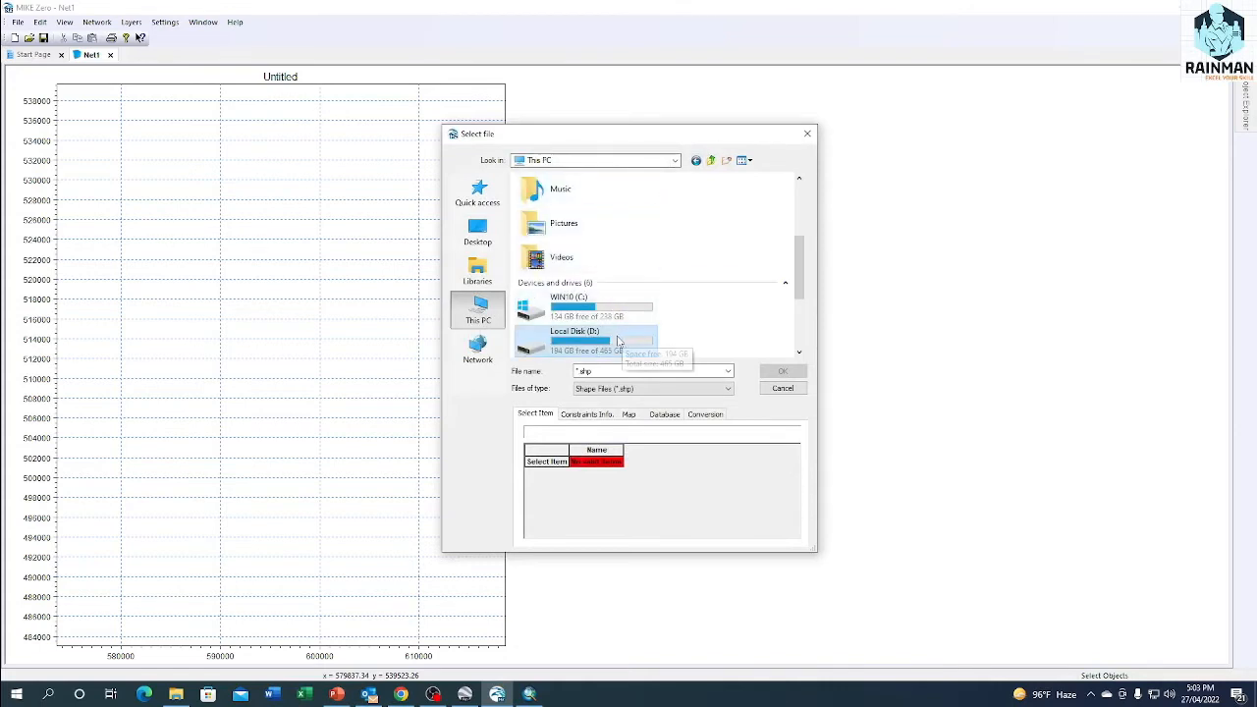
{"action": "double_click", "coordinate": [574, 330]}
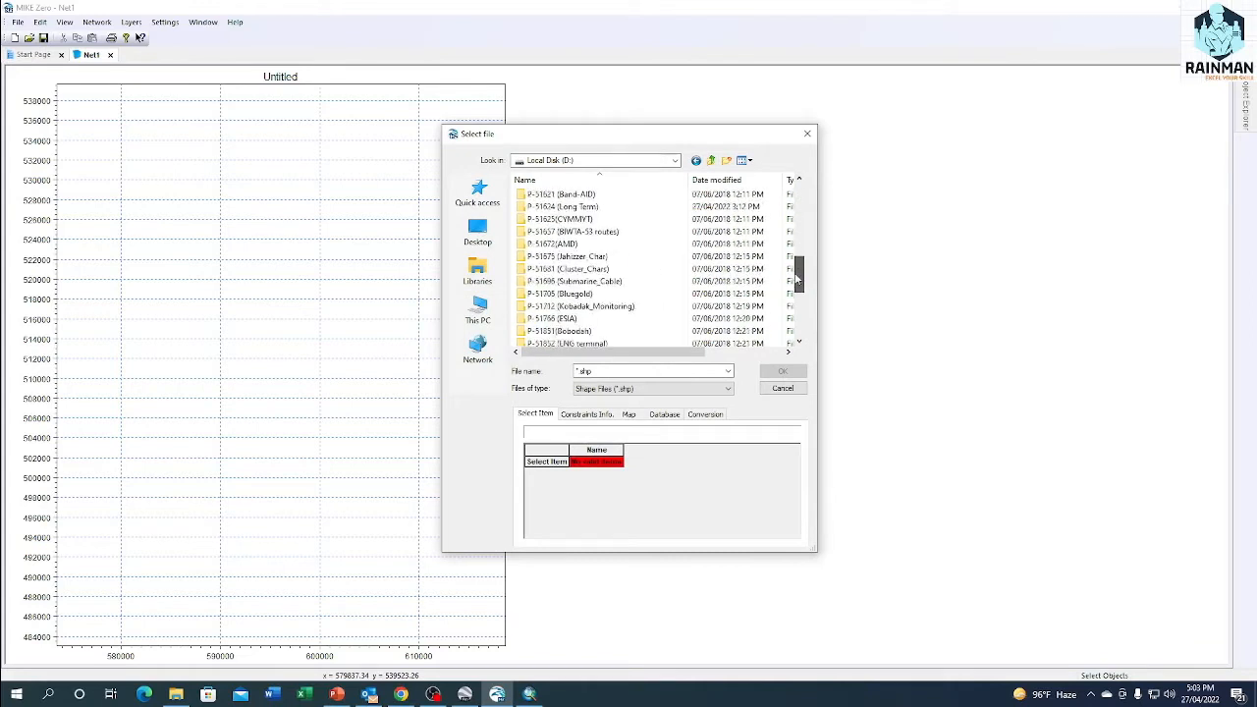
{"action": "scroll", "scroll_direction": "down", "scroll_amount": 3}
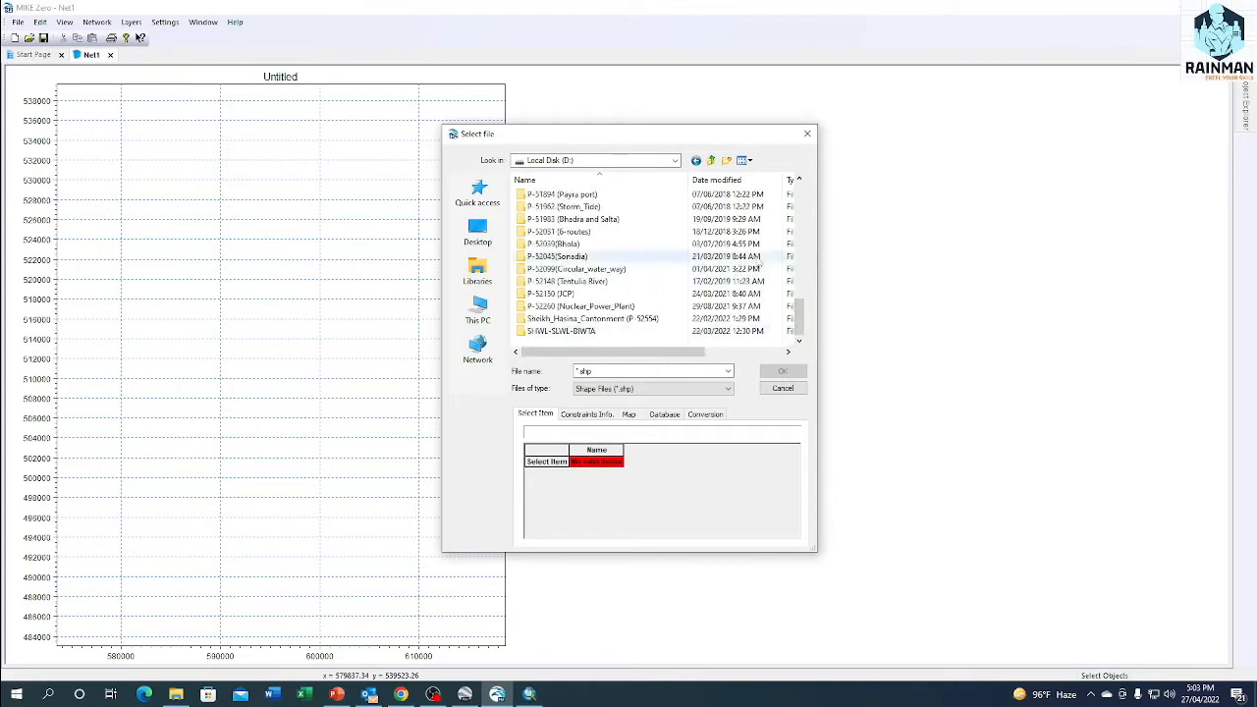
{"action": "left_click", "coordinate": [477, 310]}
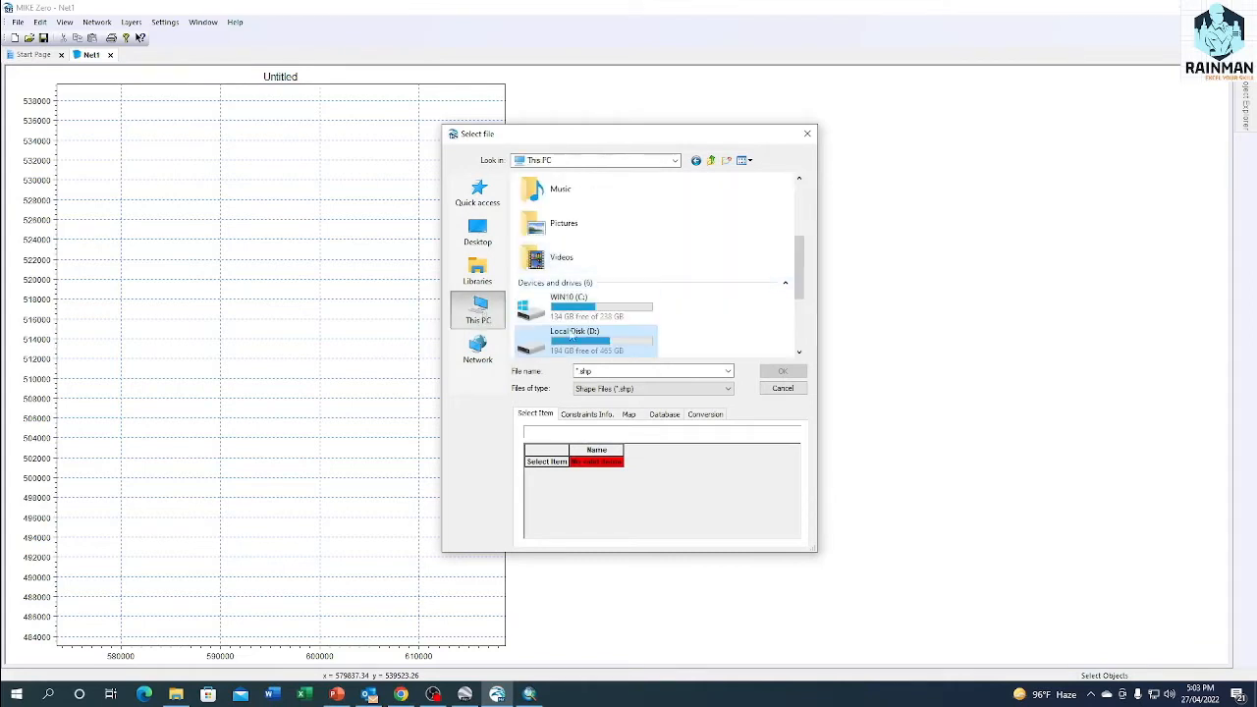
{"action": "double_click", "coordinate": [576, 338]}
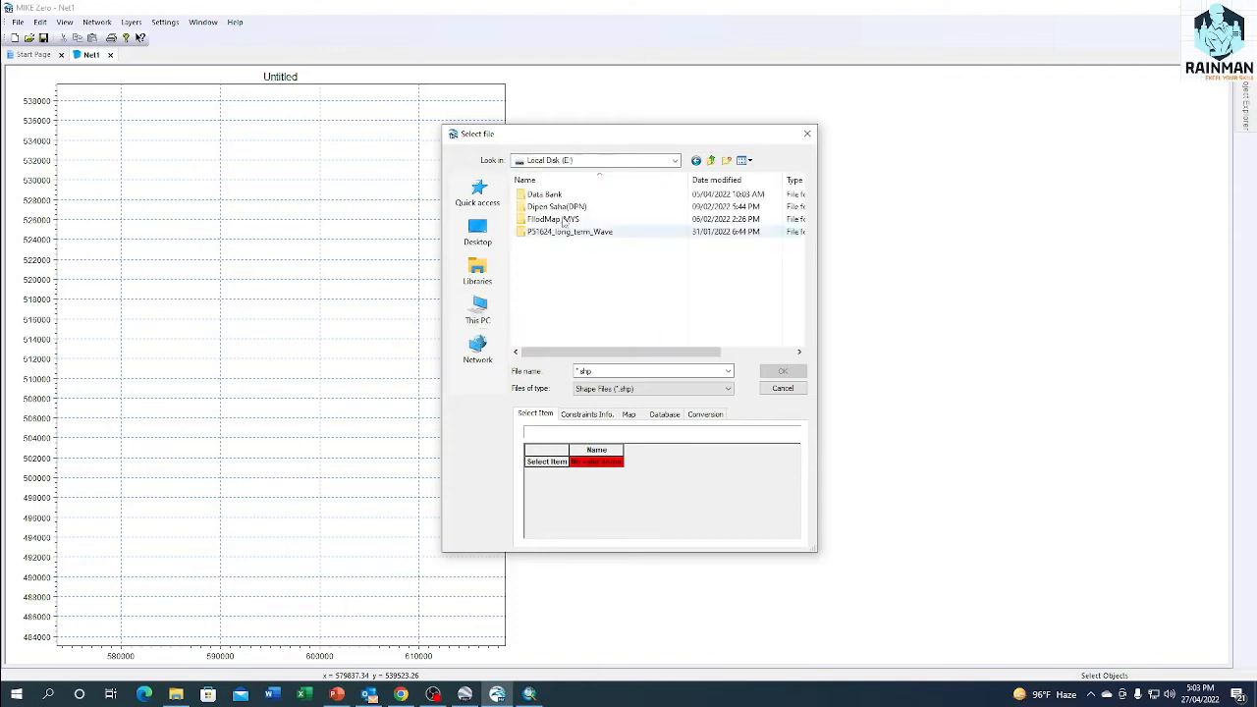
Navigate down through Personal, Rainman and Tutorial into the SHP folder
{"action": "double_click", "coordinate": [558, 206]}
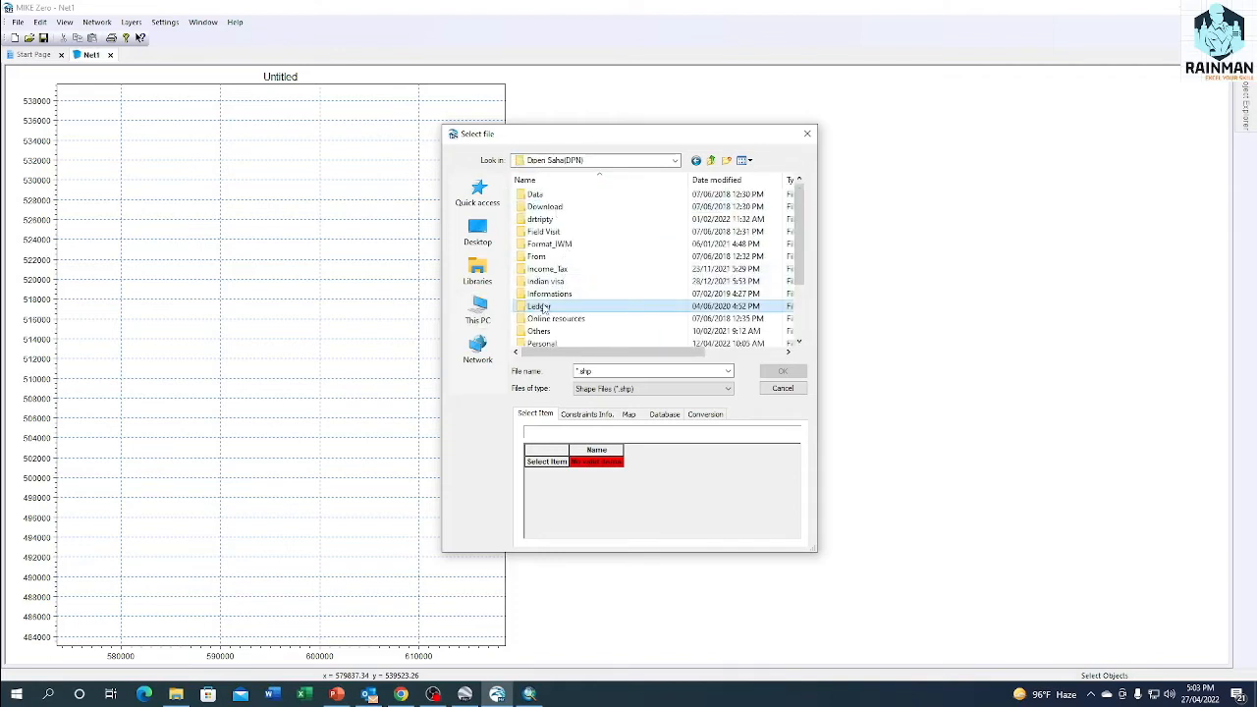
{"action": "double_click", "coordinate": [542, 342]}
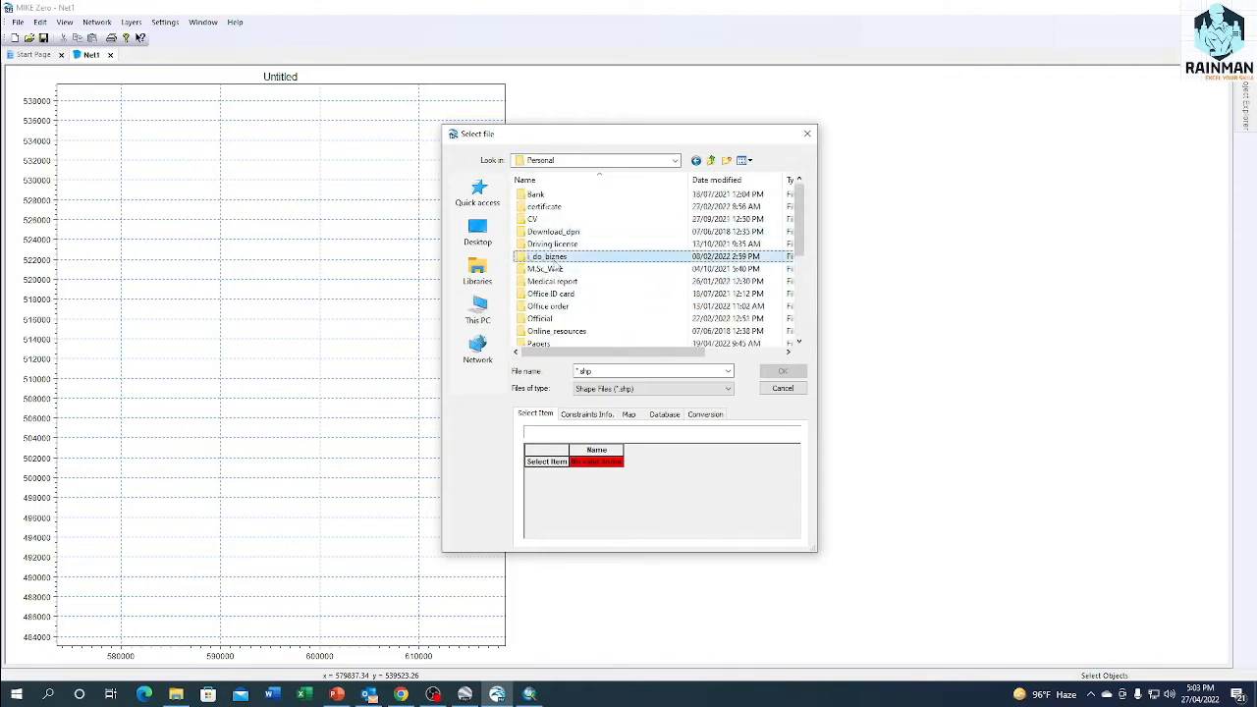
{"action": "double_click", "coordinate": [546, 256]}
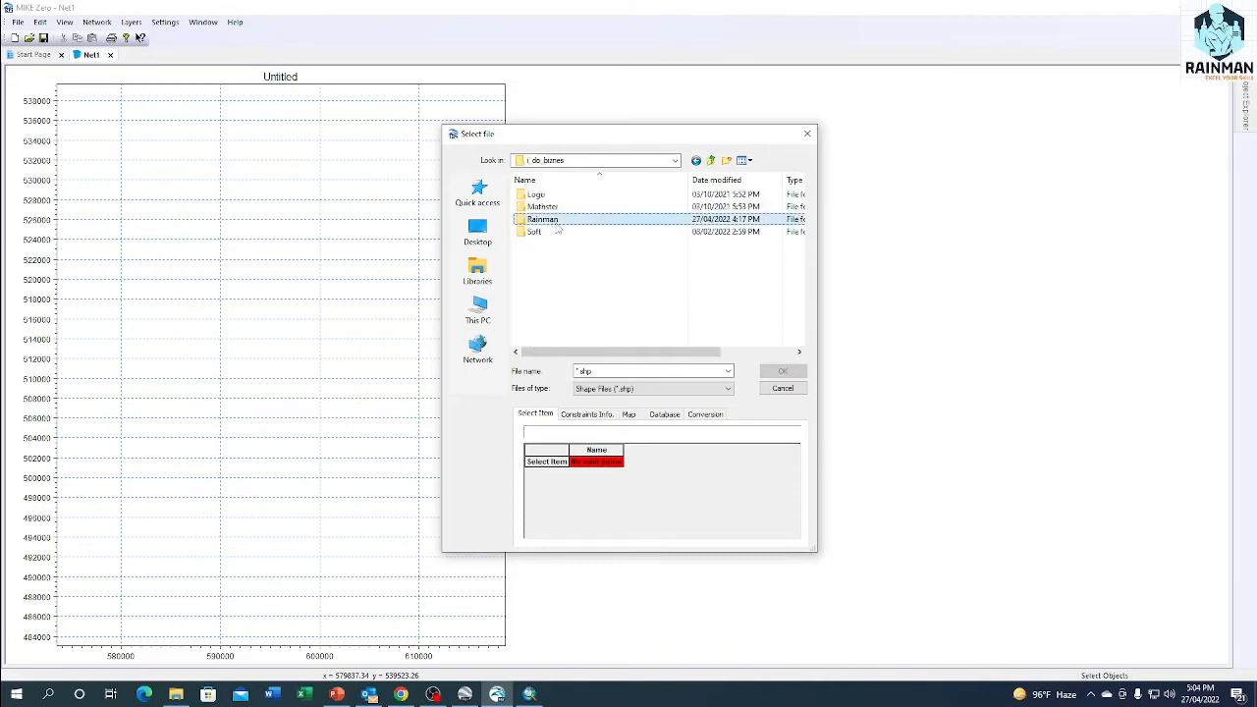
{"action": "double_click", "coordinate": [542, 220]}
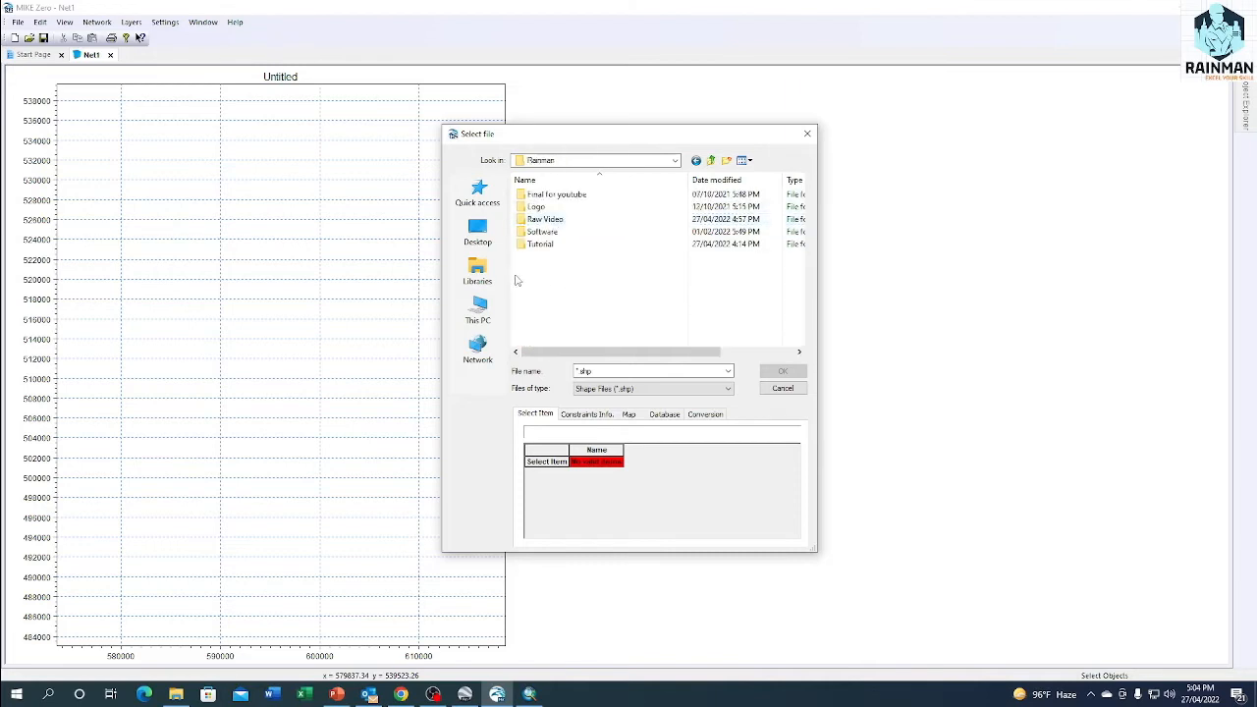
{"action": "mouse_move", "coordinate": [526, 275]}
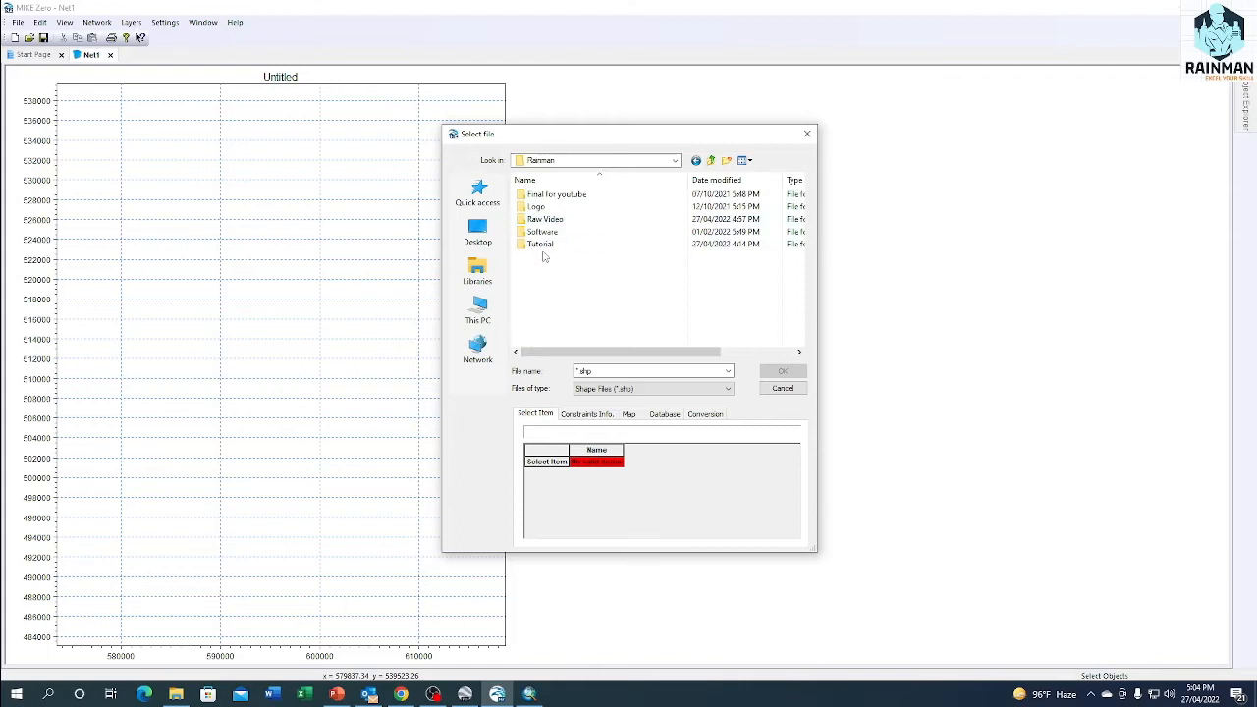
{"action": "mouse_move", "coordinate": [550, 267]}
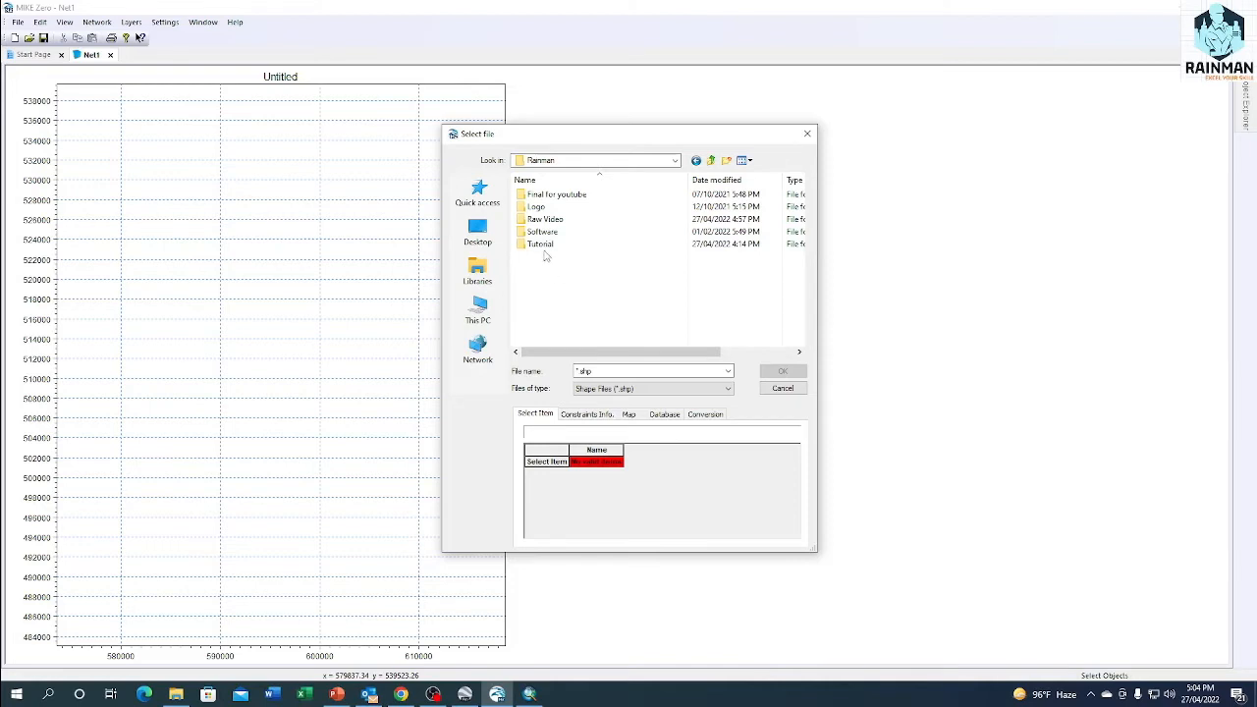
{"action": "double_click", "coordinate": [540, 244]}
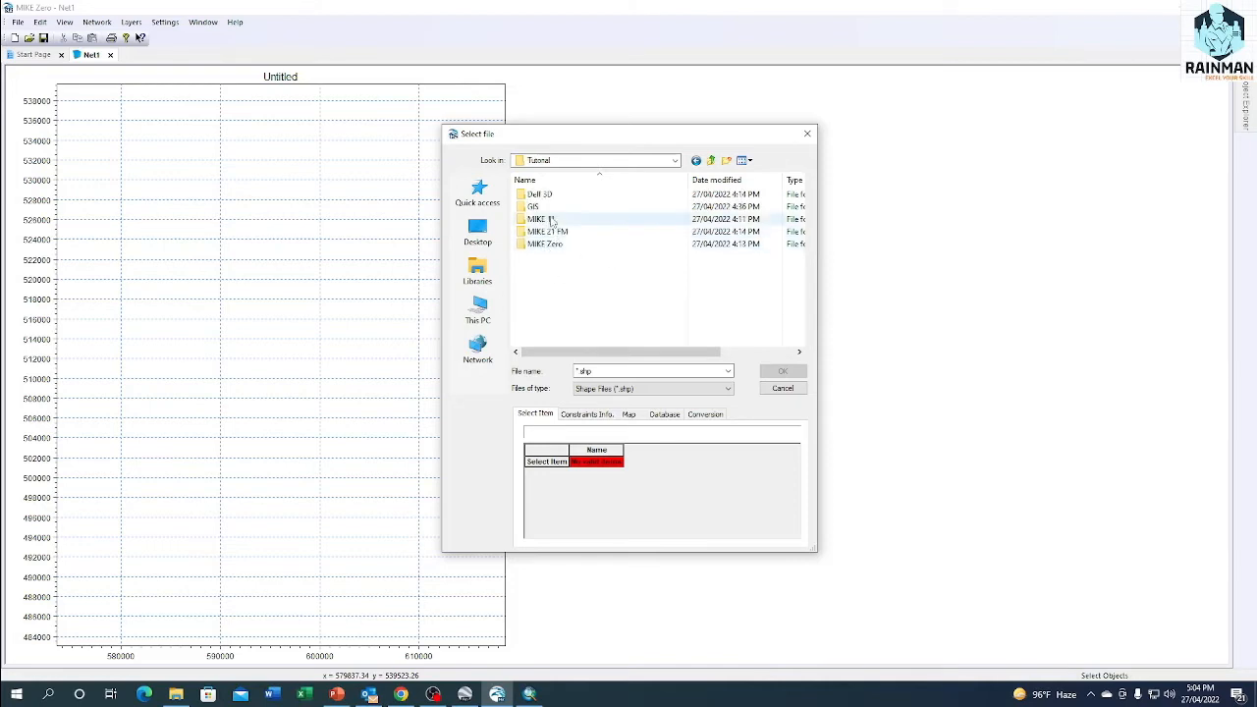
{"action": "double_click", "coordinate": [533, 207]}
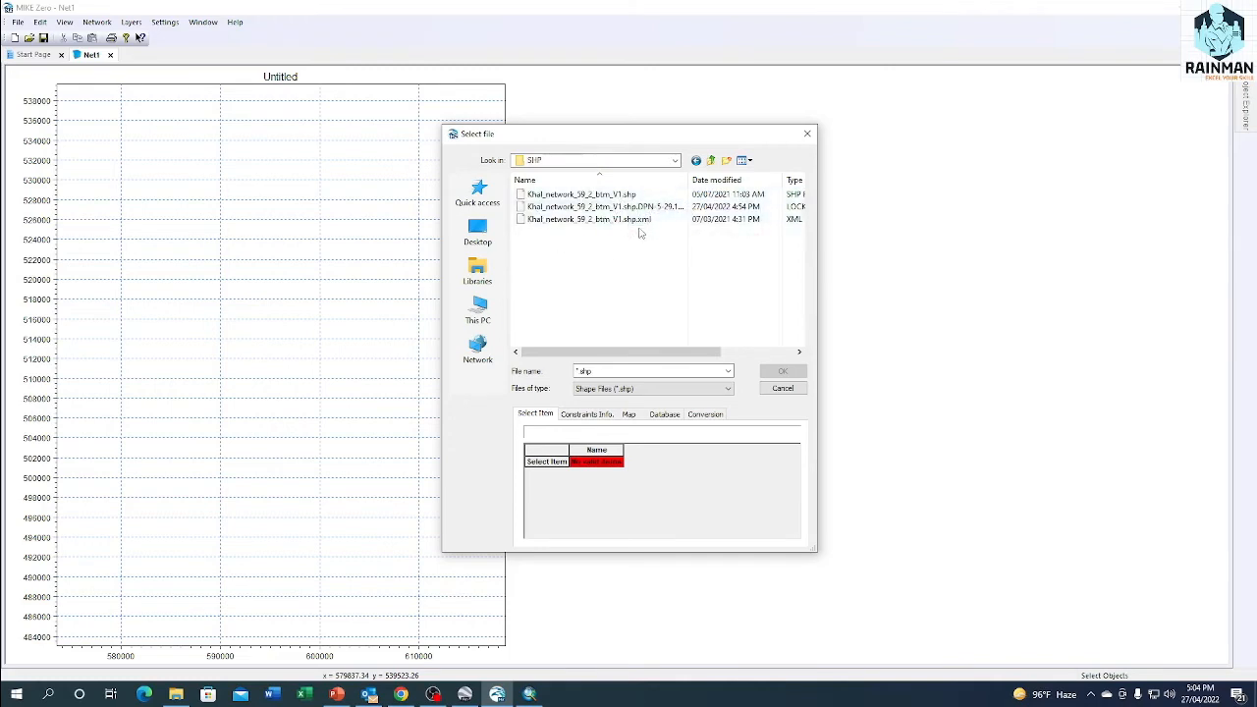
Load the canal network shapefile as a layer labelled by its Name field
{"action": "left_click", "coordinate": [581, 194]}
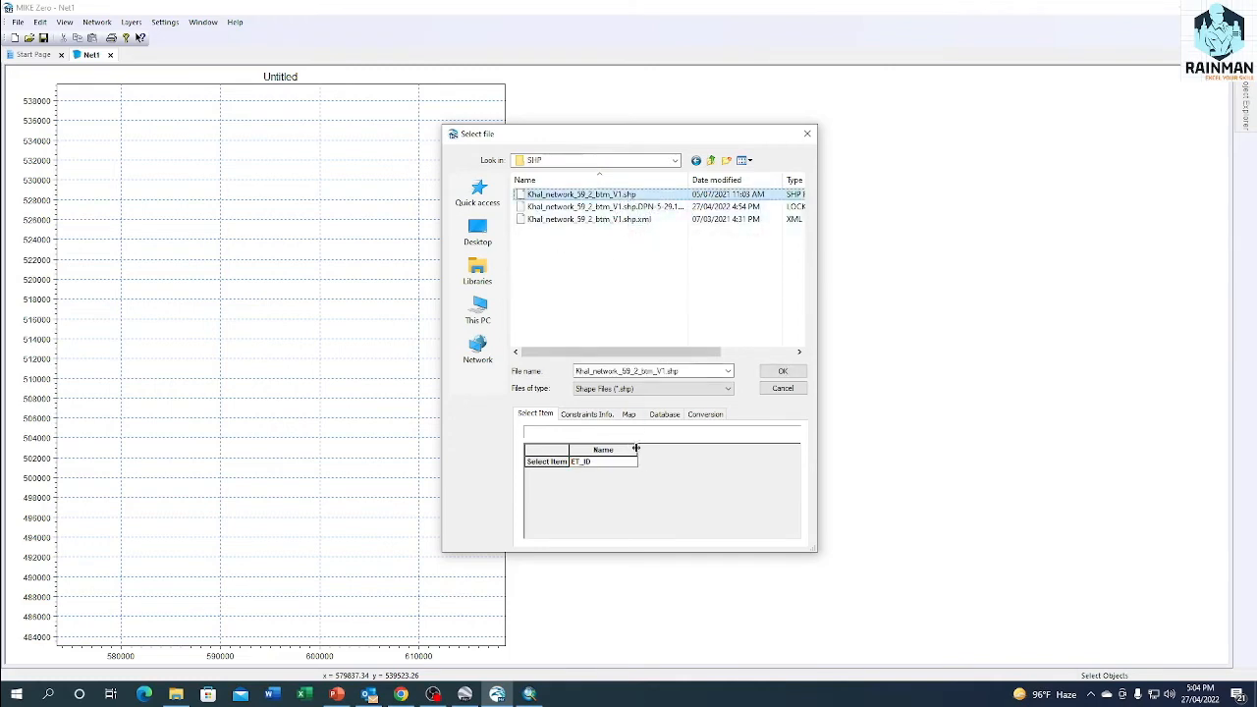
{"action": "left_click", "coordinate": [633, 462]}
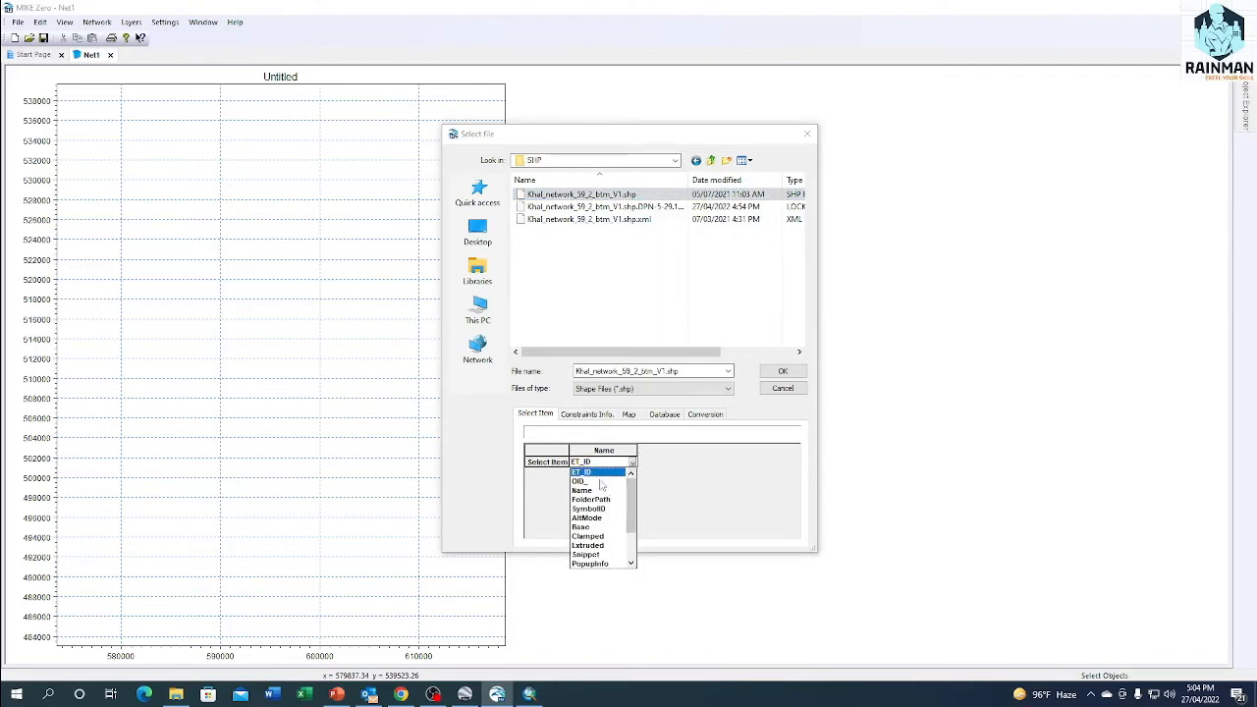
{"action": "scroll", "scroll_direction": "down", "scroll_amount": 3}
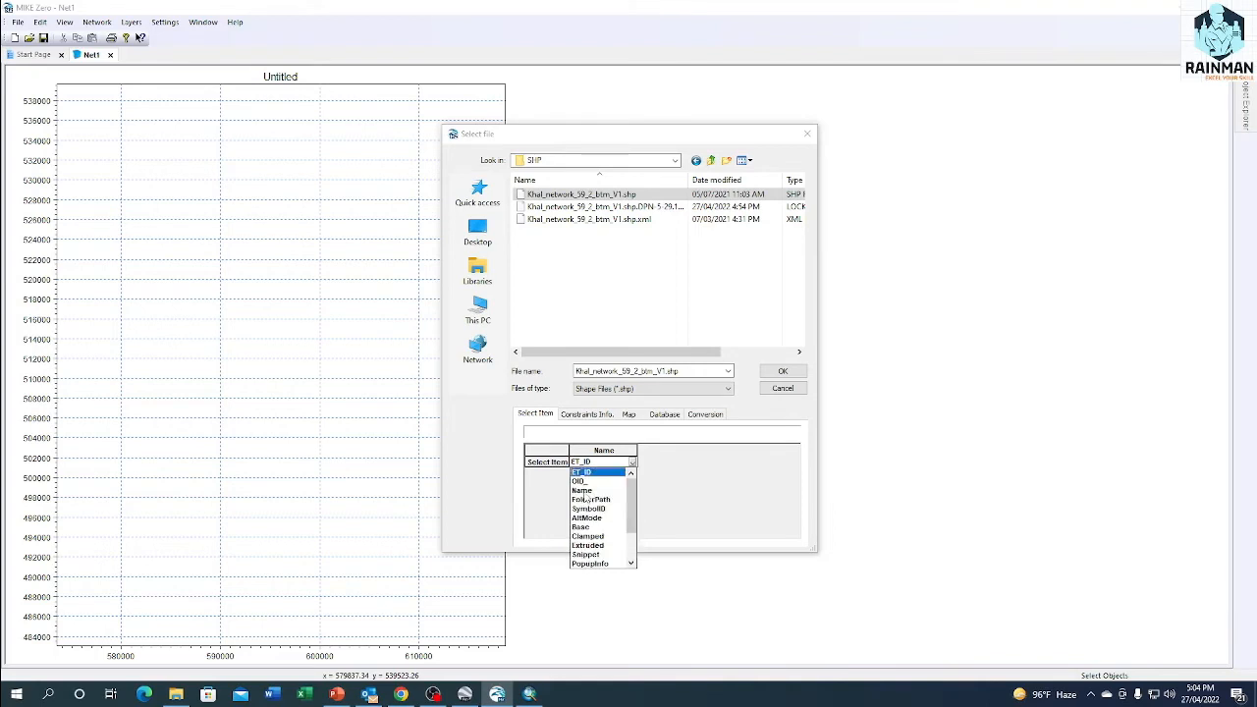
{"action": "left_click", "coordinate": [582, 491]}
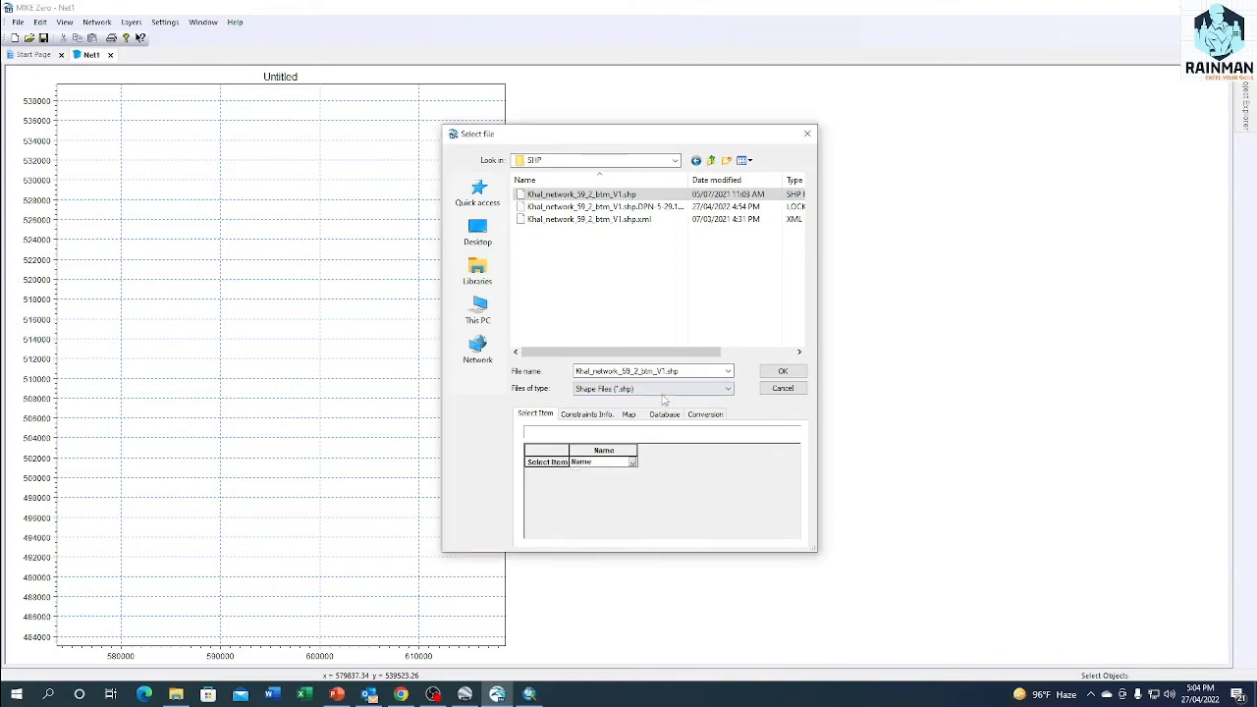
{"action": "left_click", "coordinate": [782, 371]}
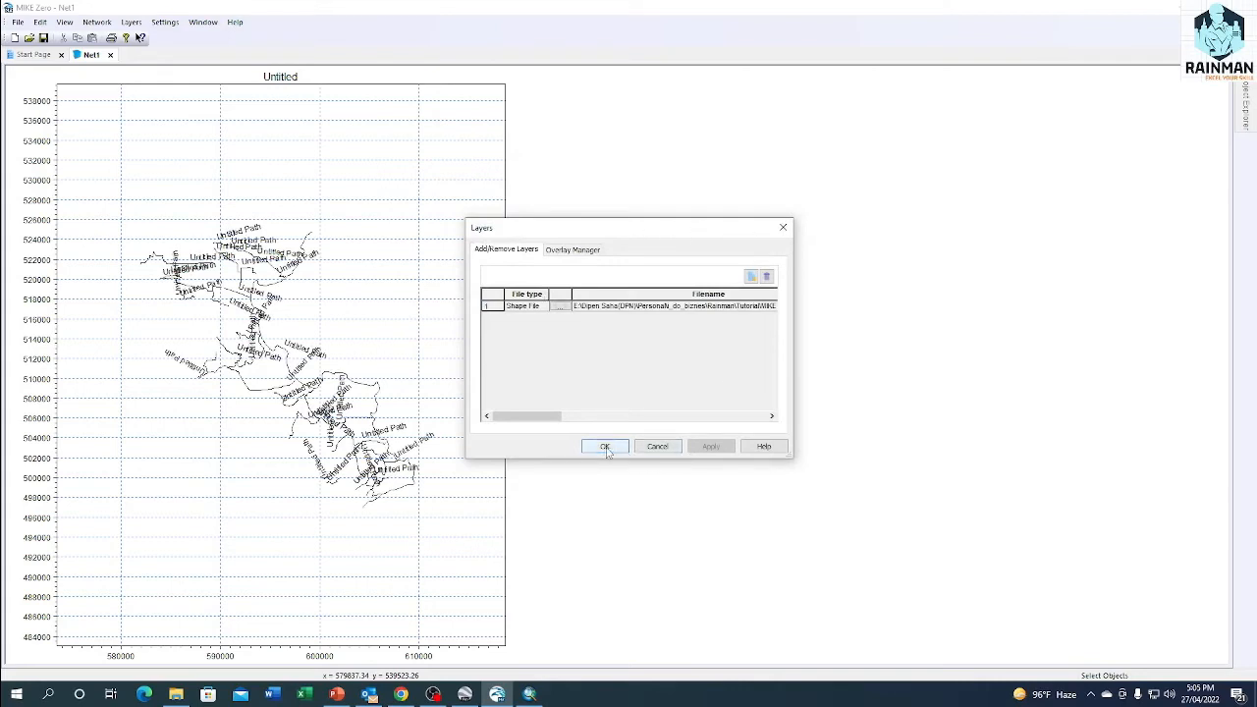
{"action": "left_click", "coordinate": [605, 448]}
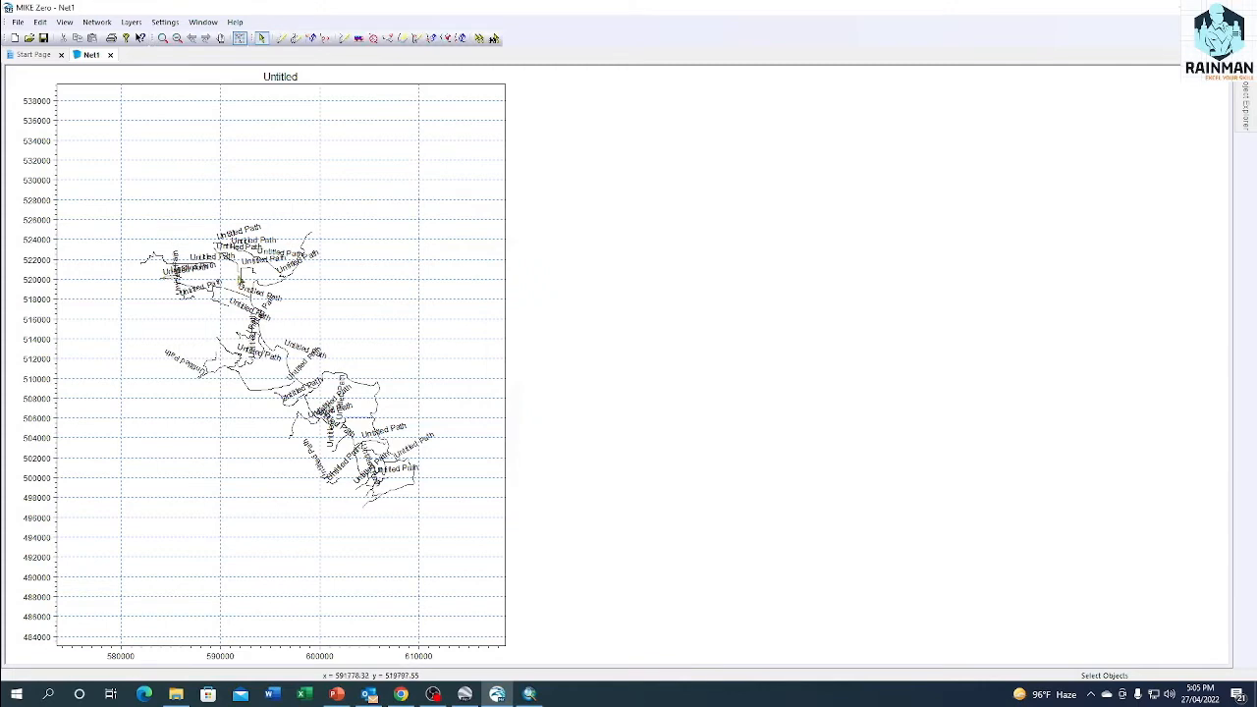
{"action": "mouse_move", "coordinate": [271, 295]}
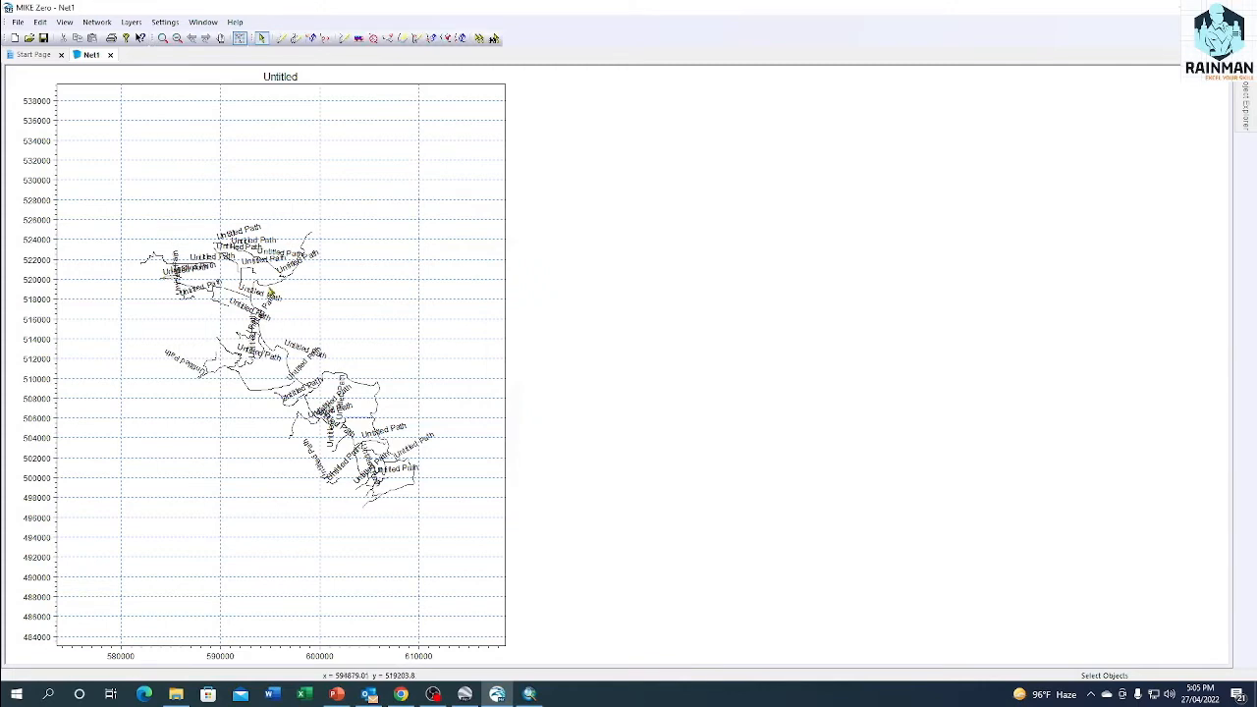
{"action": "mouse_move", "coordinate": [180, 344]}
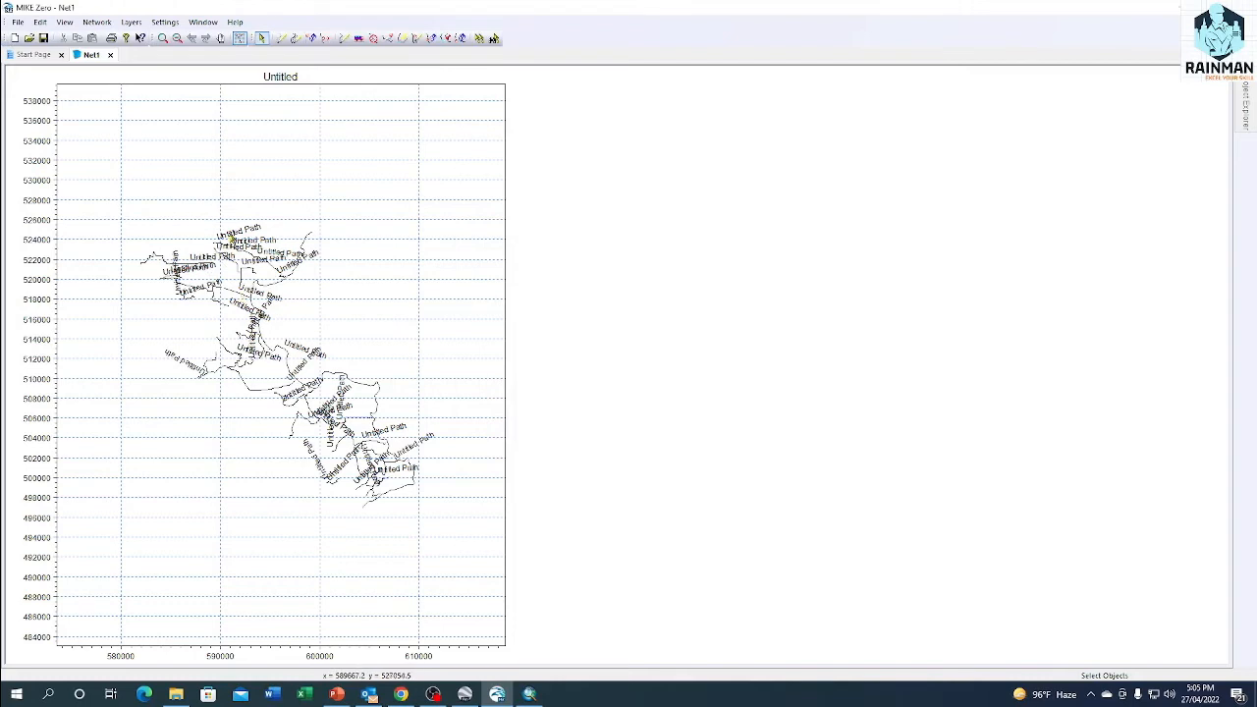
{"action": "mouse_move", "coordinate": [181, 198]}
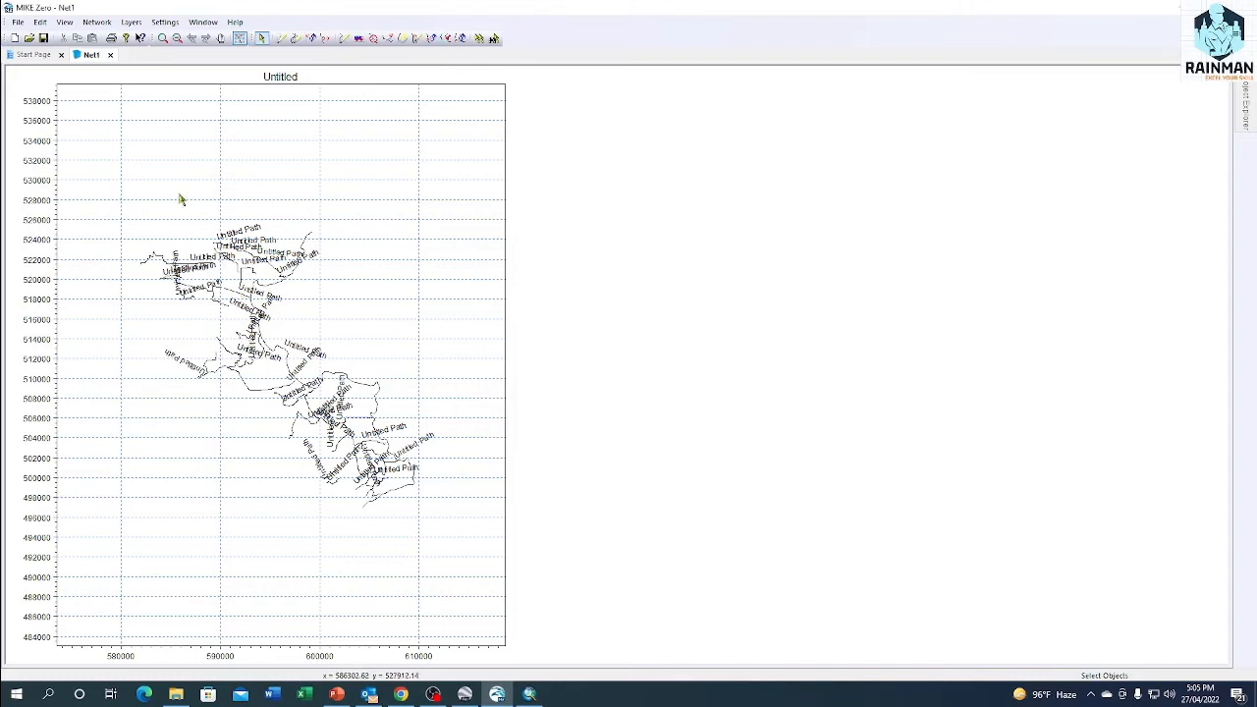
{"action": "mouse_move", "coordinate": [96, 22]}
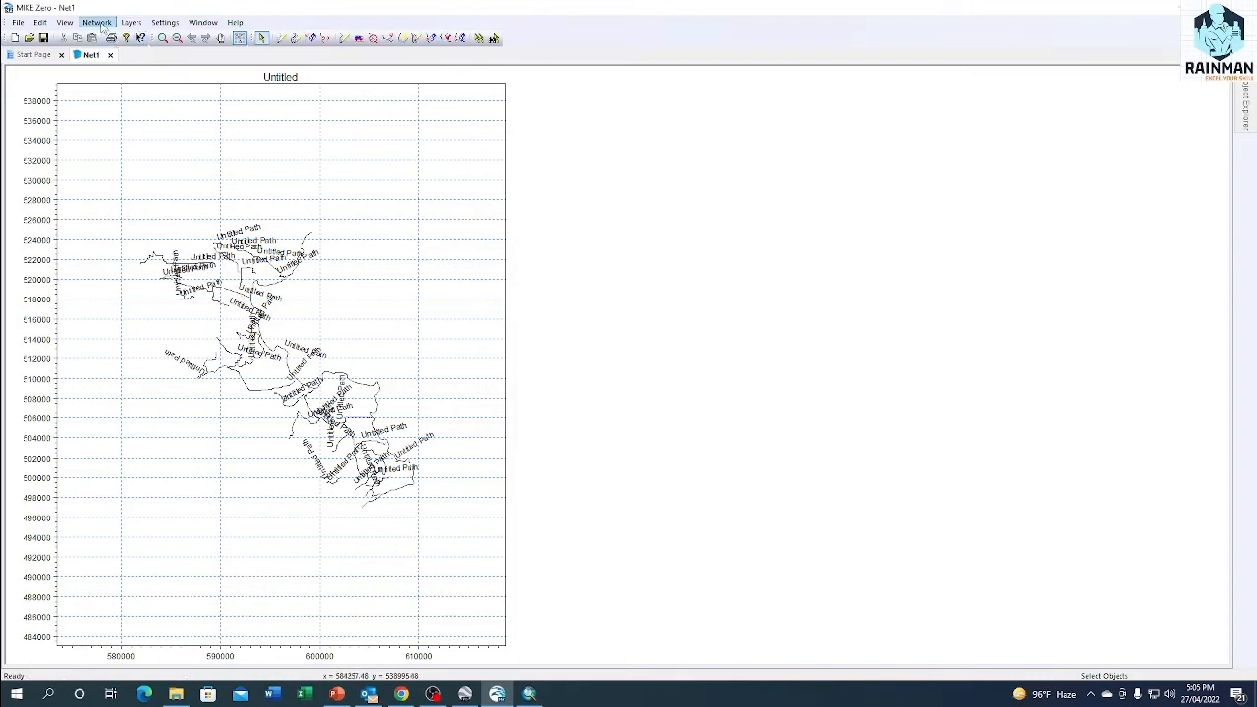
Start Generate Branches from Shape files with points-and-branch generation selected
{"action": "left_click", "coordinate": [96, 22]}
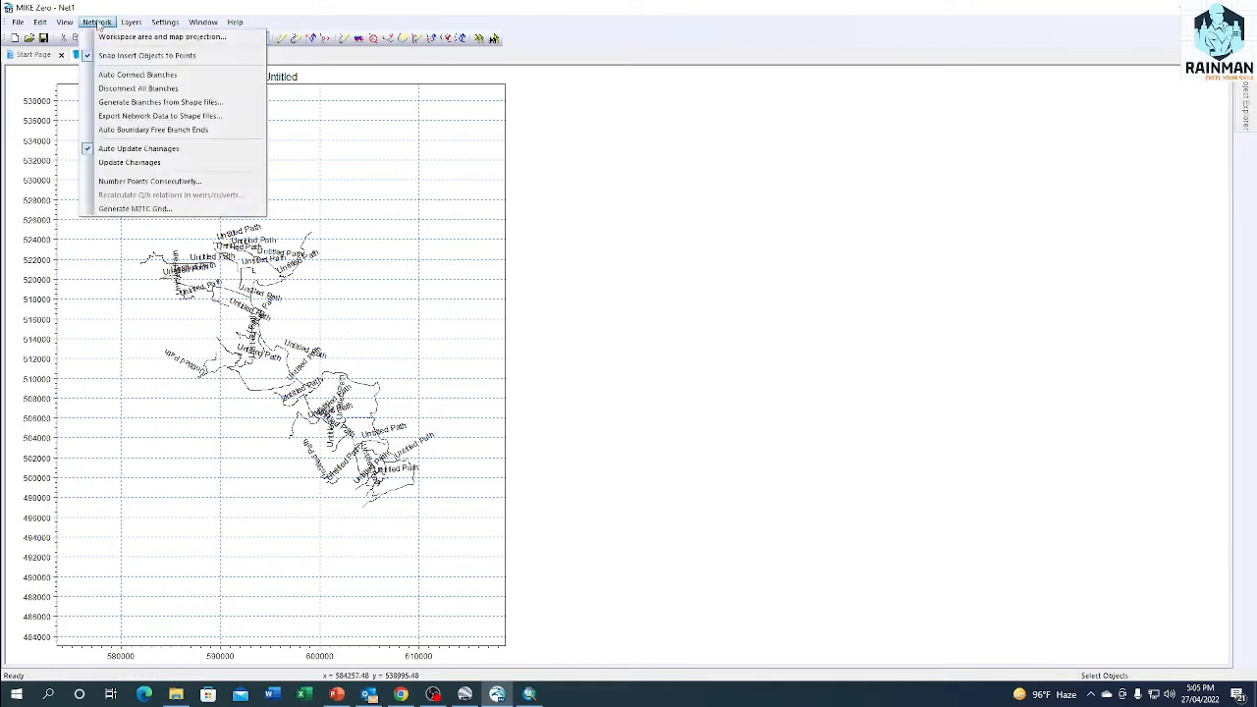
{"action": "mouse_move", "coordinate": [159, 116]}
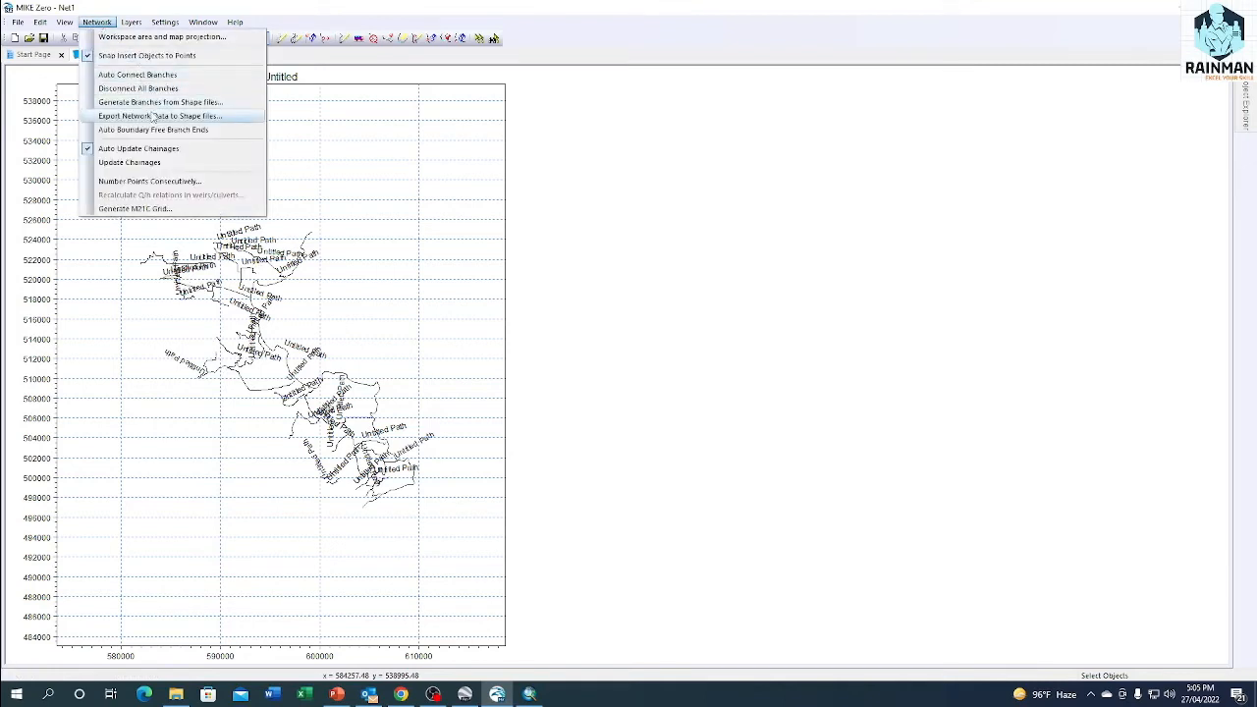
{"action": "left_click", "coordinate": [161, 103]}
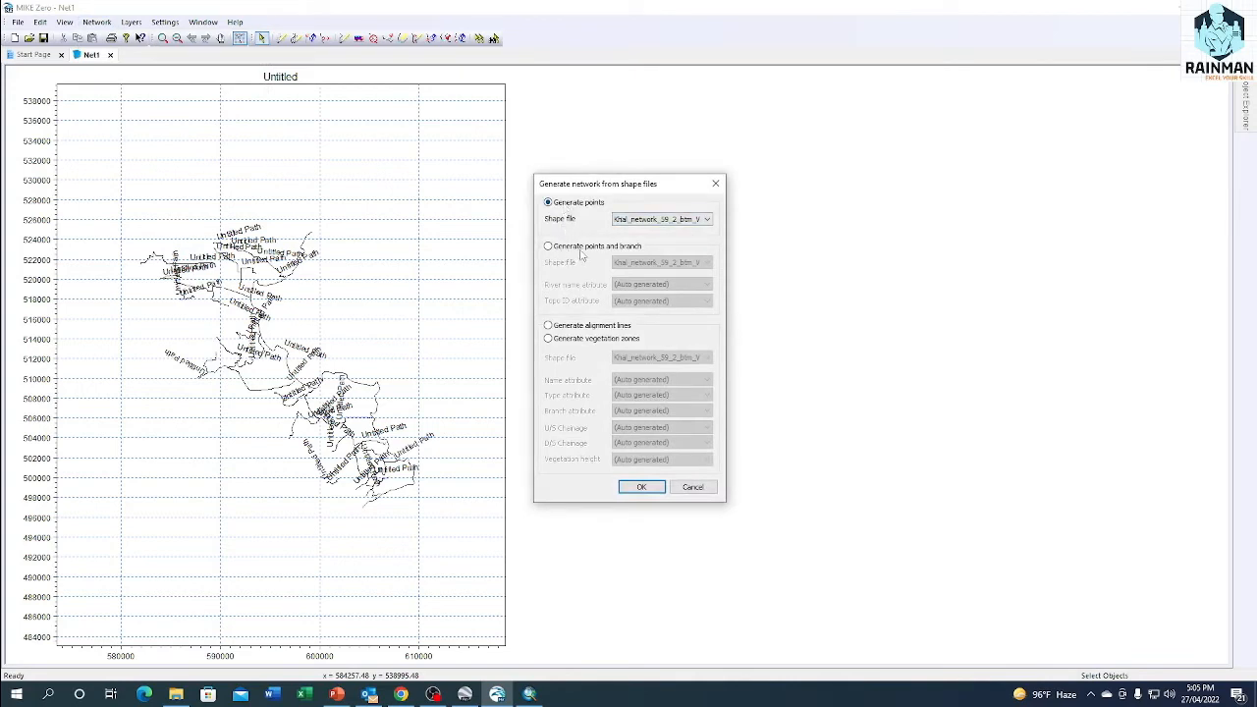
{"action": "left_click", "coordinate": [548, 246]}
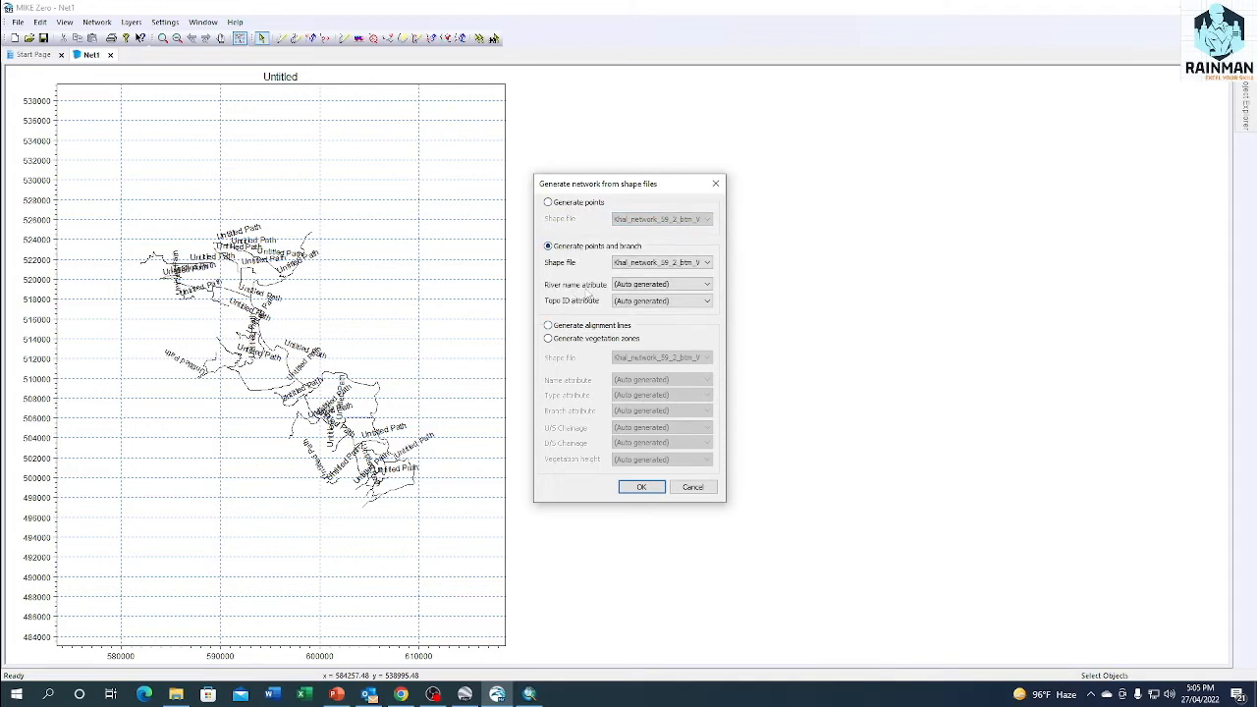
Use the Name field for river names and Topo_ID for topo IDs, keeping points-and-branch generation
{"action": "left_click", "coordinate": [705, 283]}
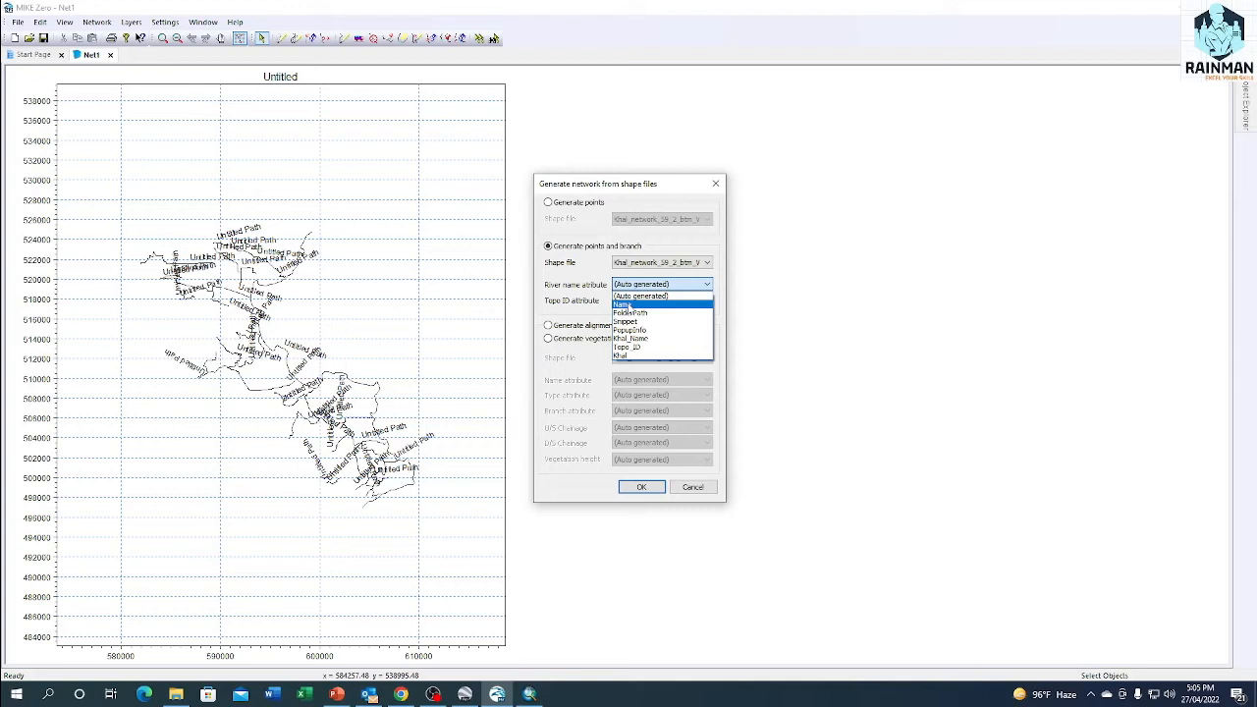
{"action": "left_click", "coordinate": [622, 302]}
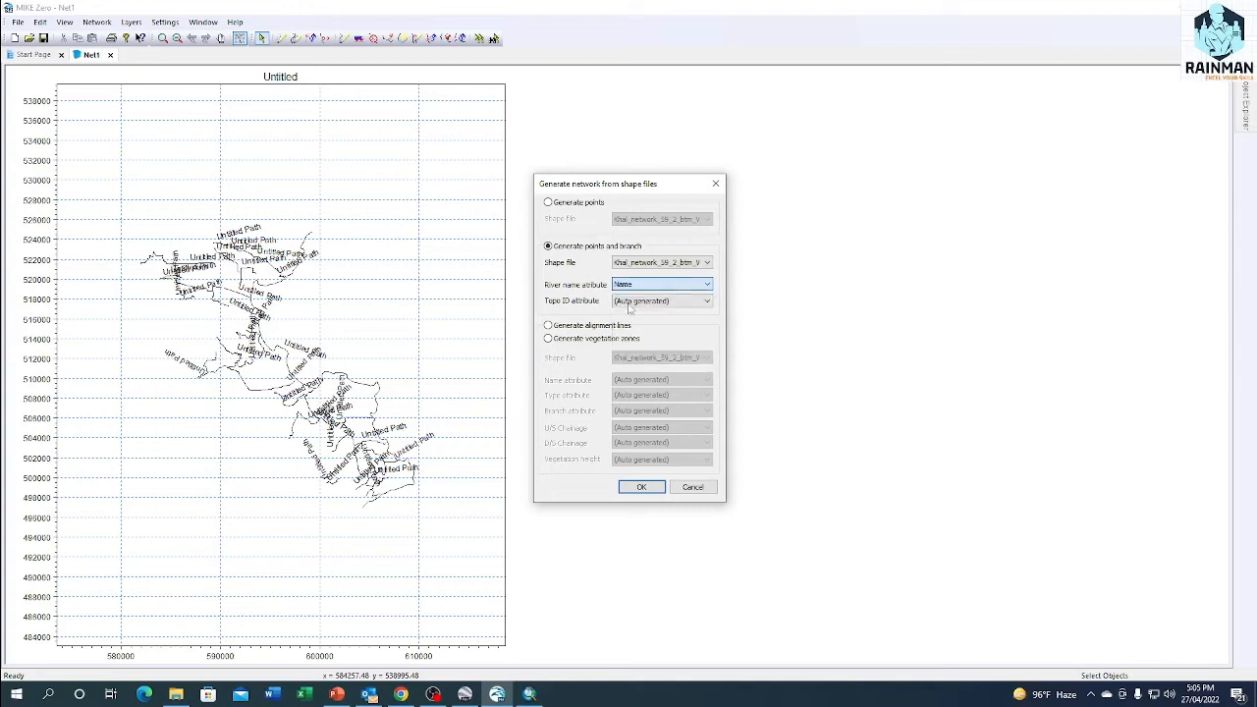
{"action": "left_click", "coordinate": [707, 301]}
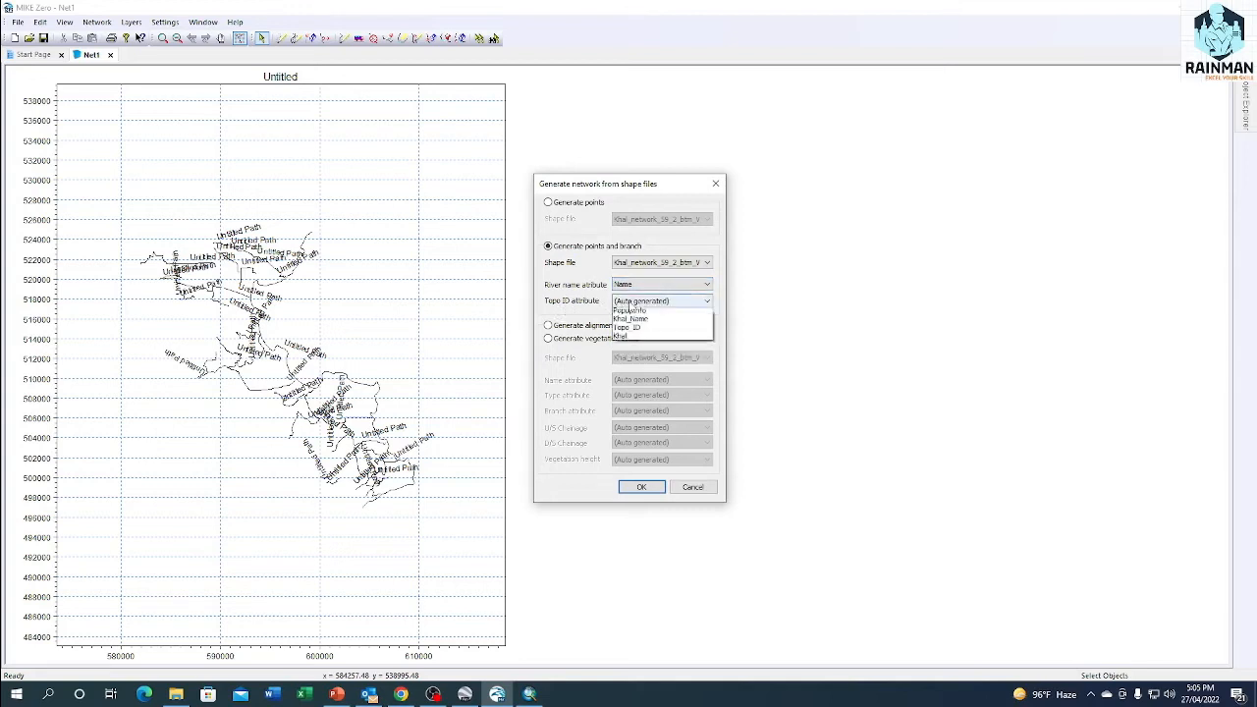
{"action": "left_click", "coordinate": [624, 328]}
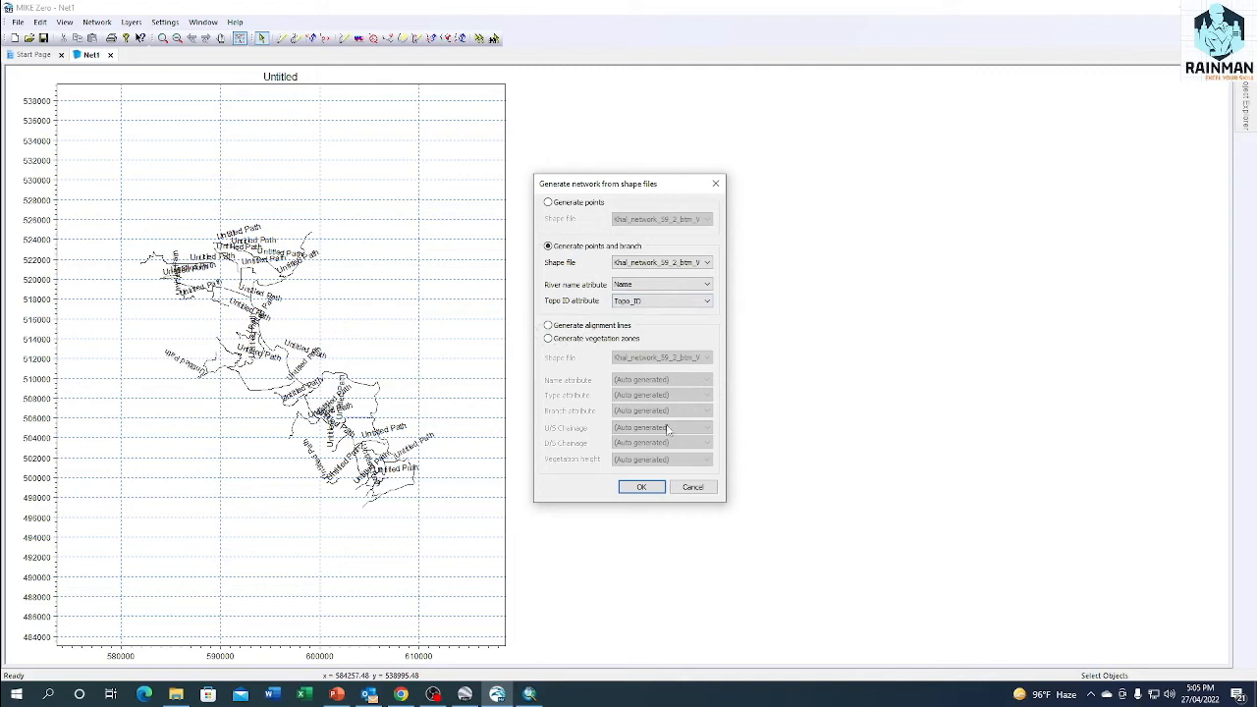
{"action": "left_click", "coordinate": [548, 326]}
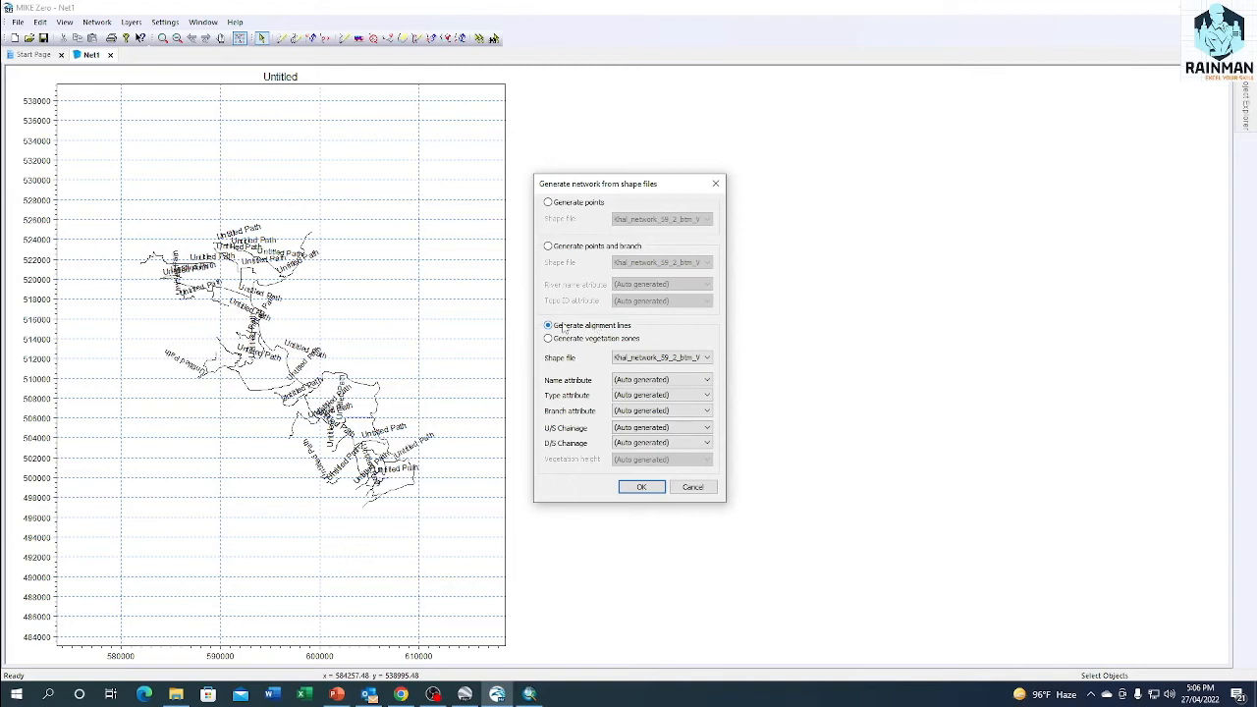
{"action": "left_click", "coordinate": [548, 245]}
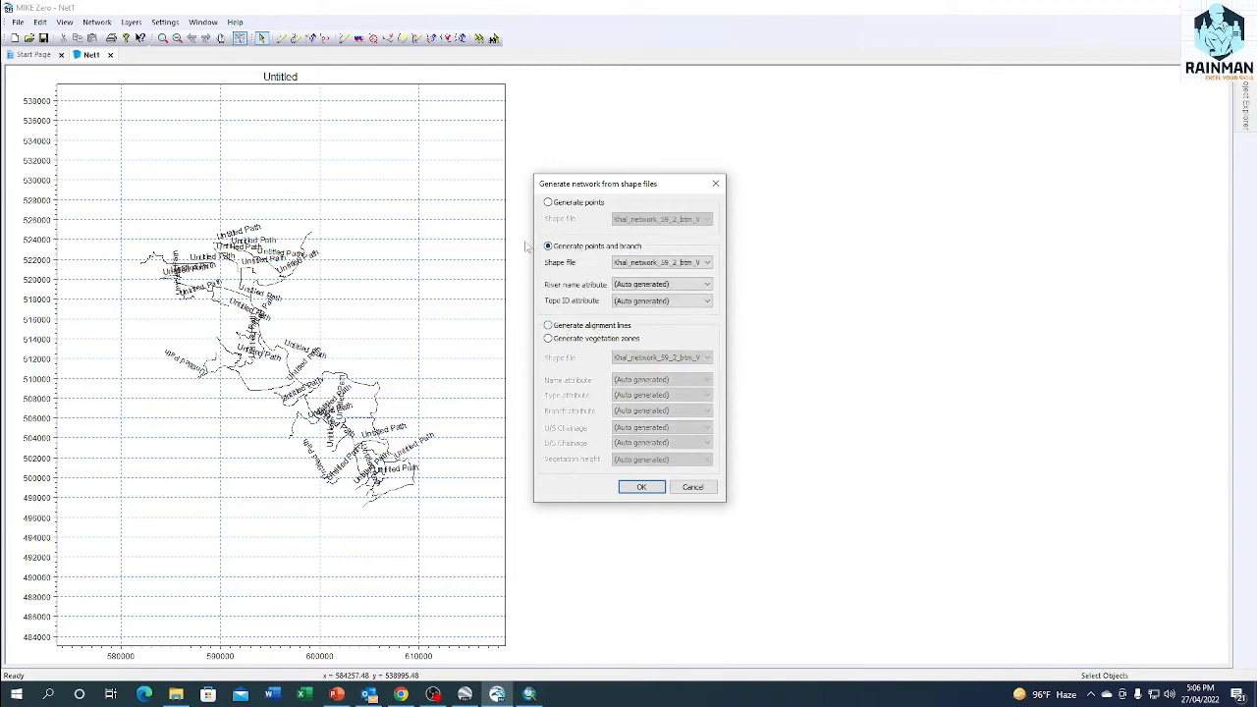
Generate the river network so canals appear as red branches with chainage labels
{"action": "left_click", "coordinate": [640, 487]}
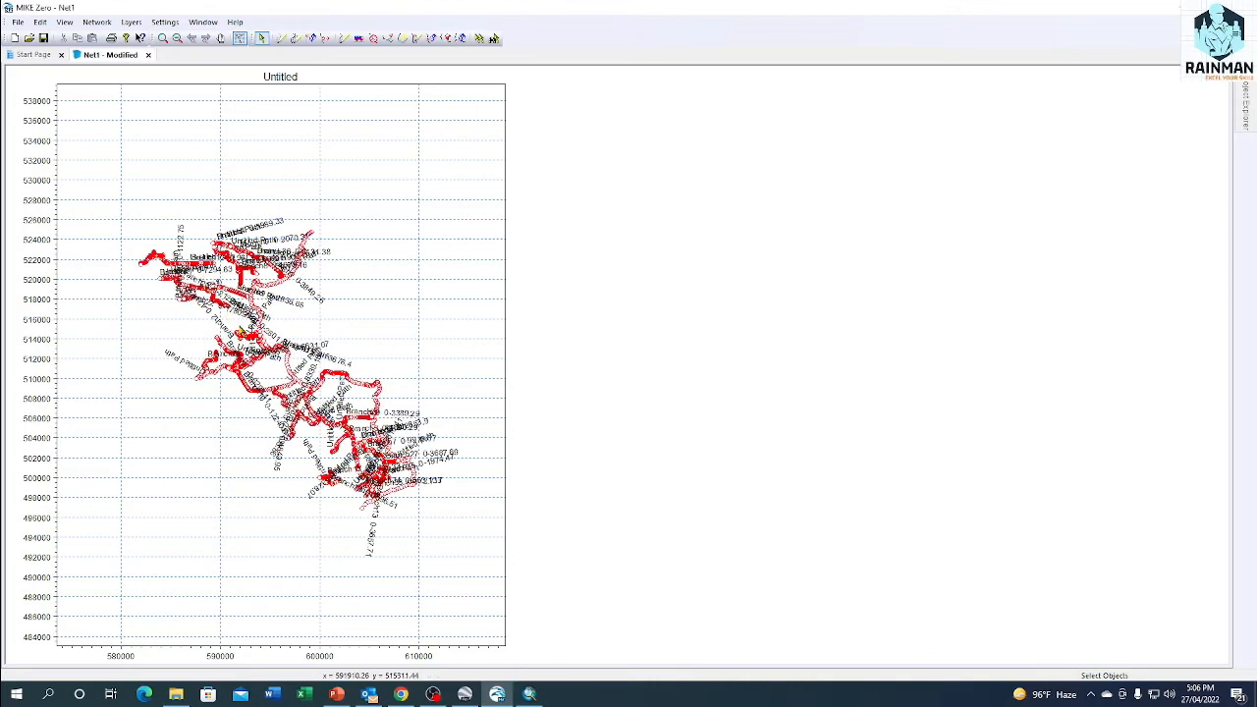
{"action": "mouse_move", "coordinate": [279, 314]}
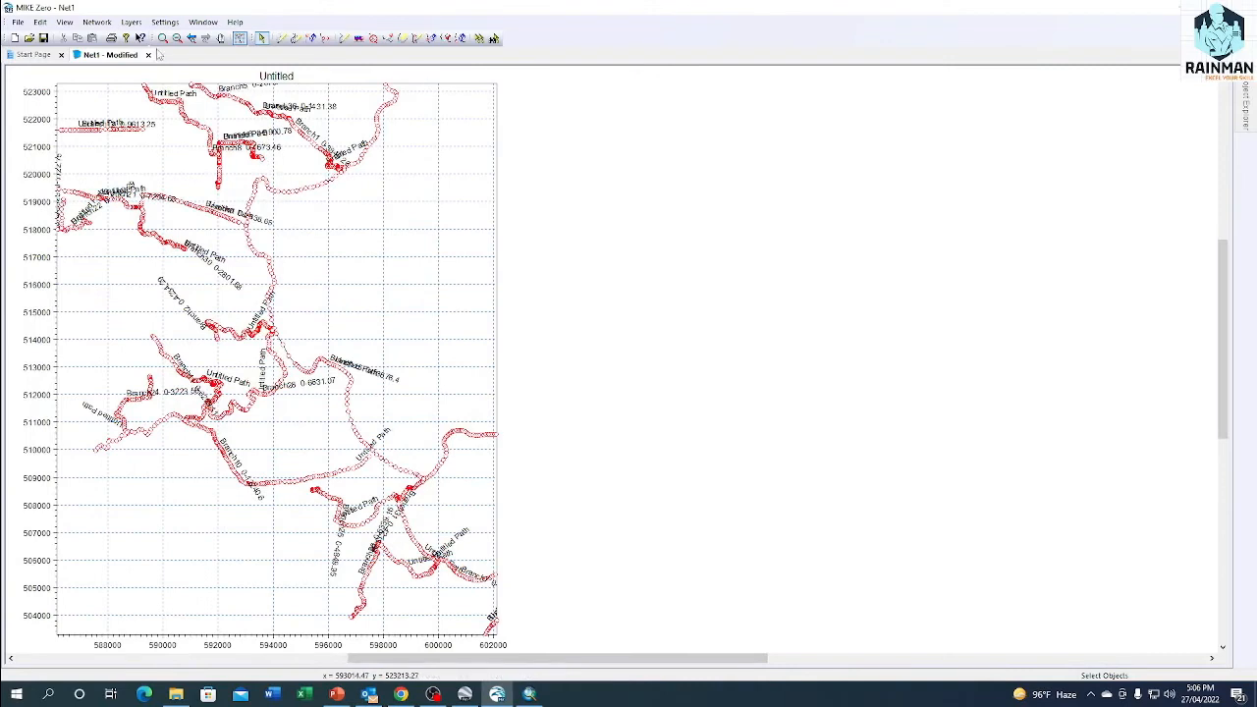
Switch off Display for the shapefile overlay in the Overlay Manager and apply
{"action": "left_click", "coordinate": [129, 22]}
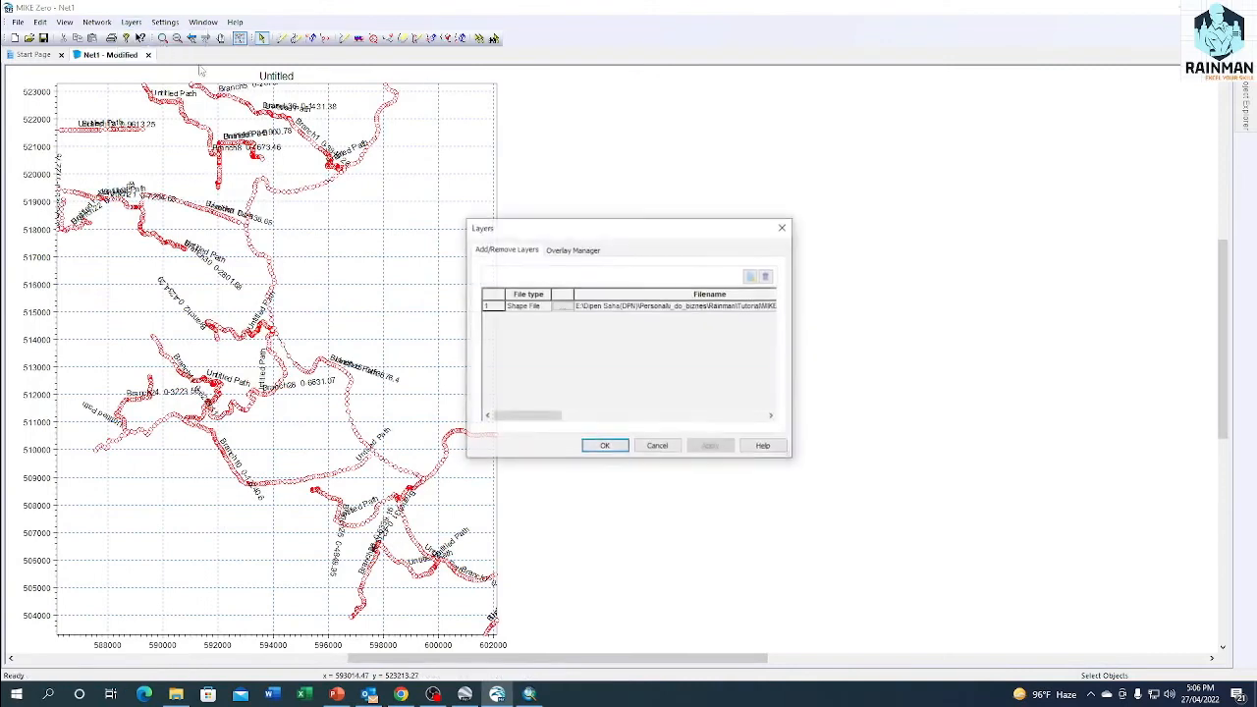
{"action": "left_click", "coordinate": [573, 249]}
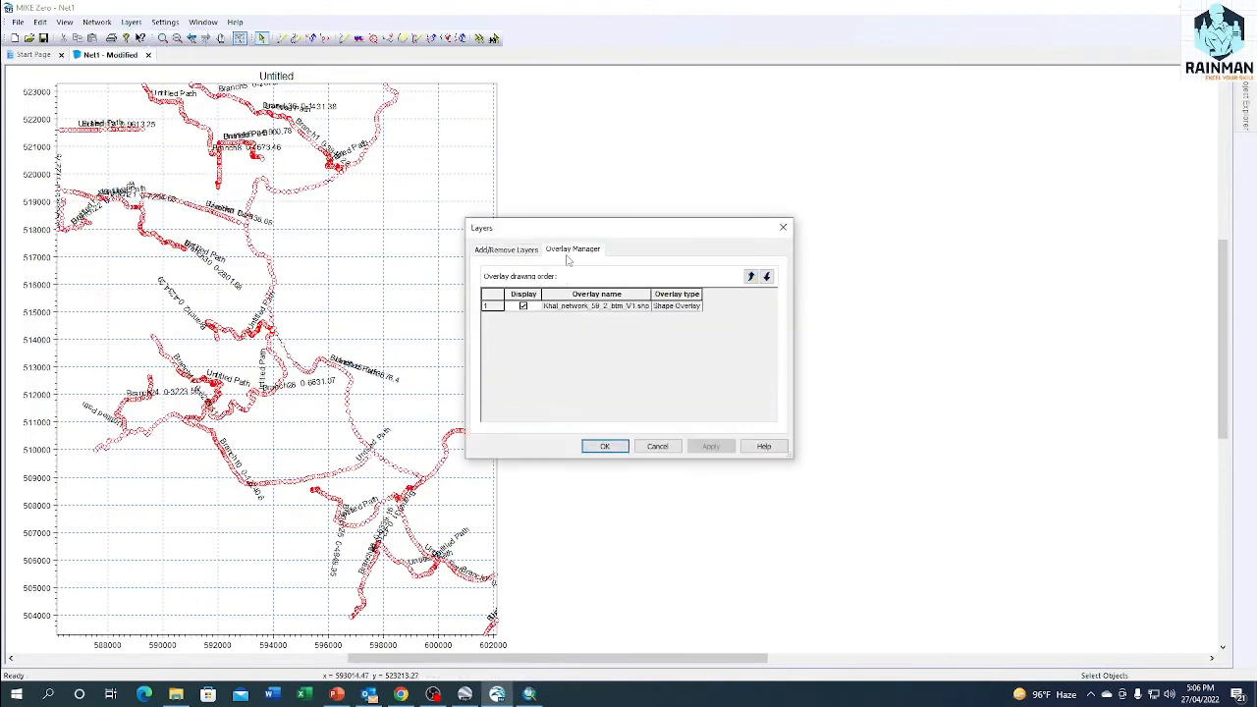
{"action": "left_click", "coordinate": [523, 306]}
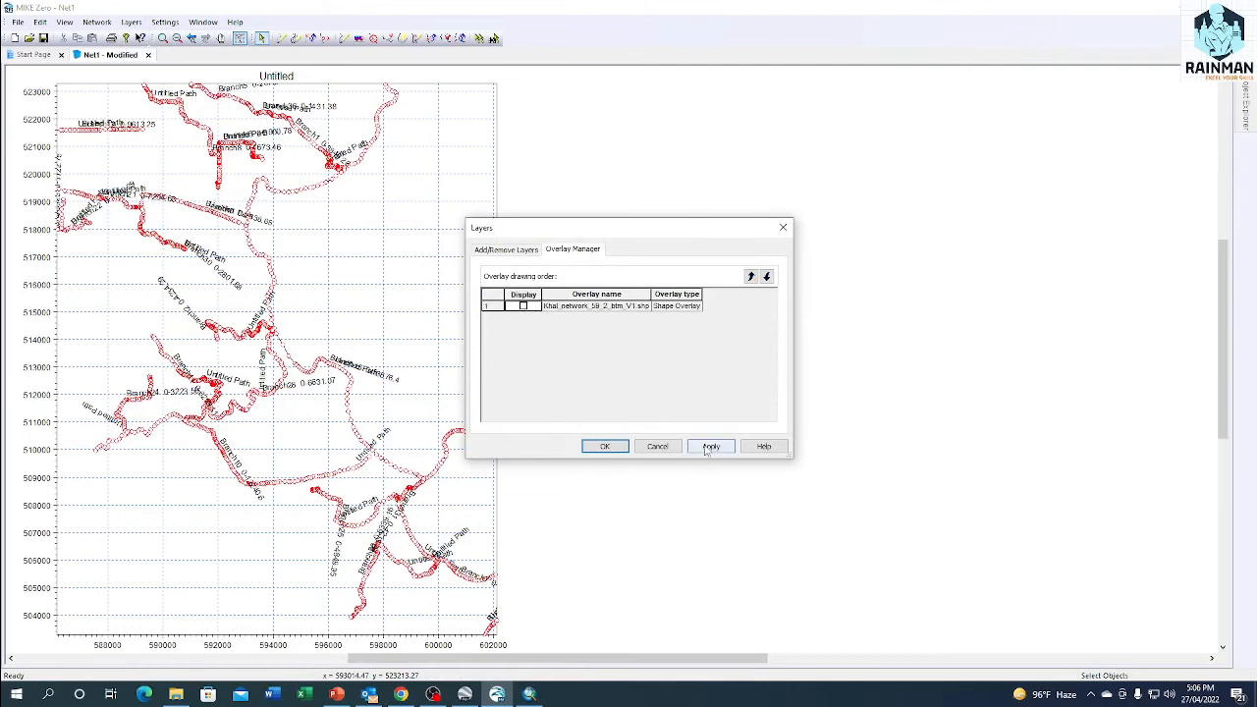
{"action": "left_click", "coordinate": [711, 446]}
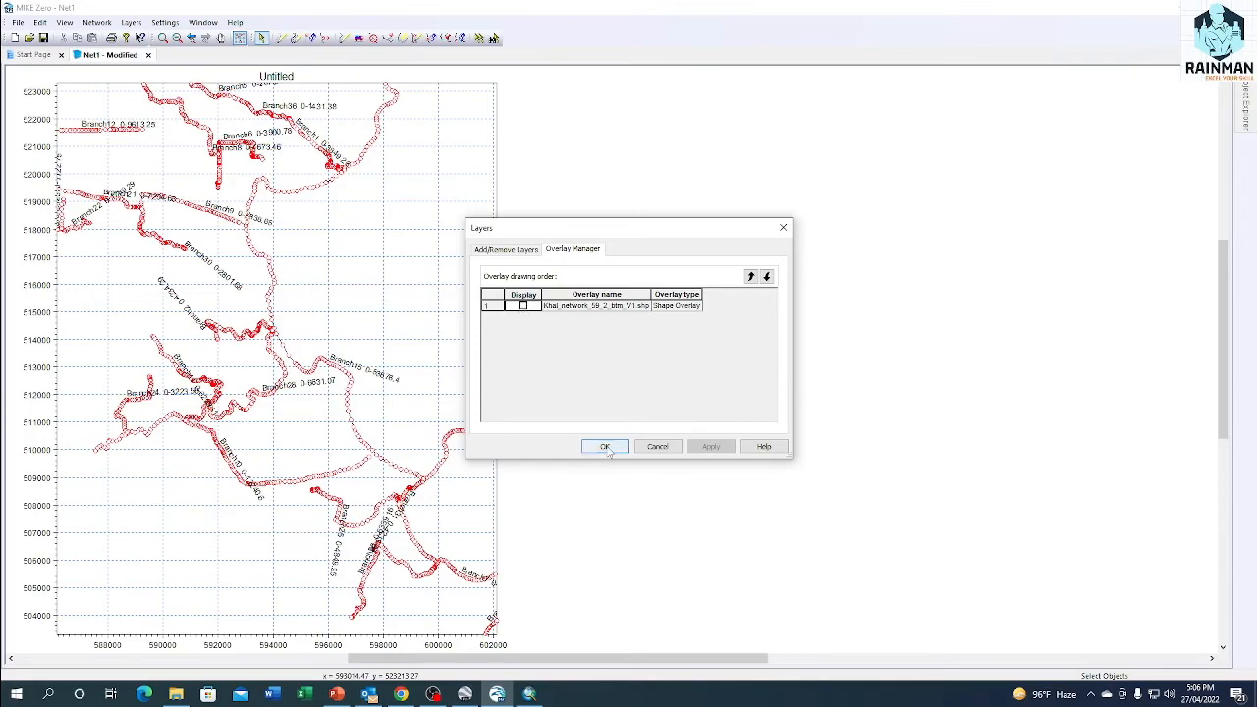
Close the Layers dialog, leaving only the red branch network on the map
{"action": "left_click", "coordinate": [605, 446]}
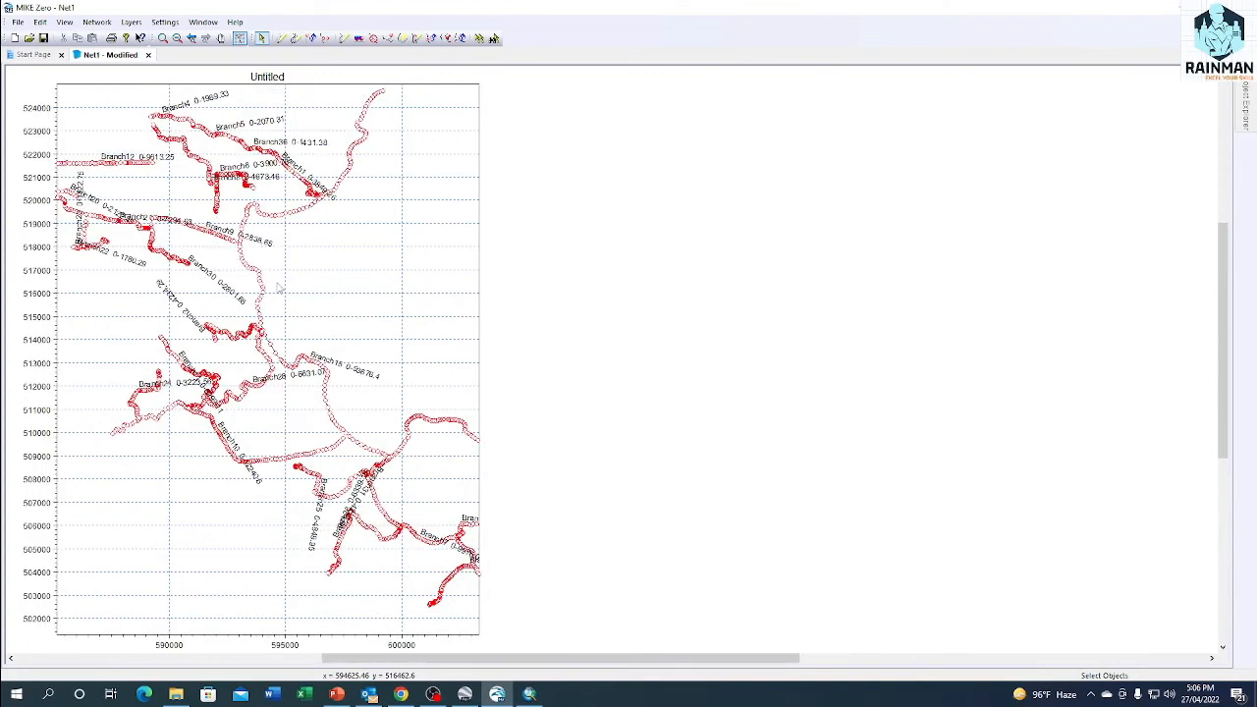
{"action": "mouse_move", "coordinate": [283, 279]}
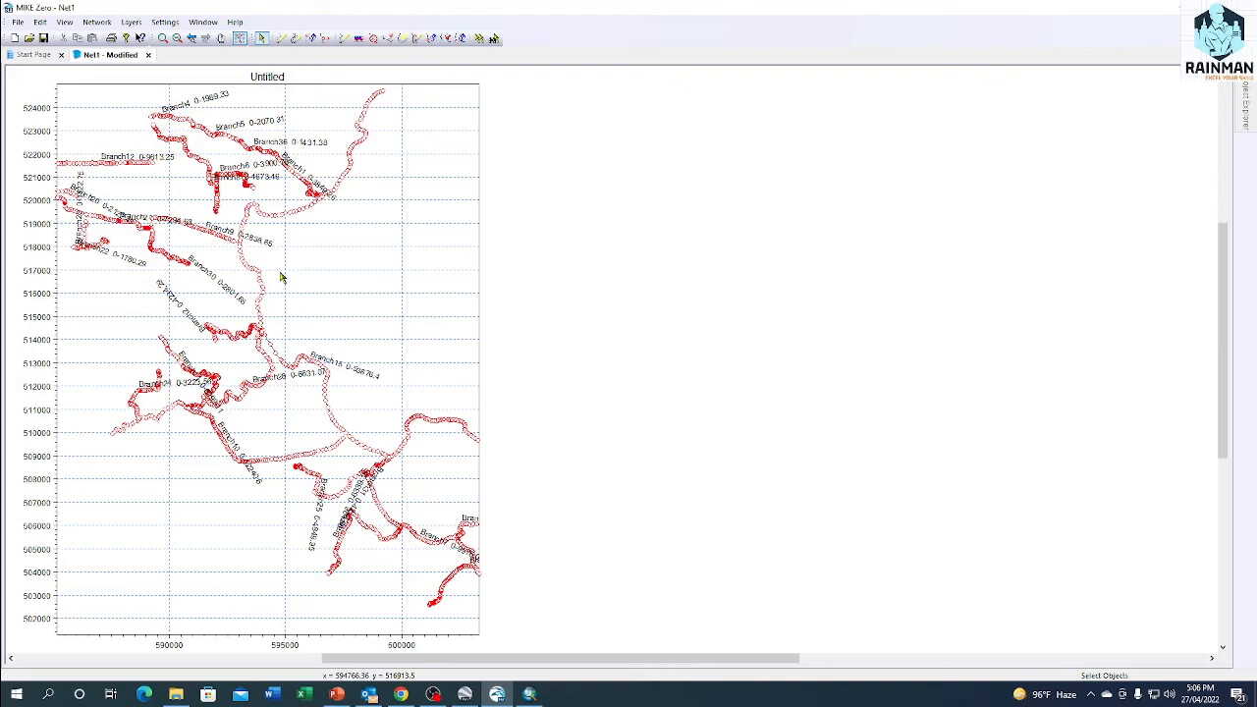
{"action": "mouse_move", "coordinate": [249, 246]}
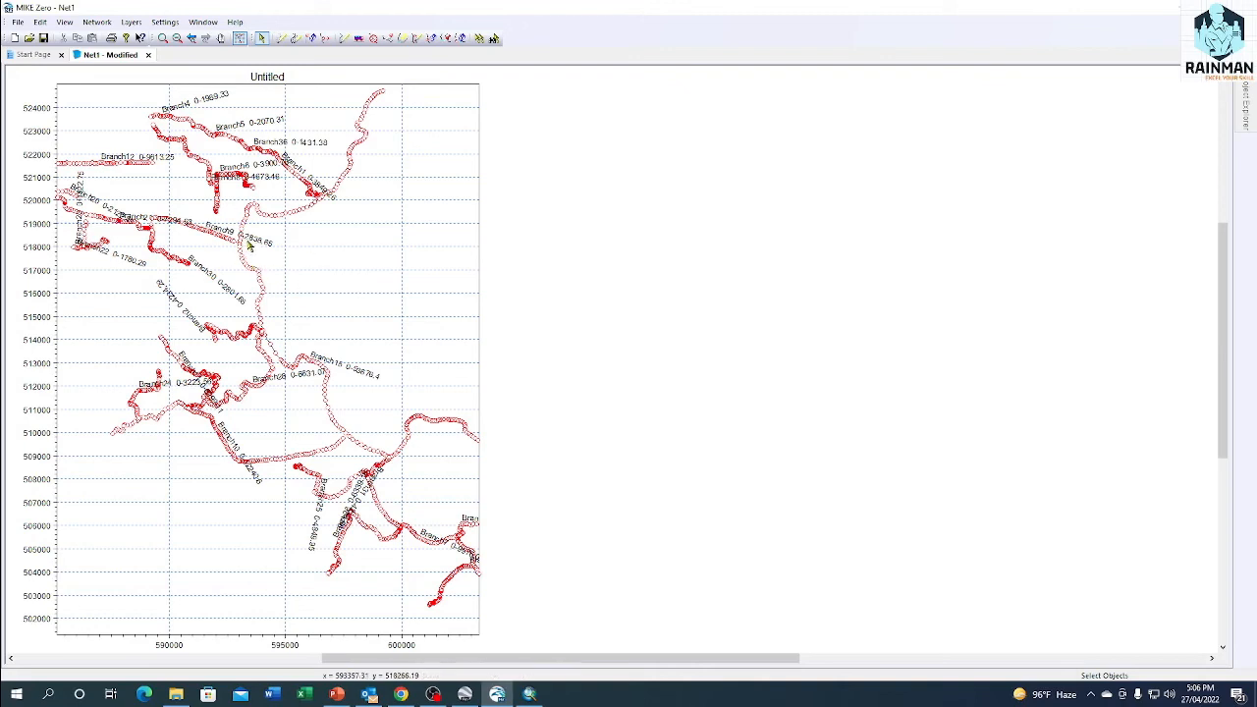
{"action": "mouse_move", "coordinate": [265, 271]}
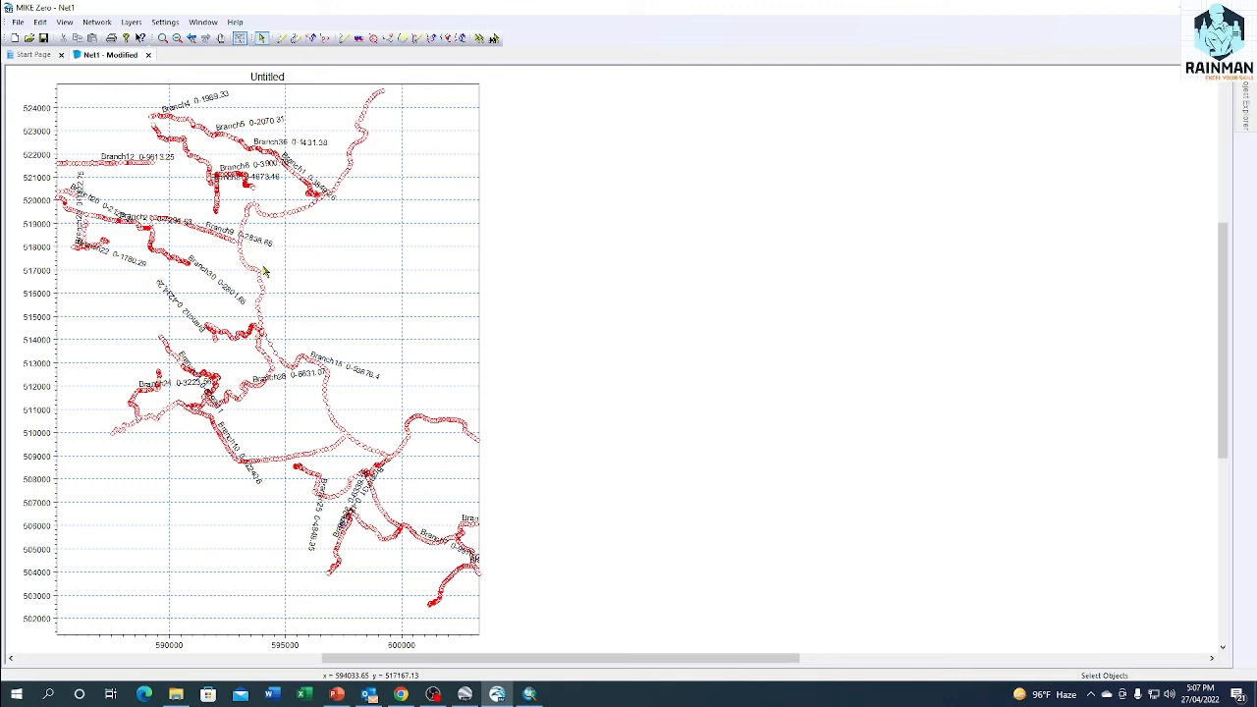
{"action": "mouse_move", "coordinate": [271, 271]}
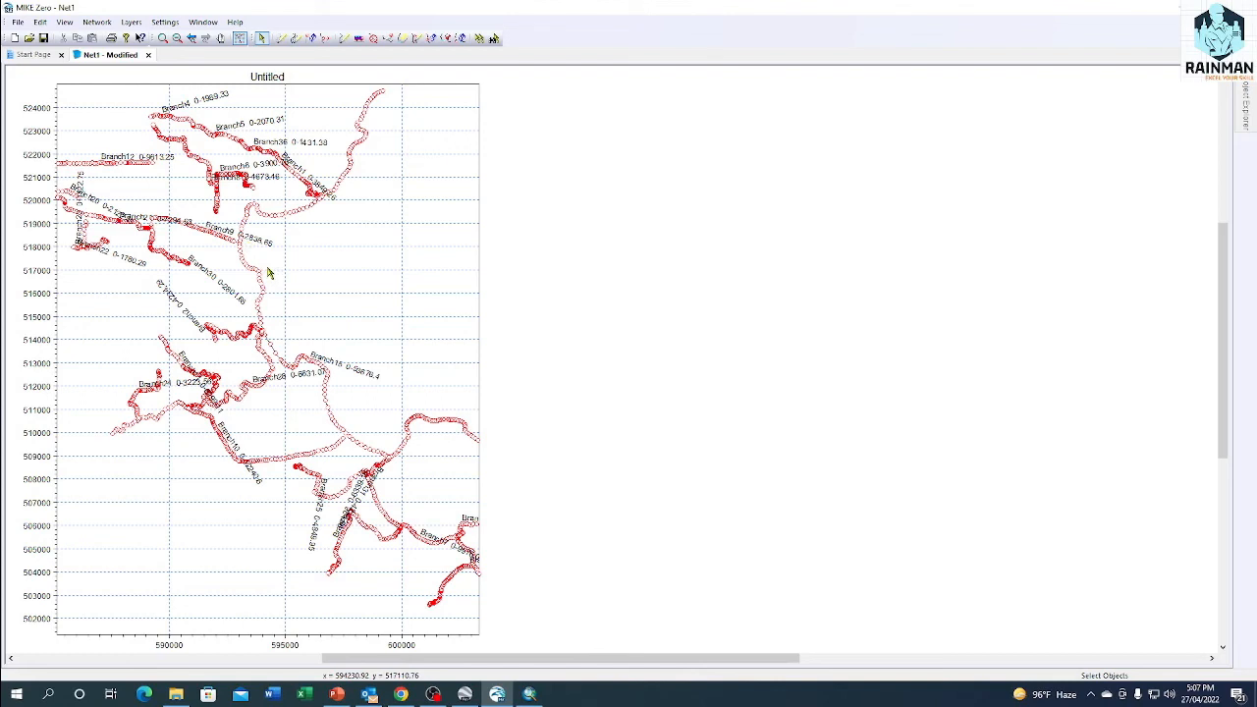
{"action": "mouse_move", "coordinate": [256, 285]}
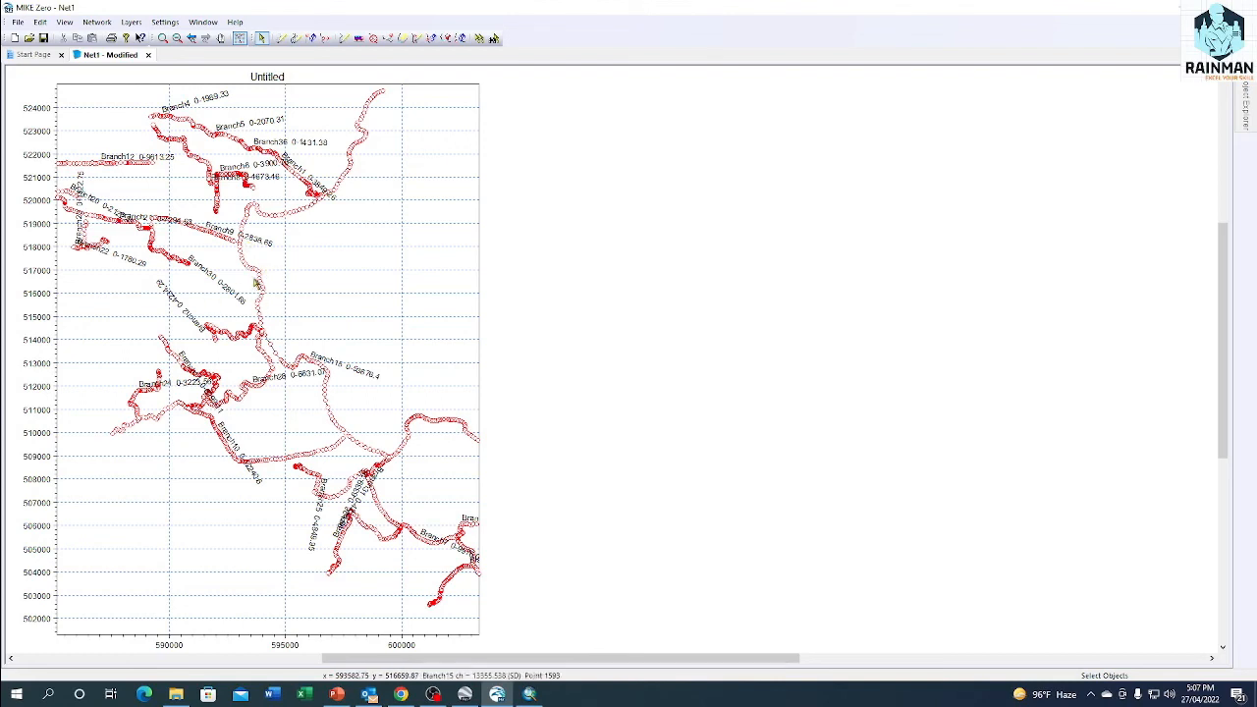
{"action": "mouse_move", "coordinate": [316, 305]}
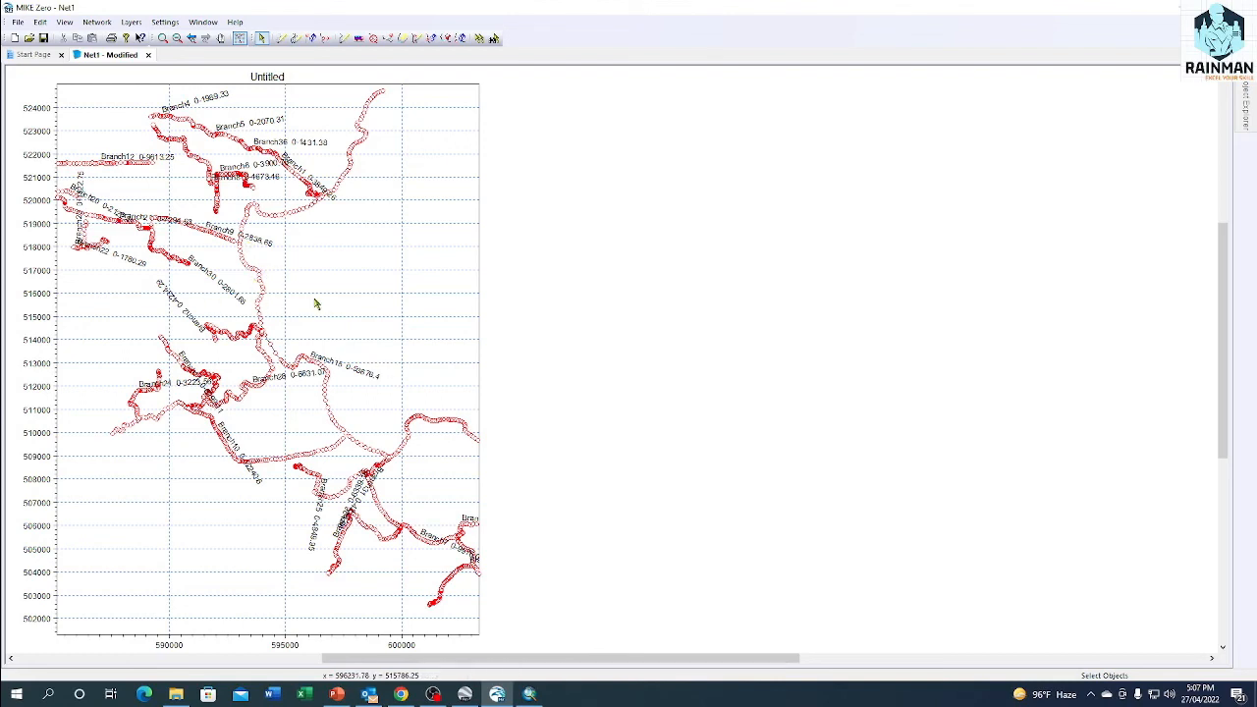
{"action": "mouse_move", "coordinate": [291, 315]}
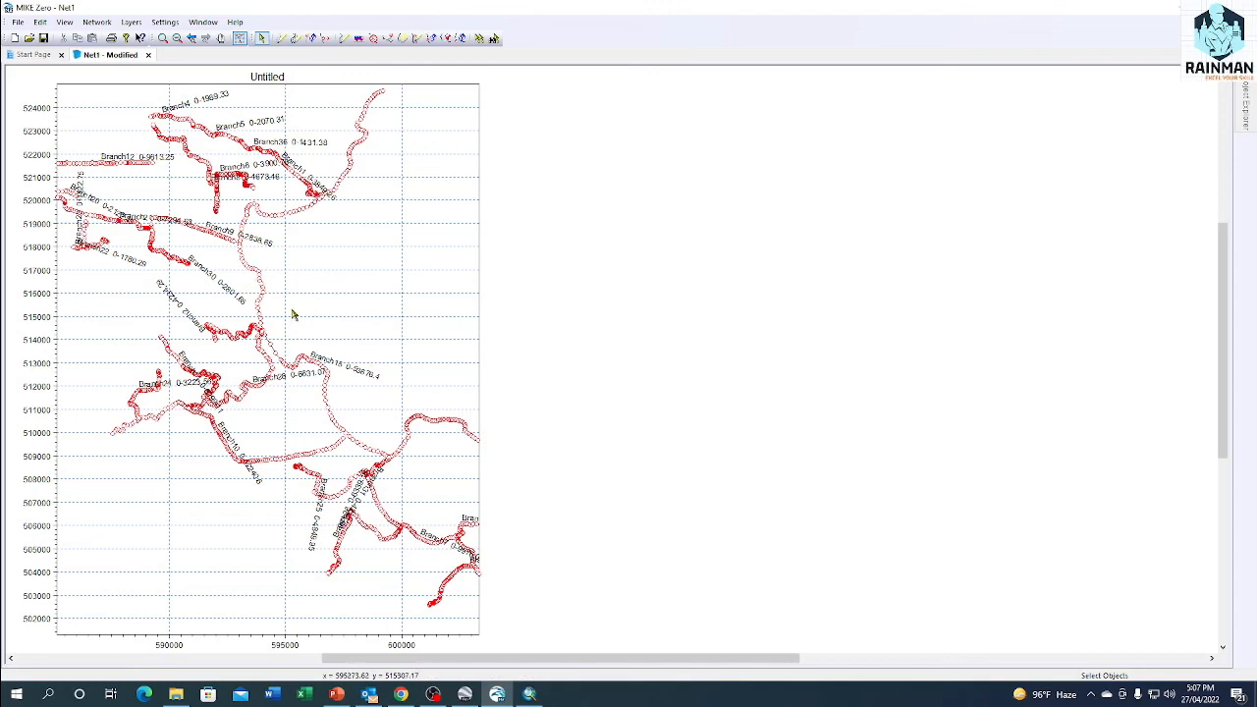
{"action": "mouse_move", "coordinate": [299, 318]}
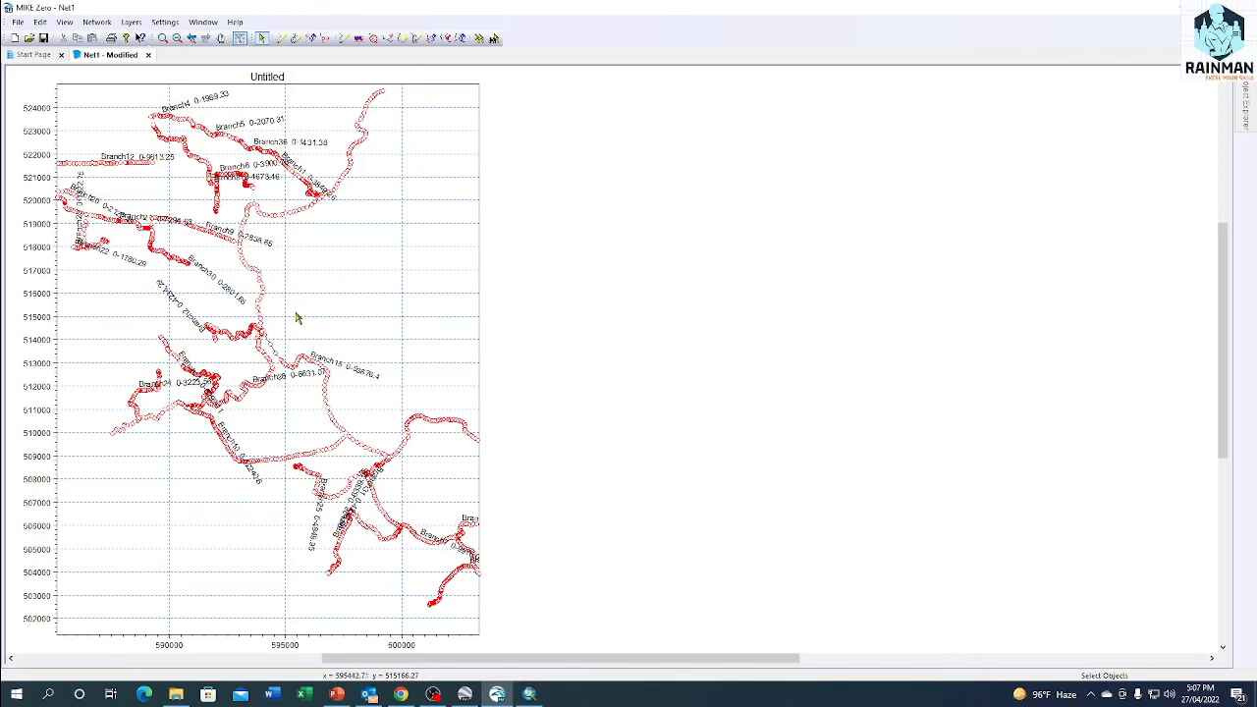
{"action": "mouse_move", "coordinate": [299, 307]}
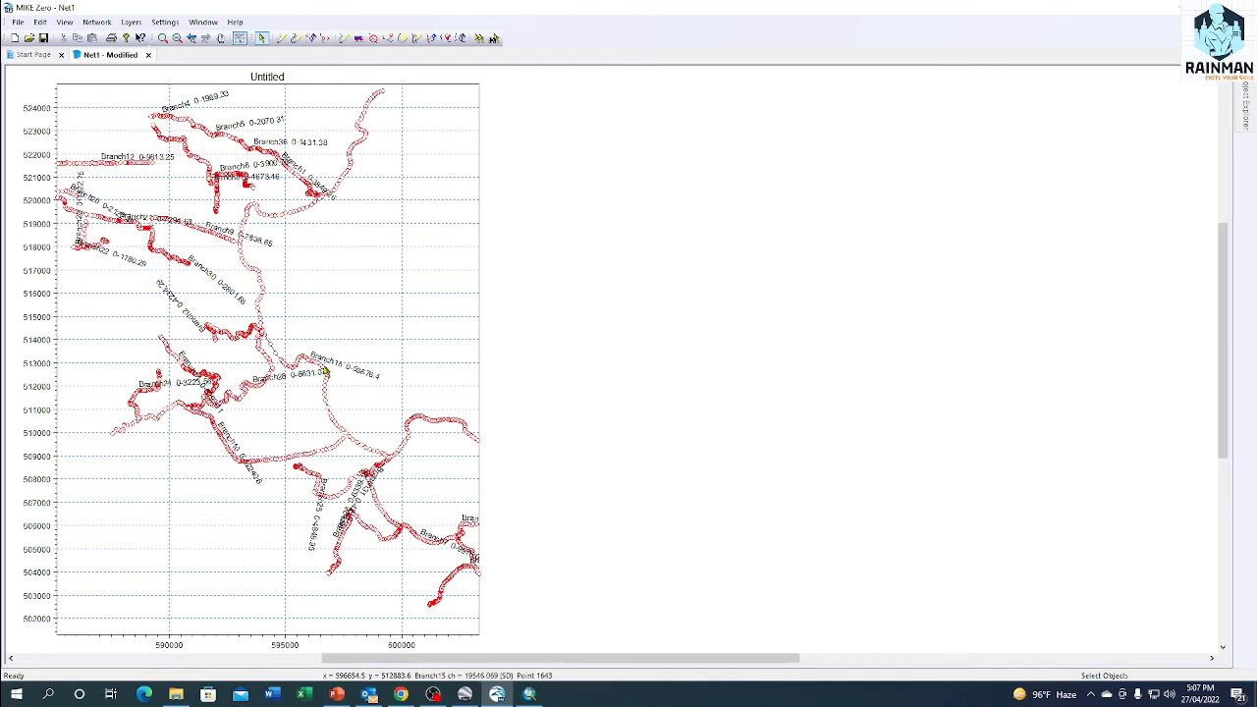
{"action": "mouse_move", "coordinate": [363, 302]}
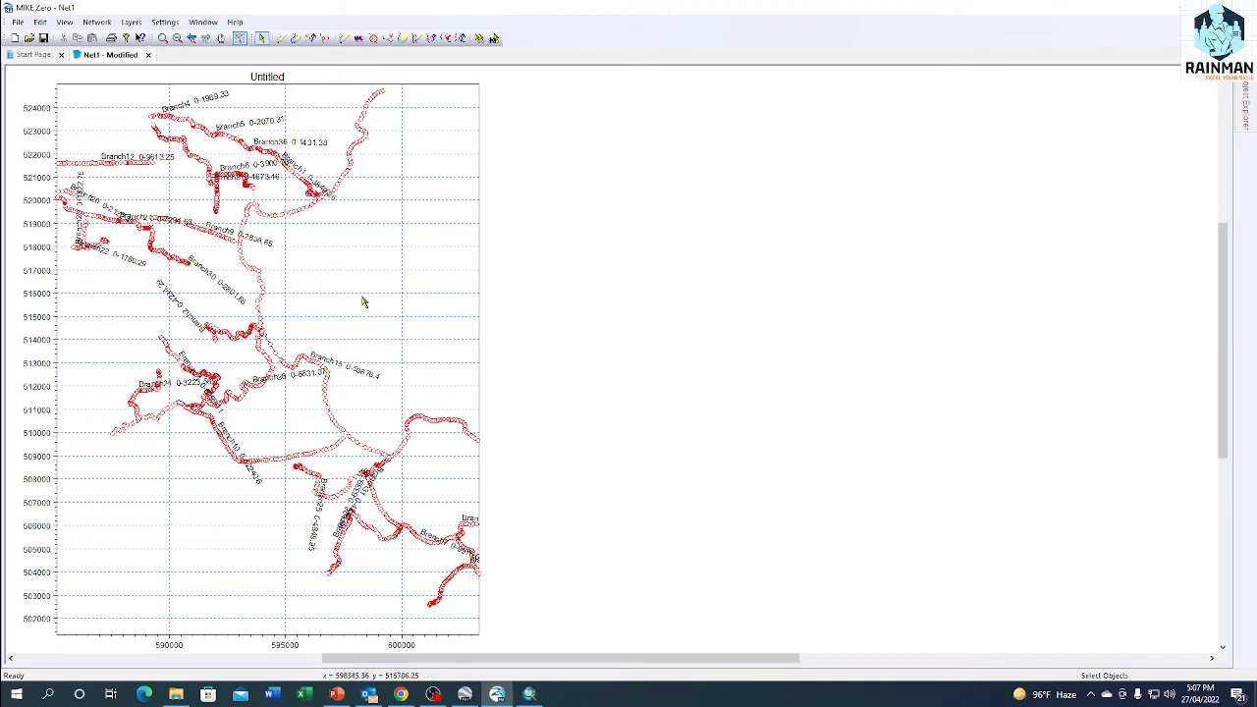